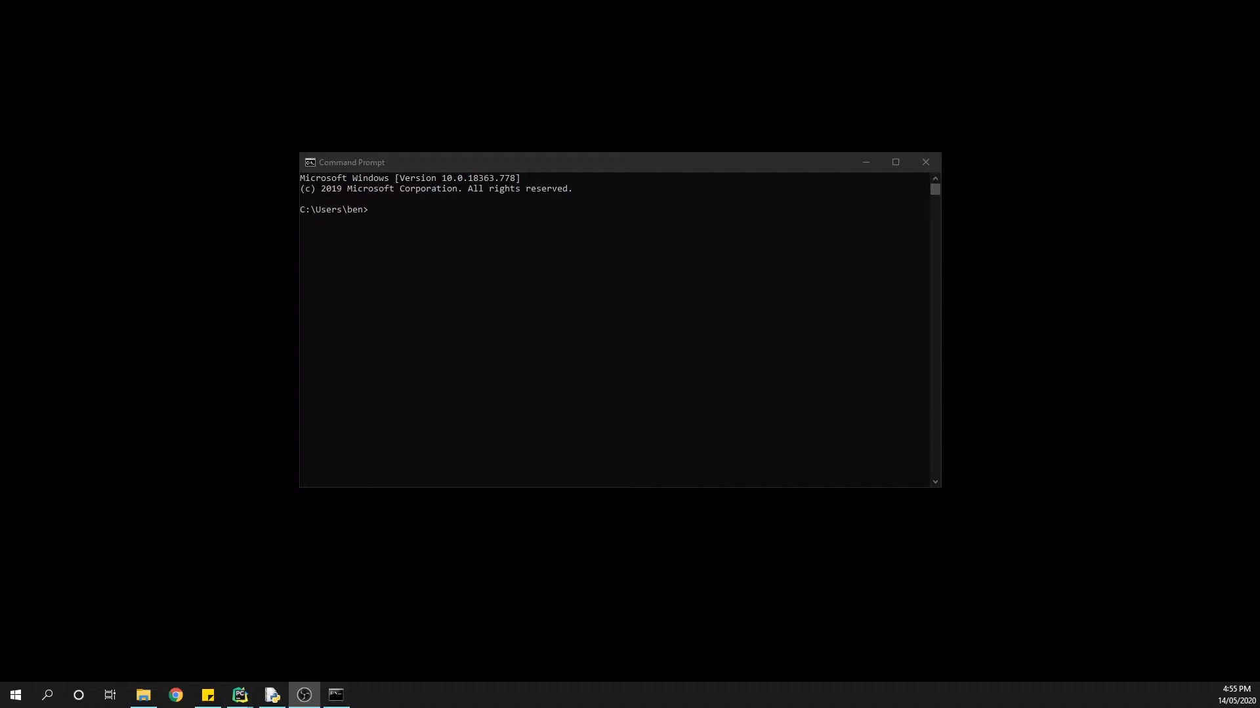
mouse_move(868, 439)
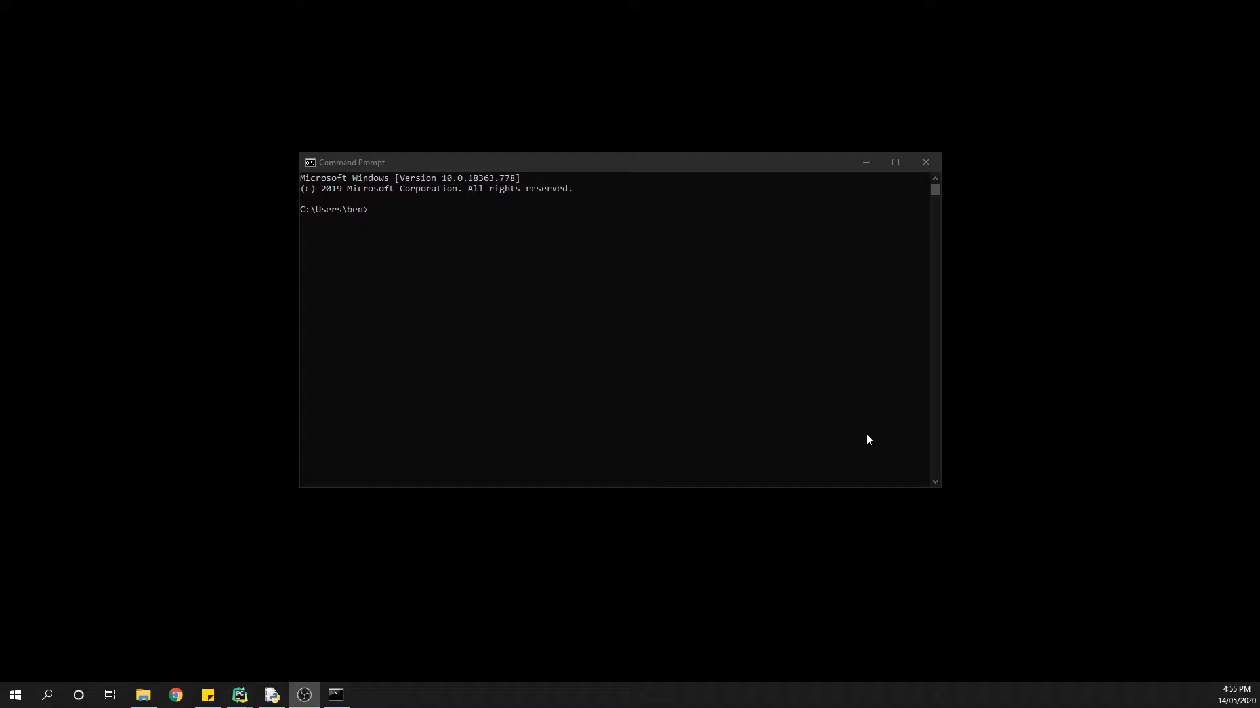
Run designer at the Command Prompt to start Qt Designer.
type("de")
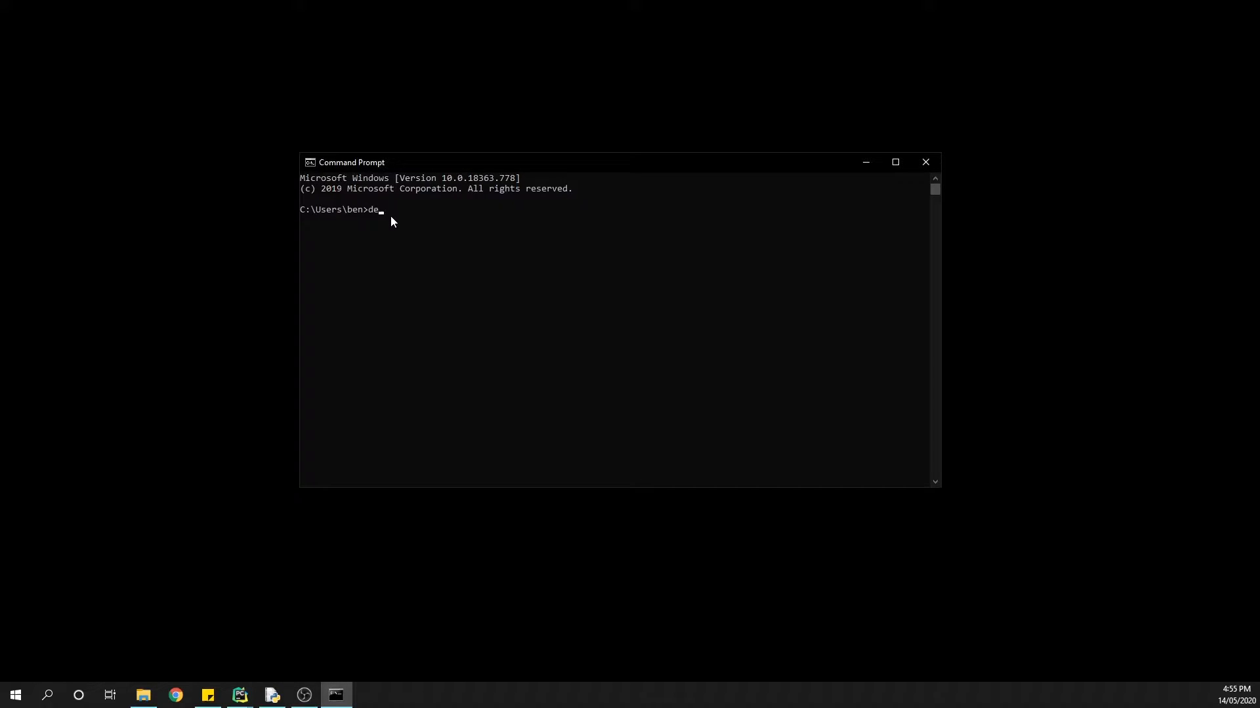
type("signer")
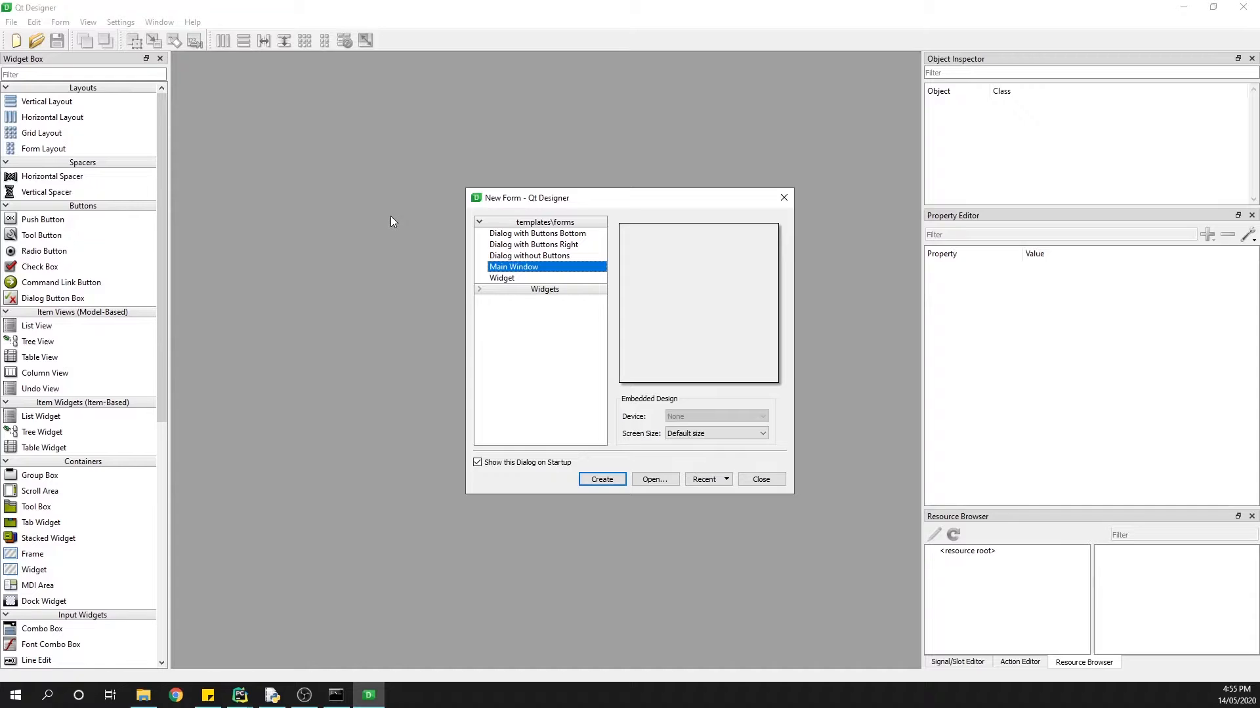
Create a Main Window form with minimum and maximum size both 300 × 200.
left_click(601, 479)
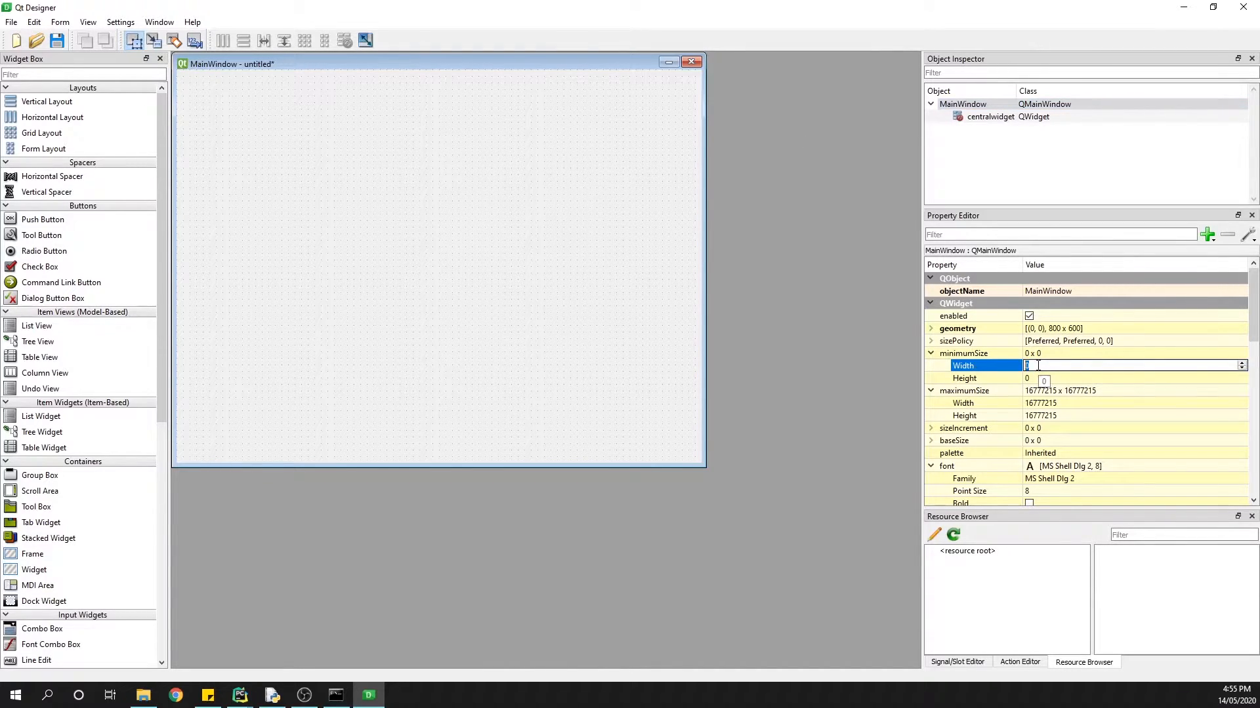
type("300")
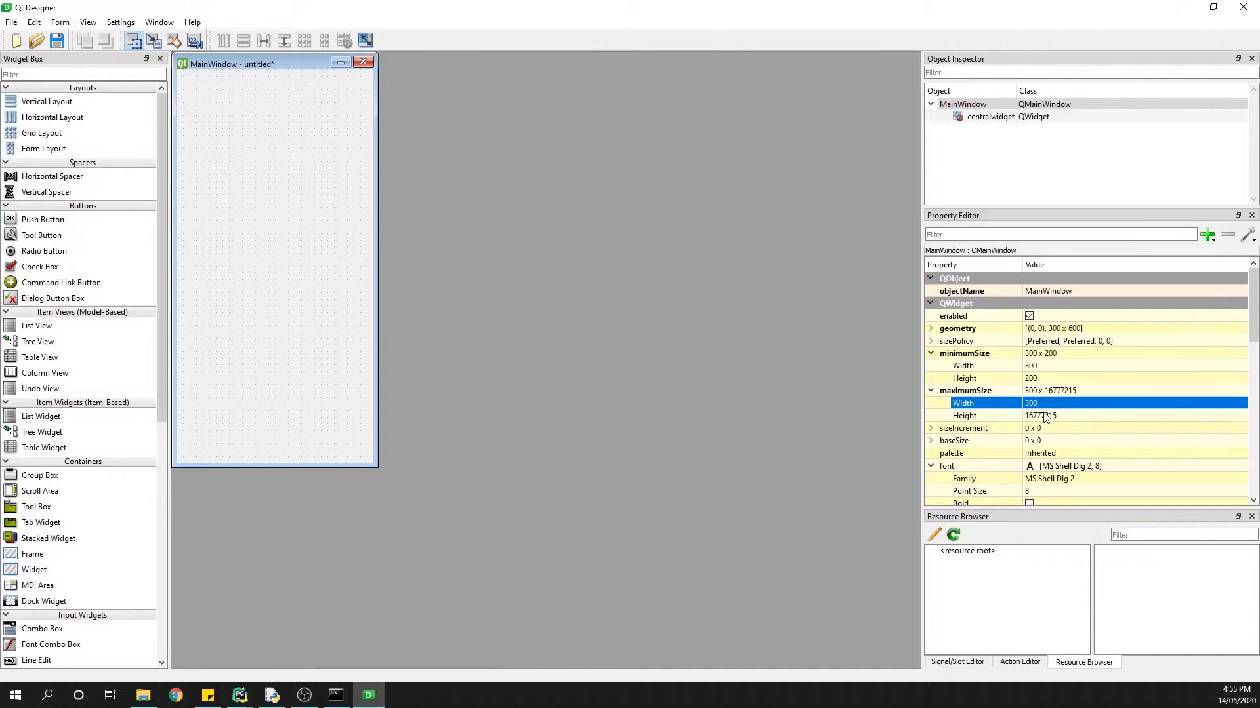
type("200")
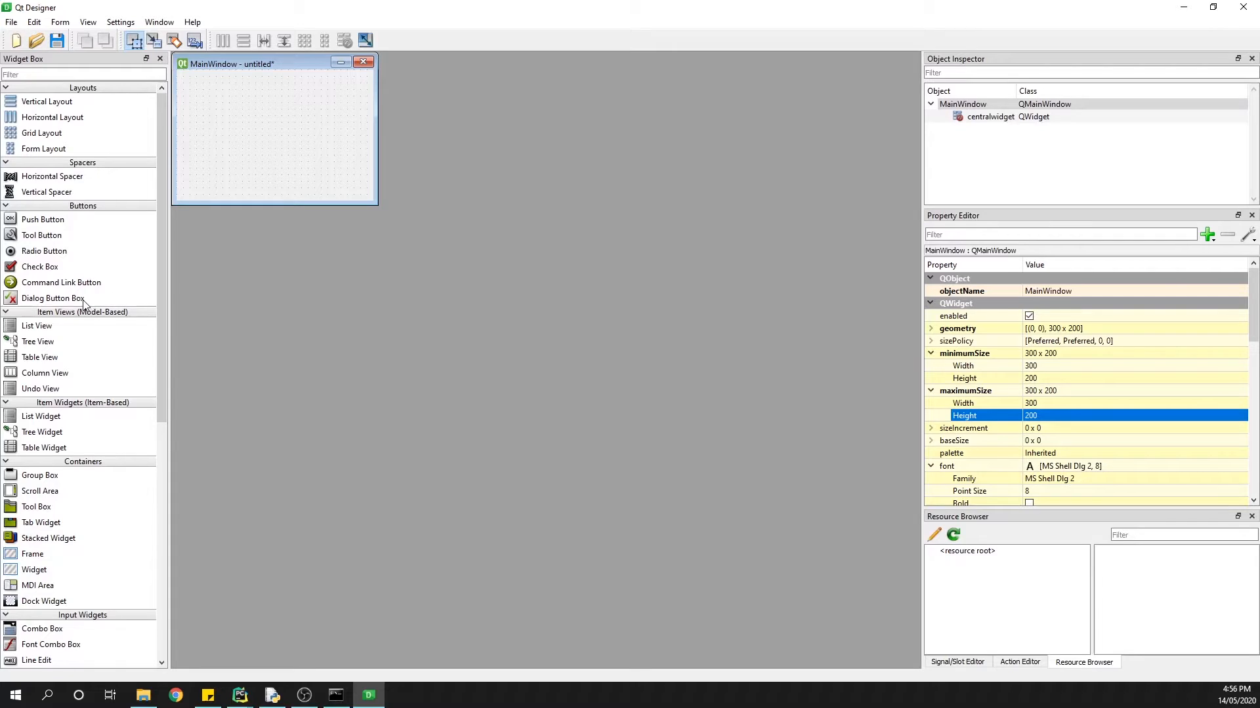
Place a text label near the form's top and stretch a horizontal slider across its width.
scroll("down", 3)
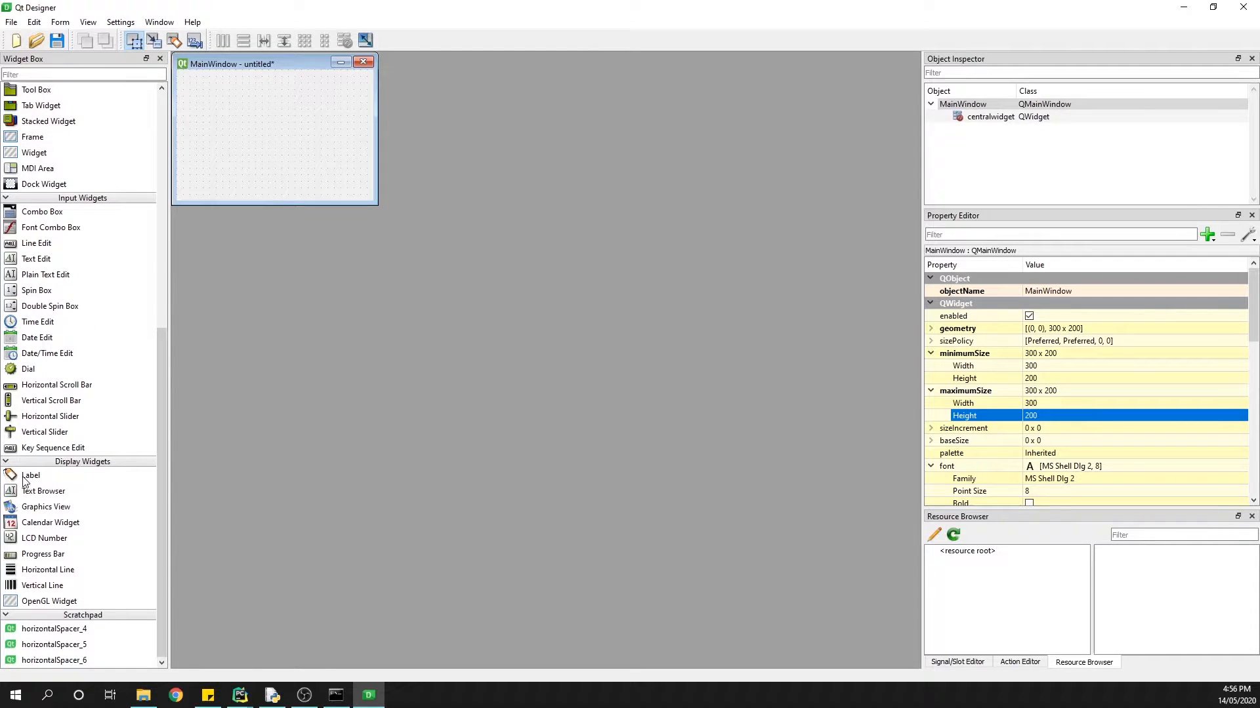
left_click_drag(31, 475, 265, 101)
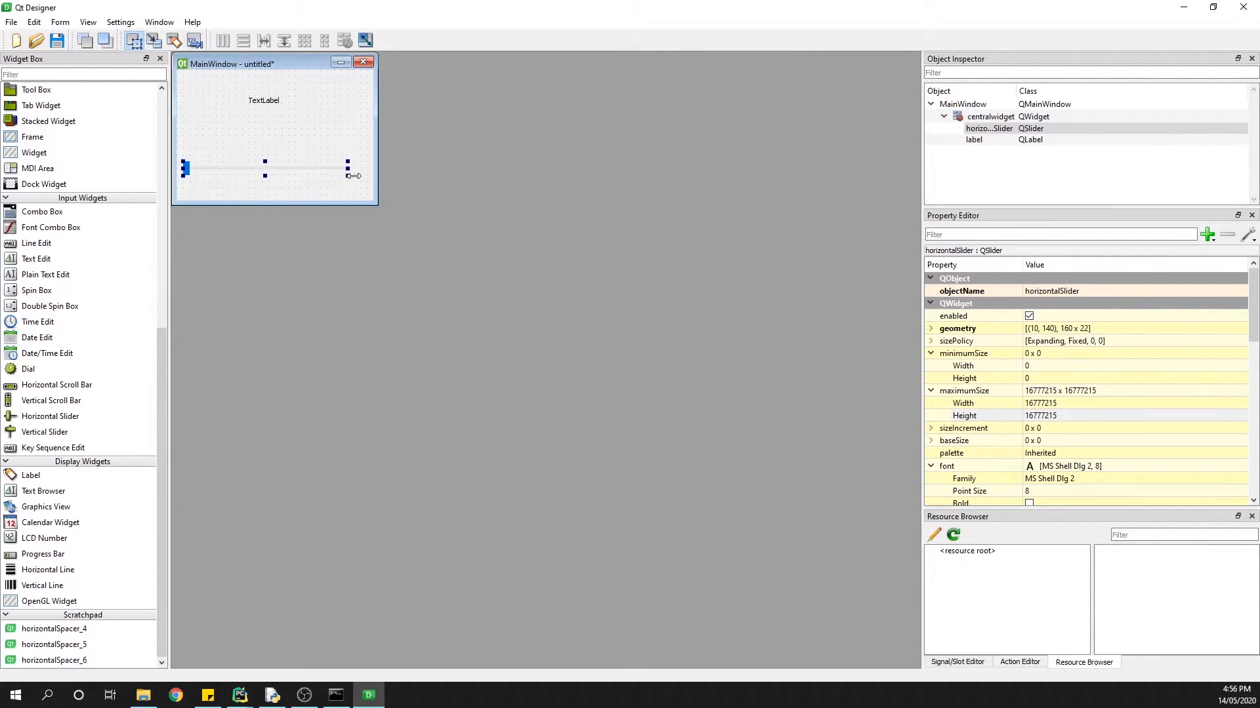
left_click_drag(349, 175, 360, 170)
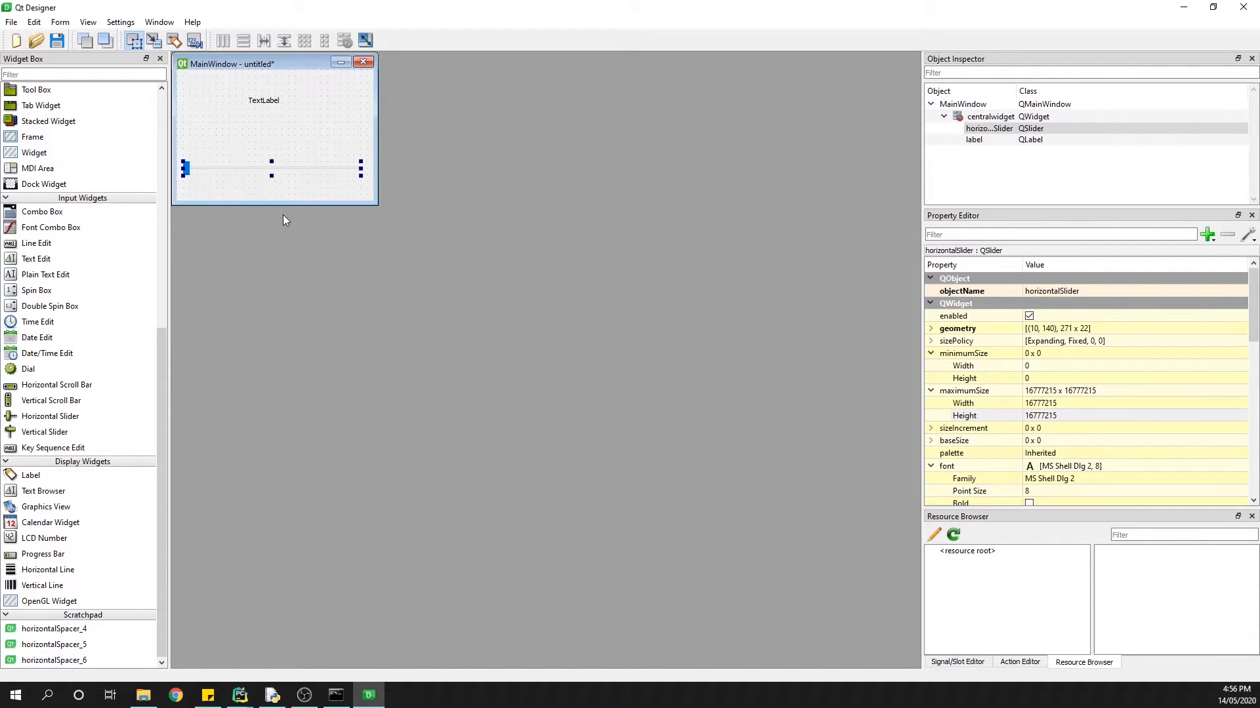
mouse_move(418, 265)
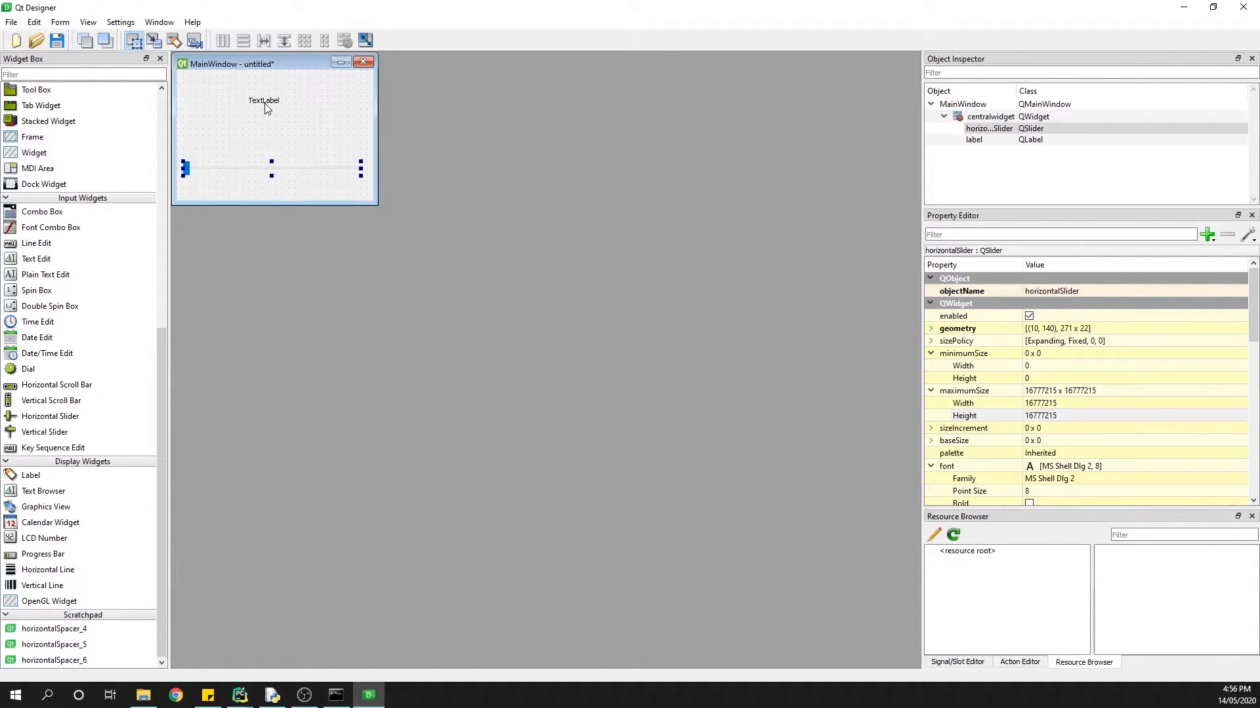
left_click(263, 101)
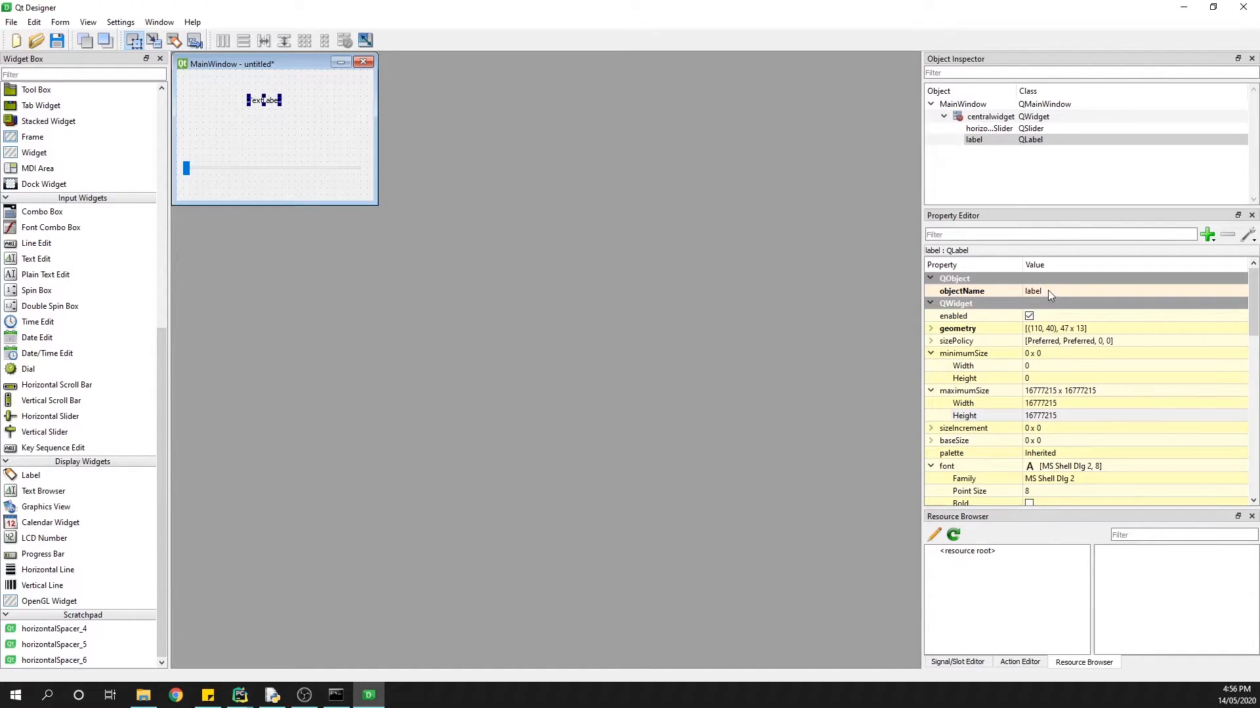
Rename the label's objectName to display_label.
double_click(1047, 291)
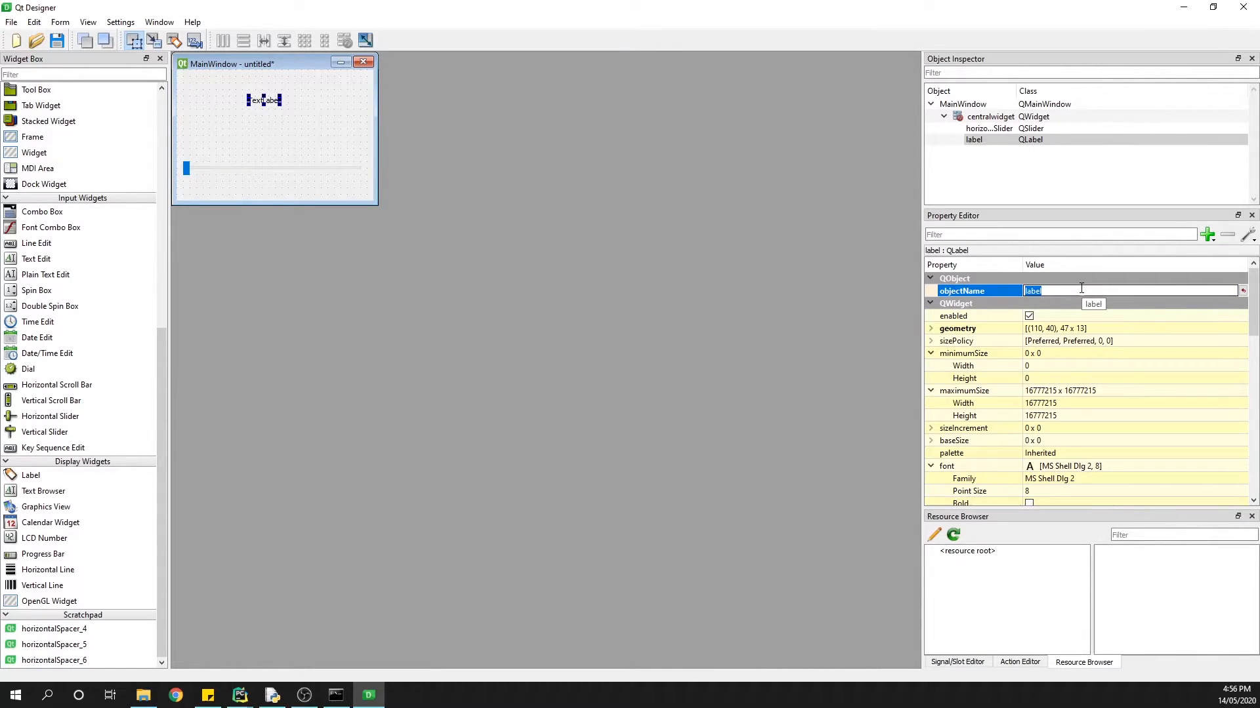
type("display_")
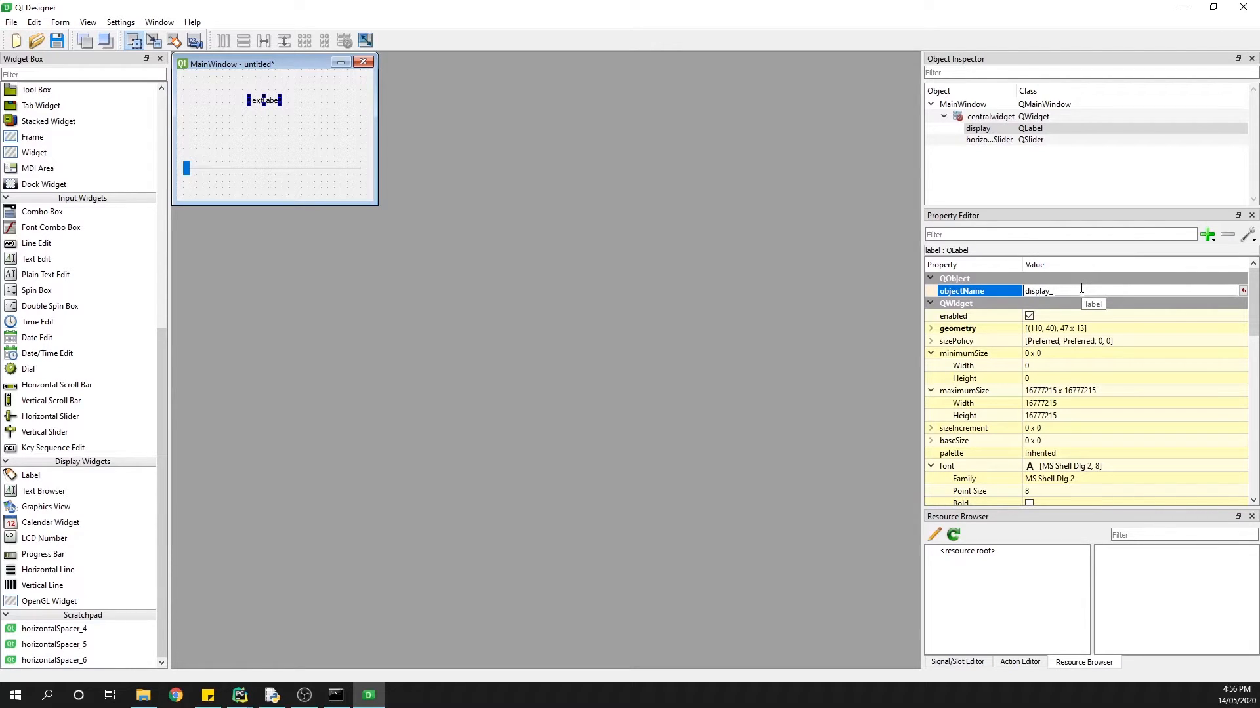
type("labl")
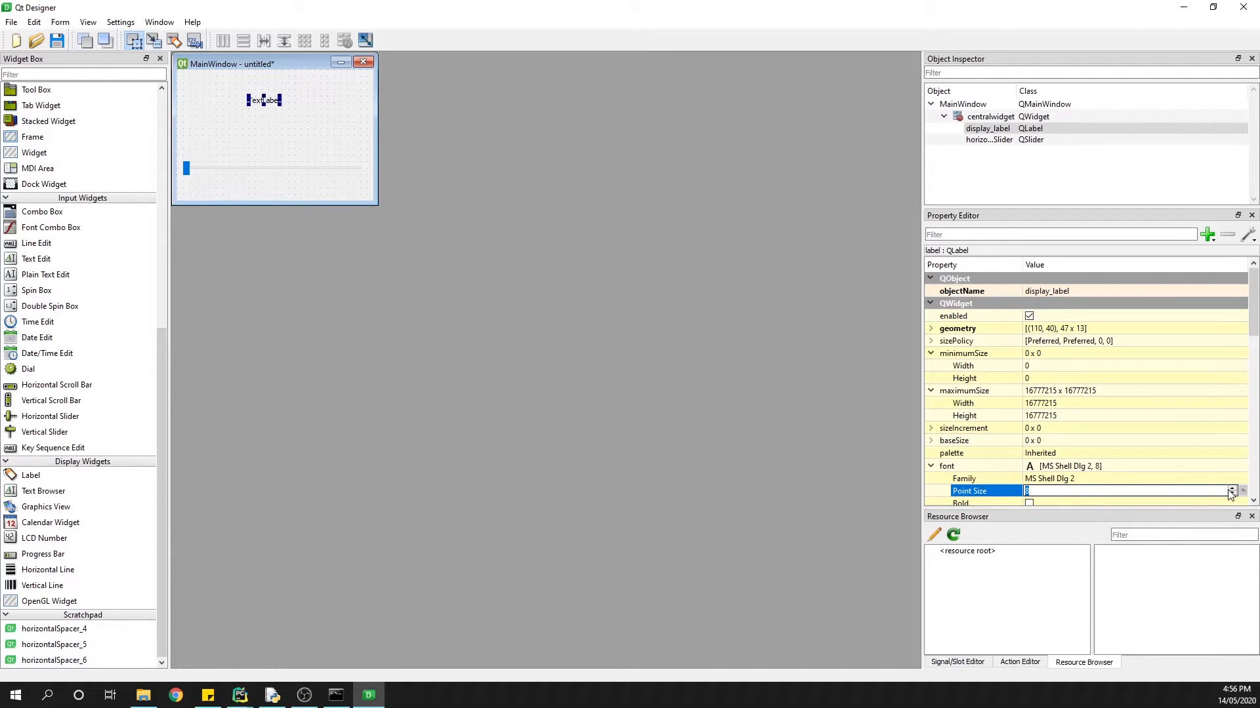
Give the label a 72-point font and text '3', centred above the slider.
left_click(1232, 486)
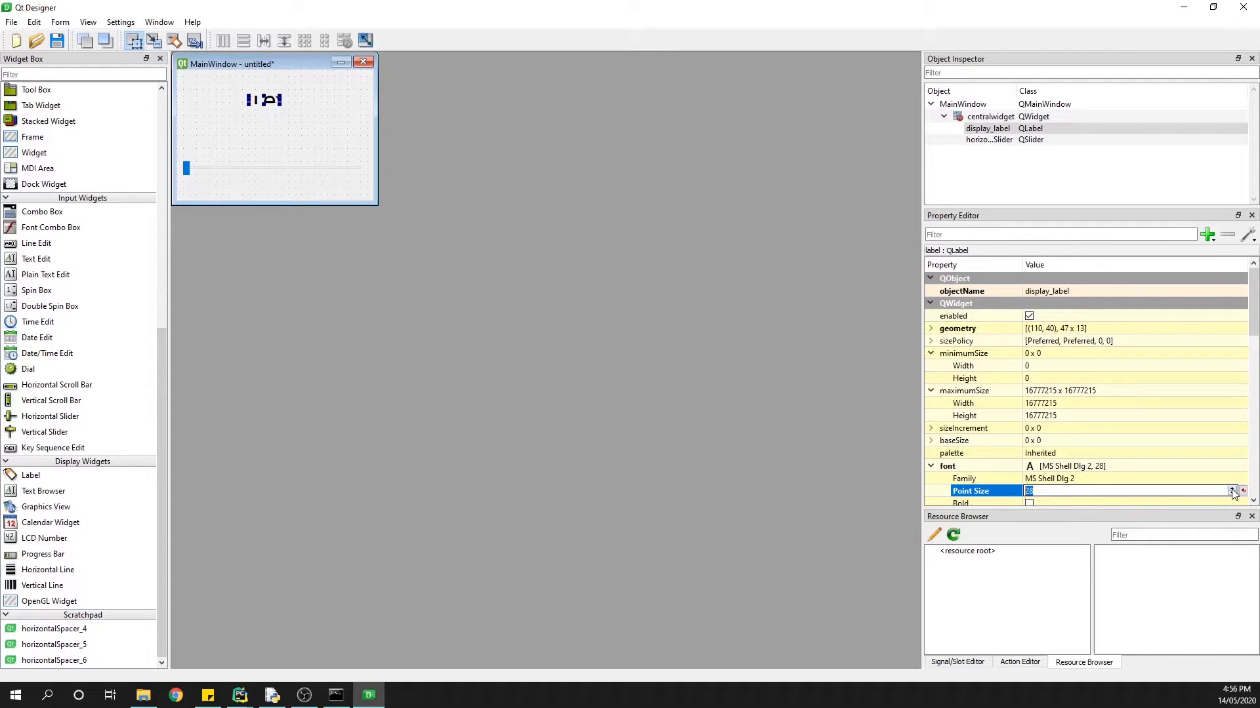
type("7")
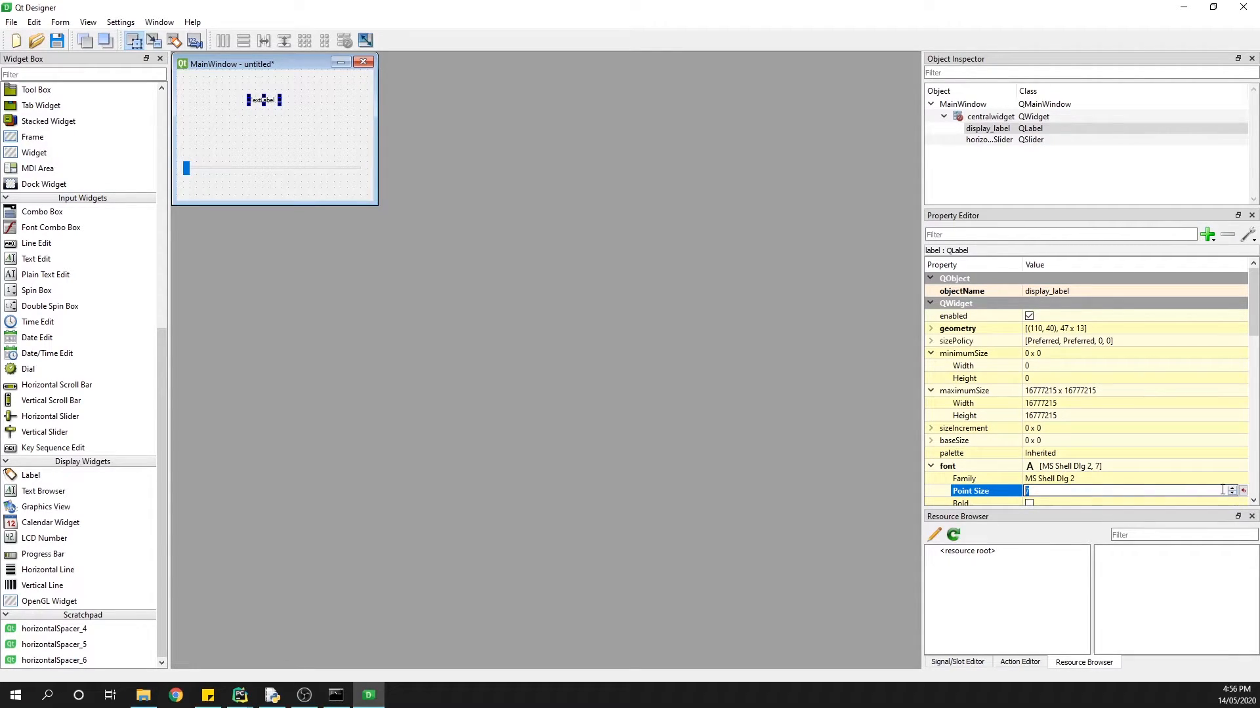
left_click(1230, 466)
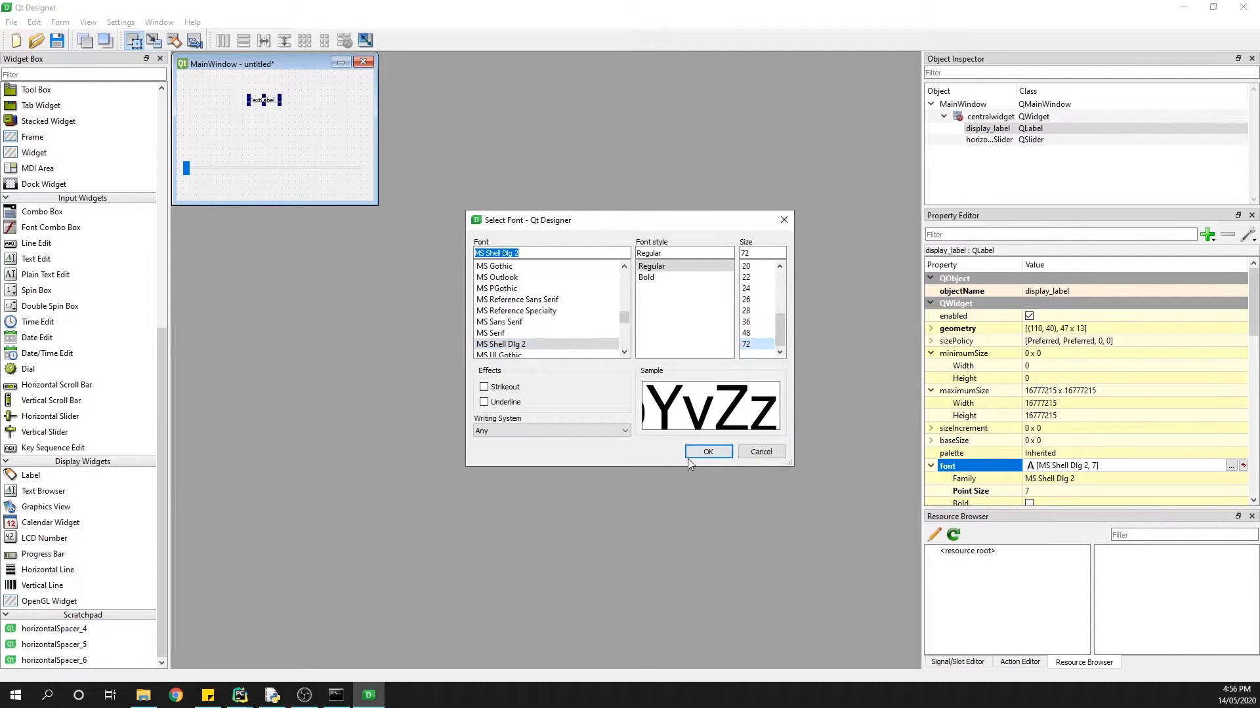
left_click(707, 452)
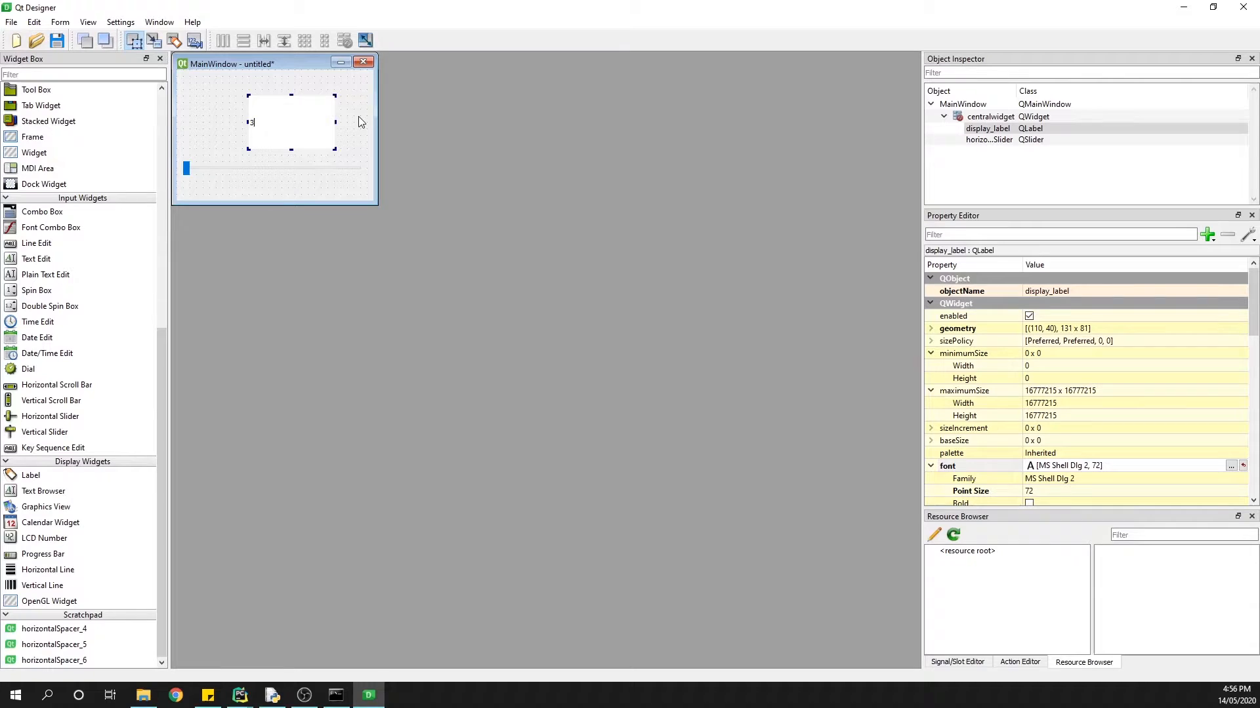
left_click(282, 122)
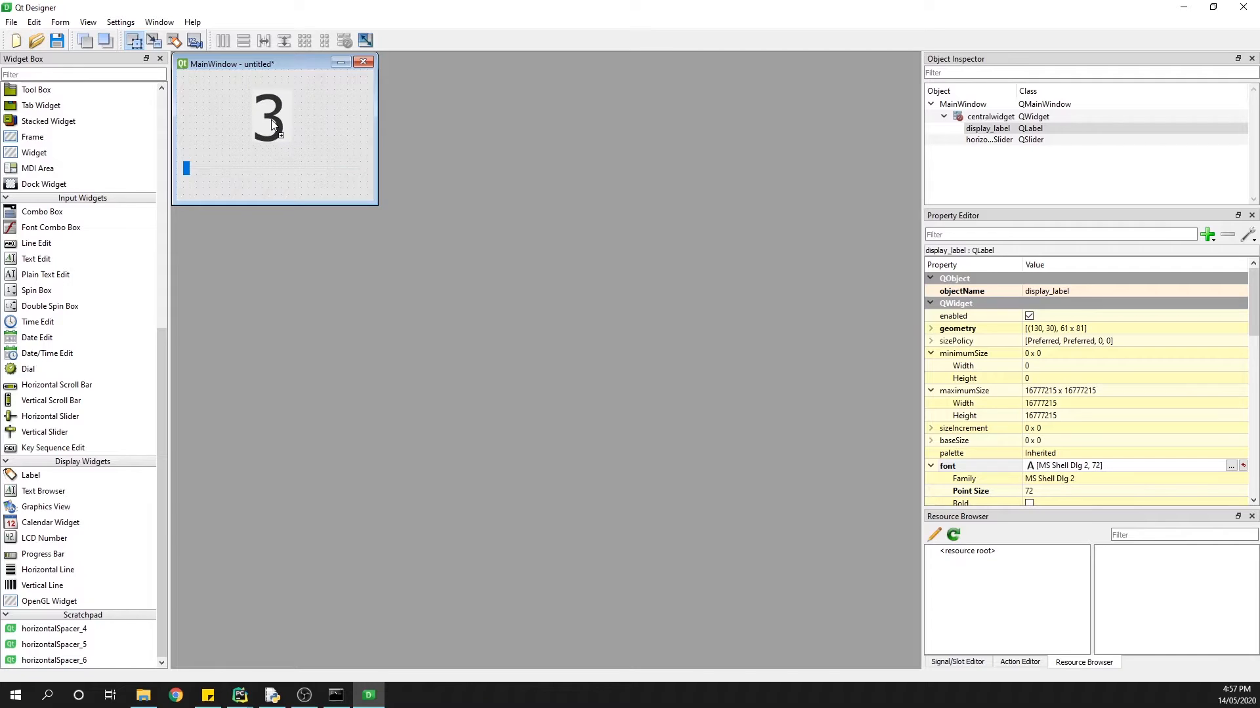
left_click_drag(269, 117, 261, 117)
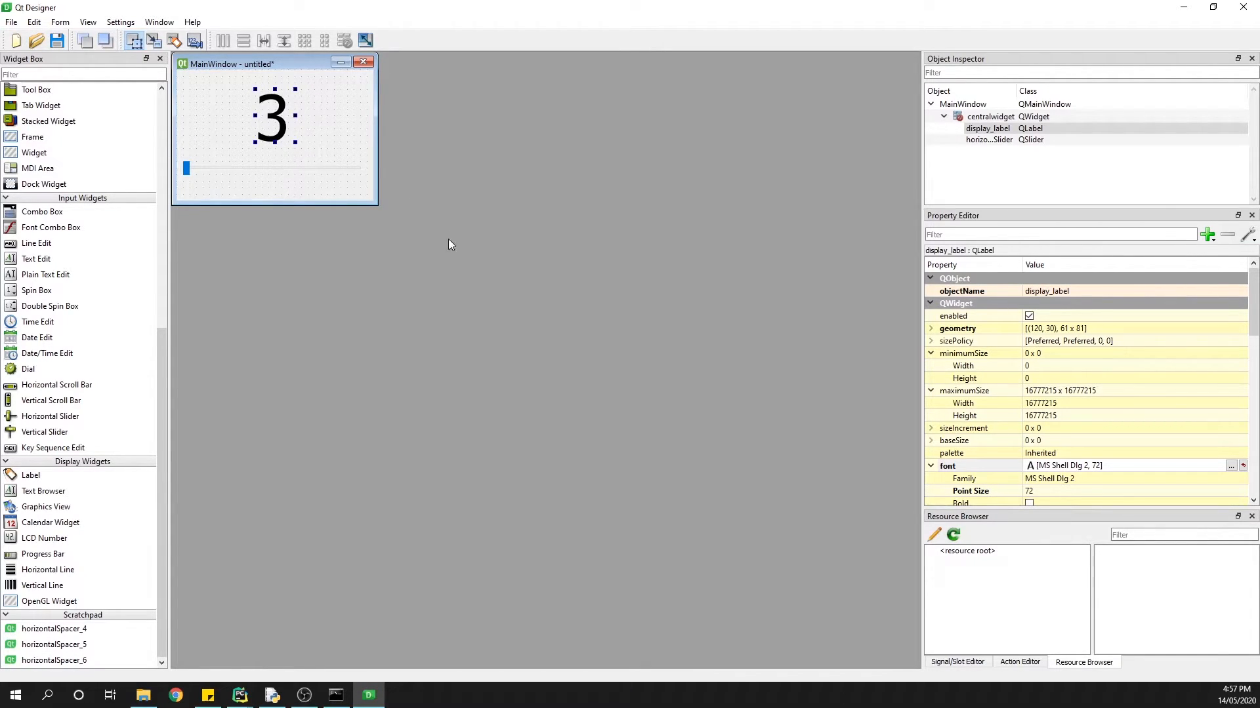
mouse_move(290, 177)
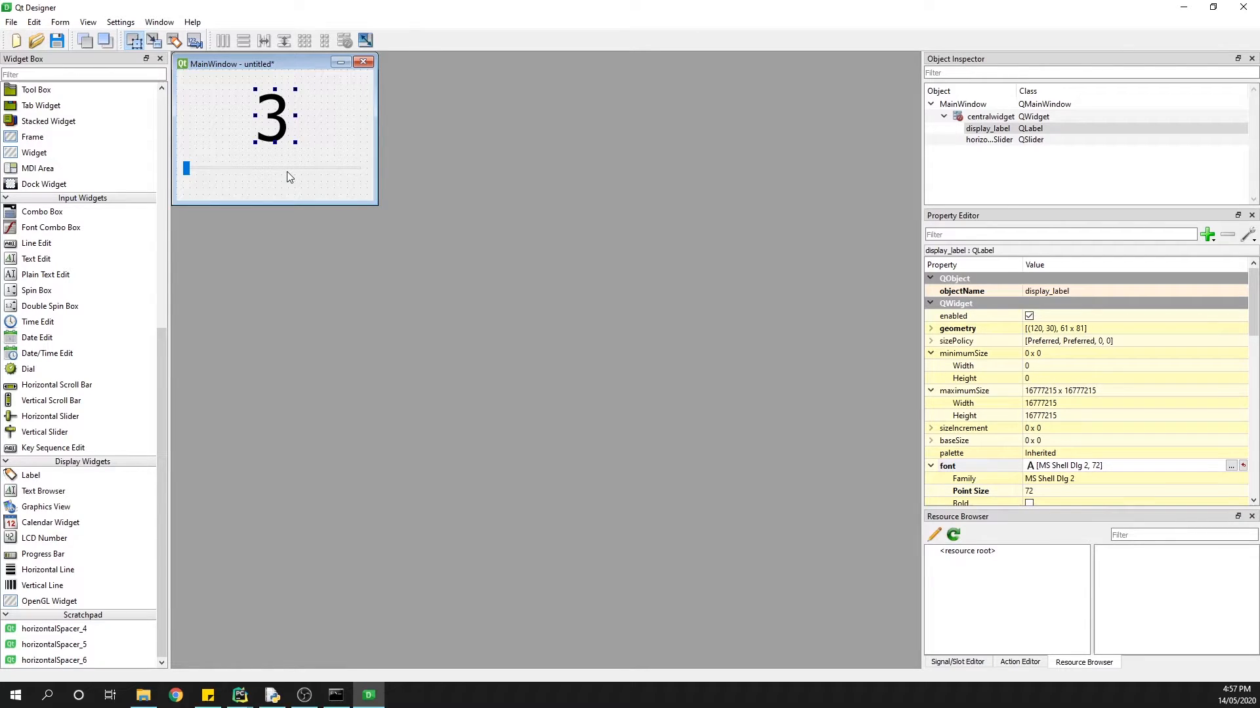
Rename the slider's objectName to number_slider.
left_click(271, 168)
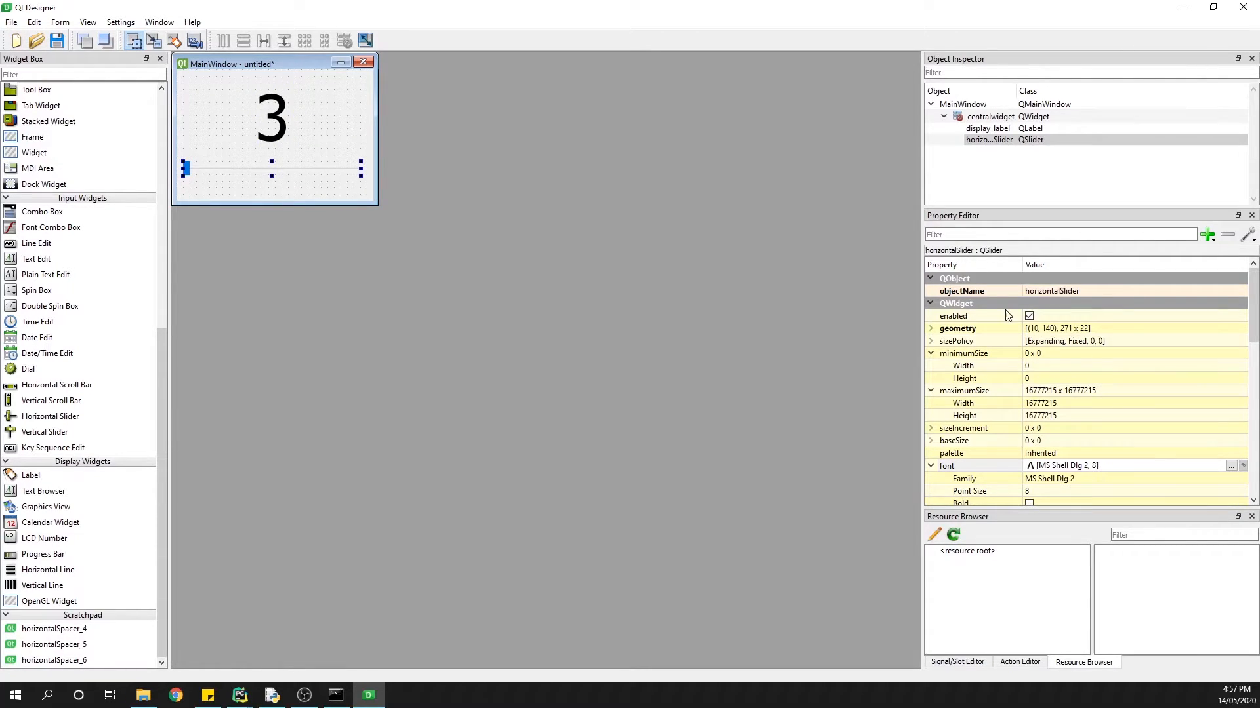
double_click(1052, 290)
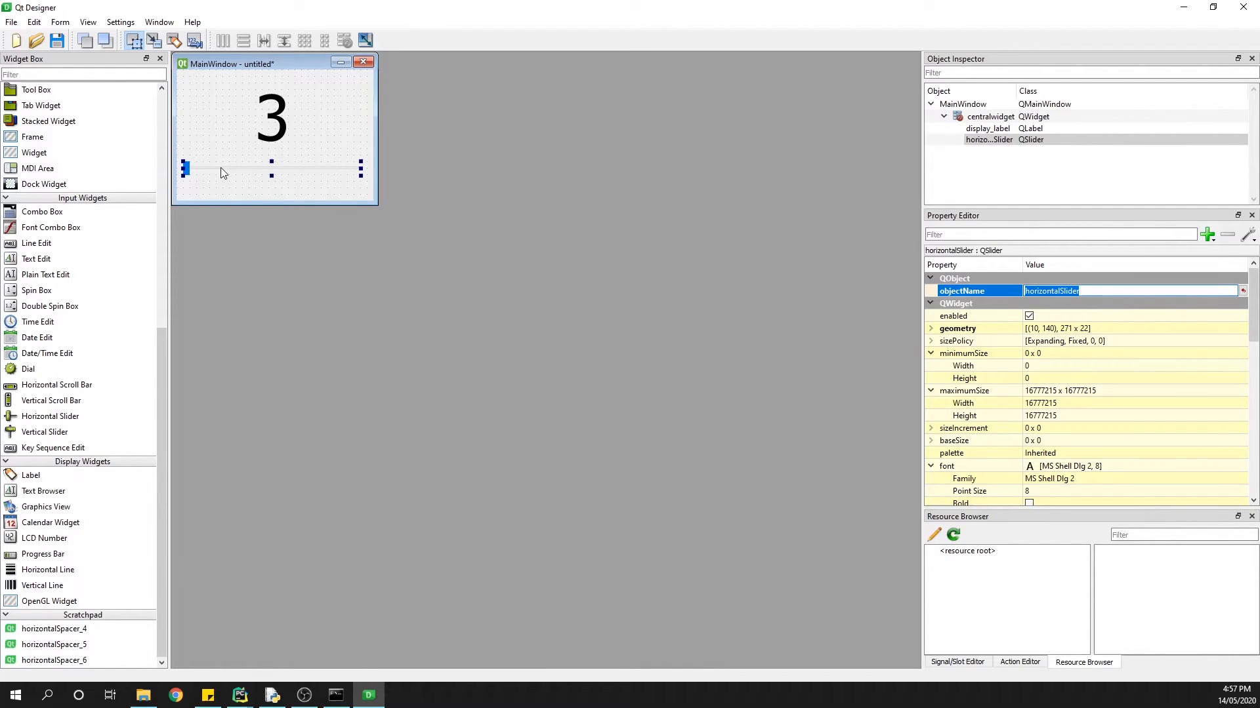
mouse_move(611, 270)
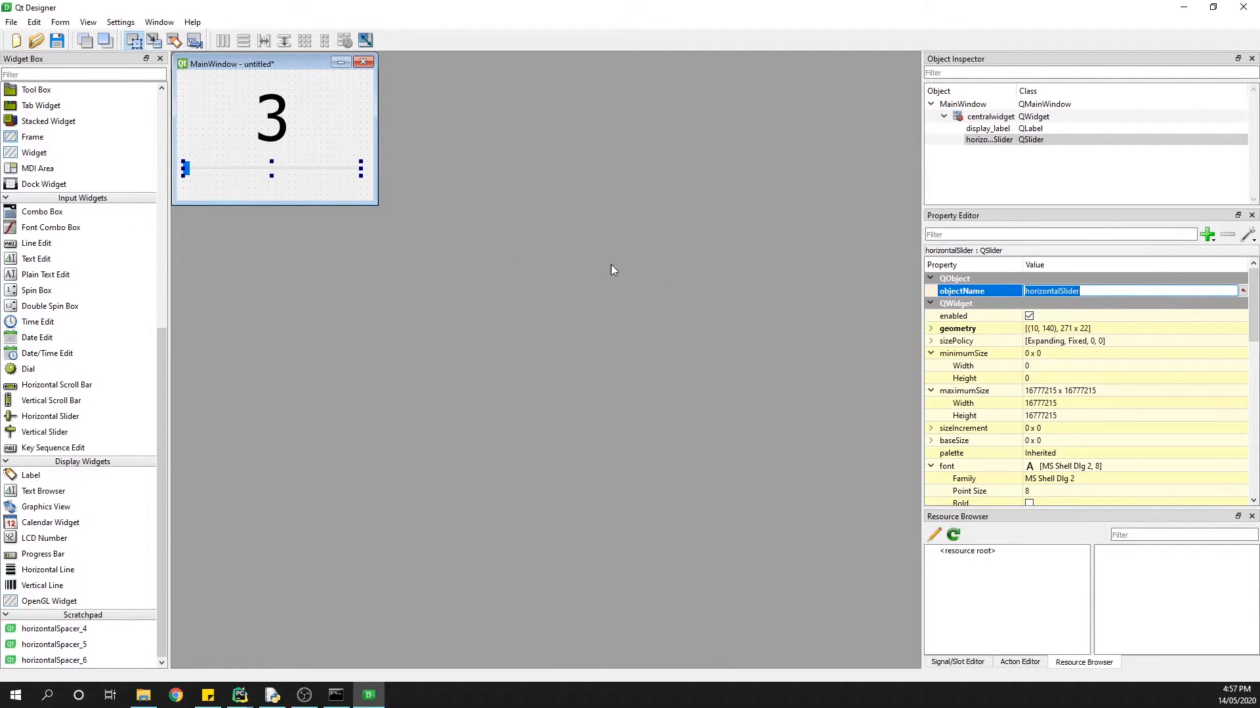
mouse_move(848, 282)
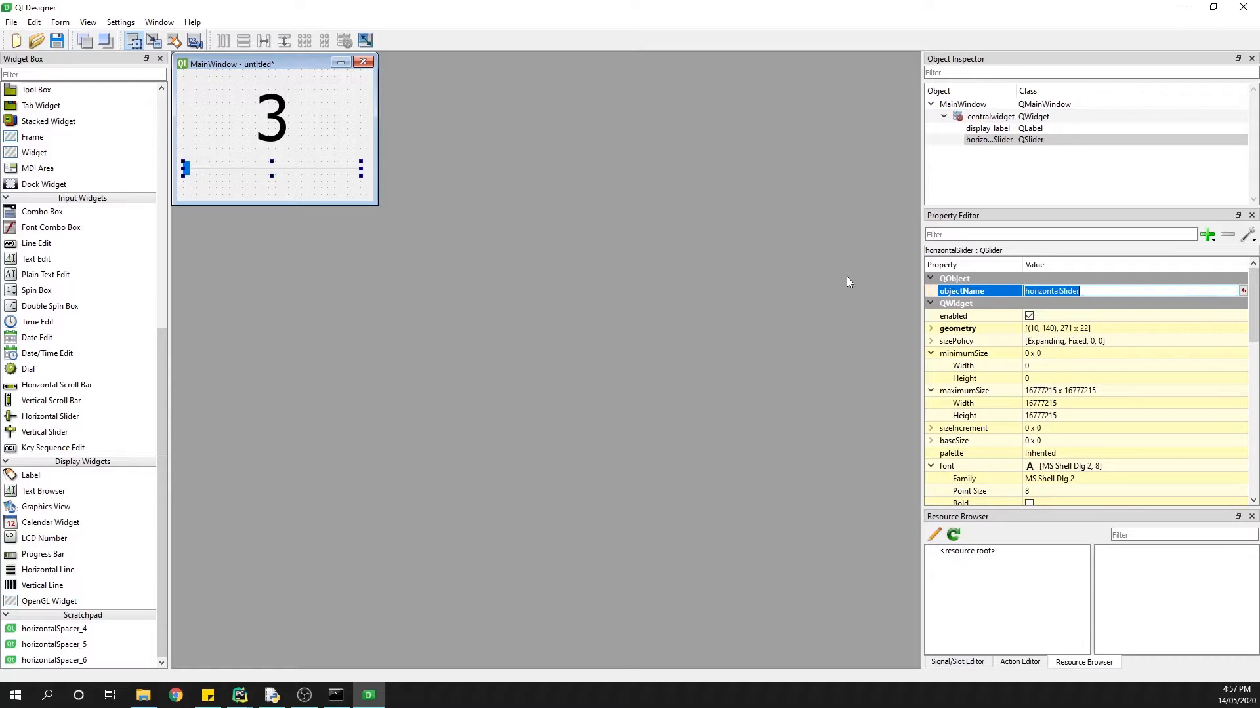
type("nu")
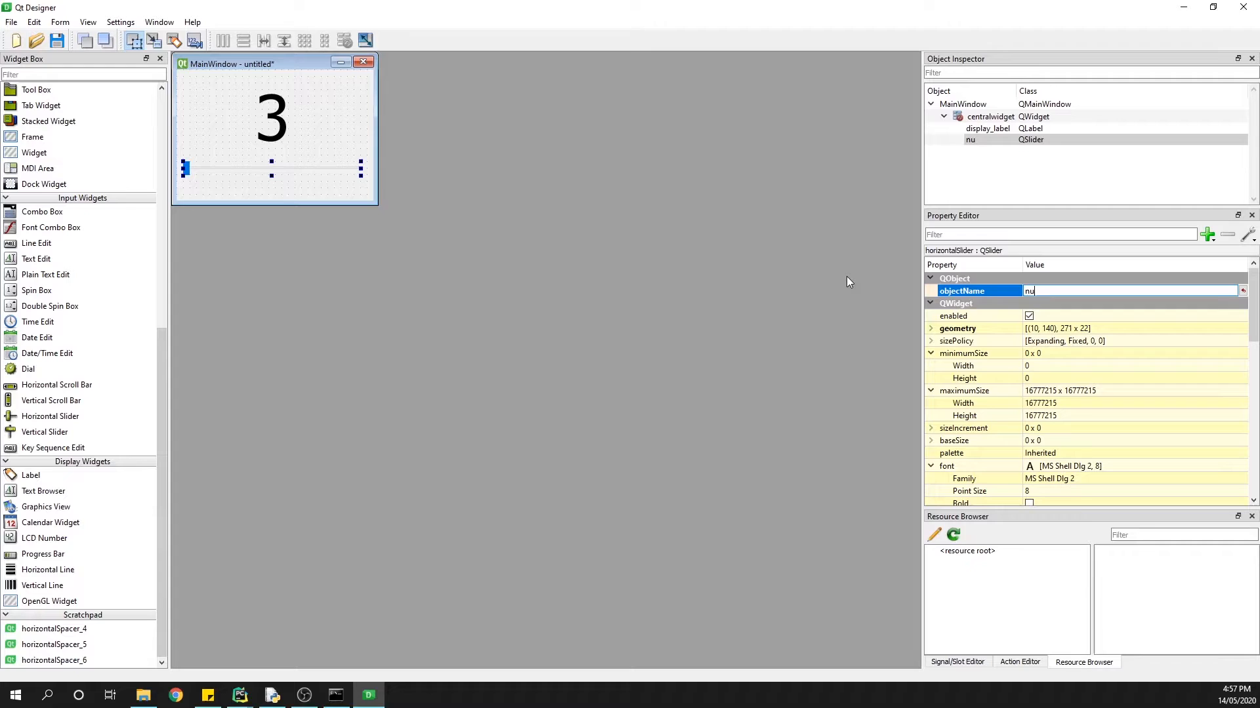
type("number_slider")
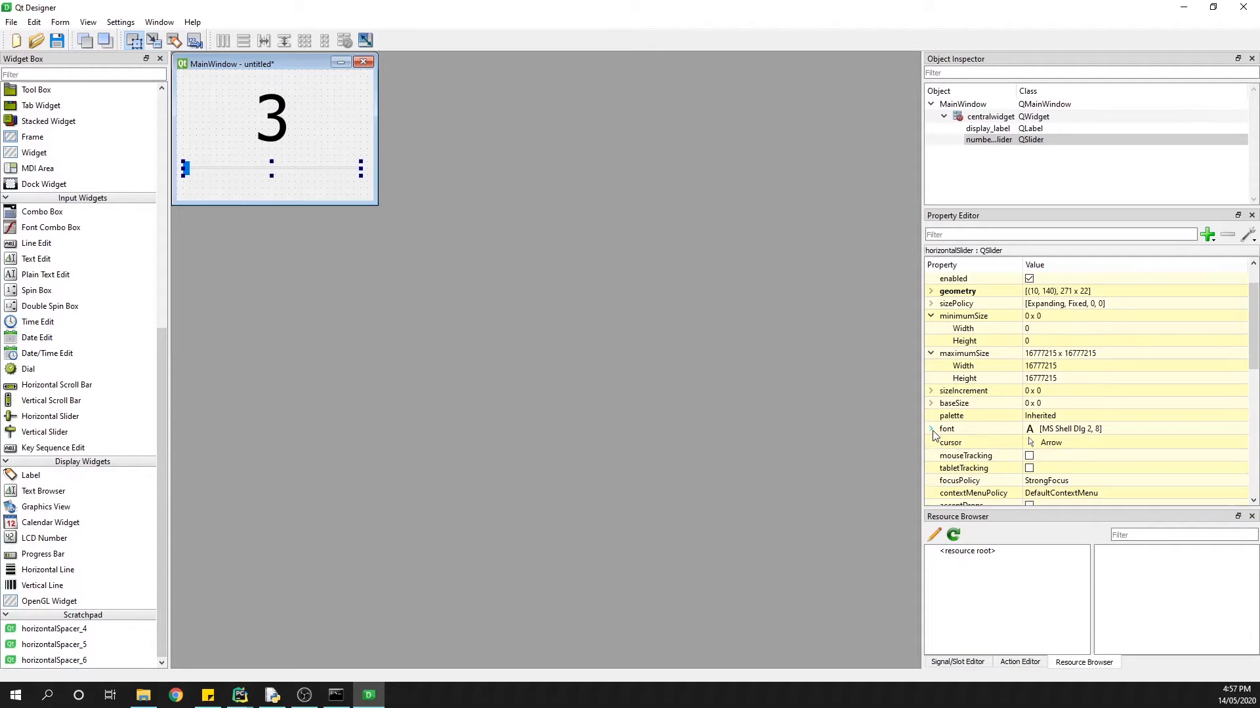
Set the slider's maximum to 5, page step 1 and value 3.
scroll("down", 3)
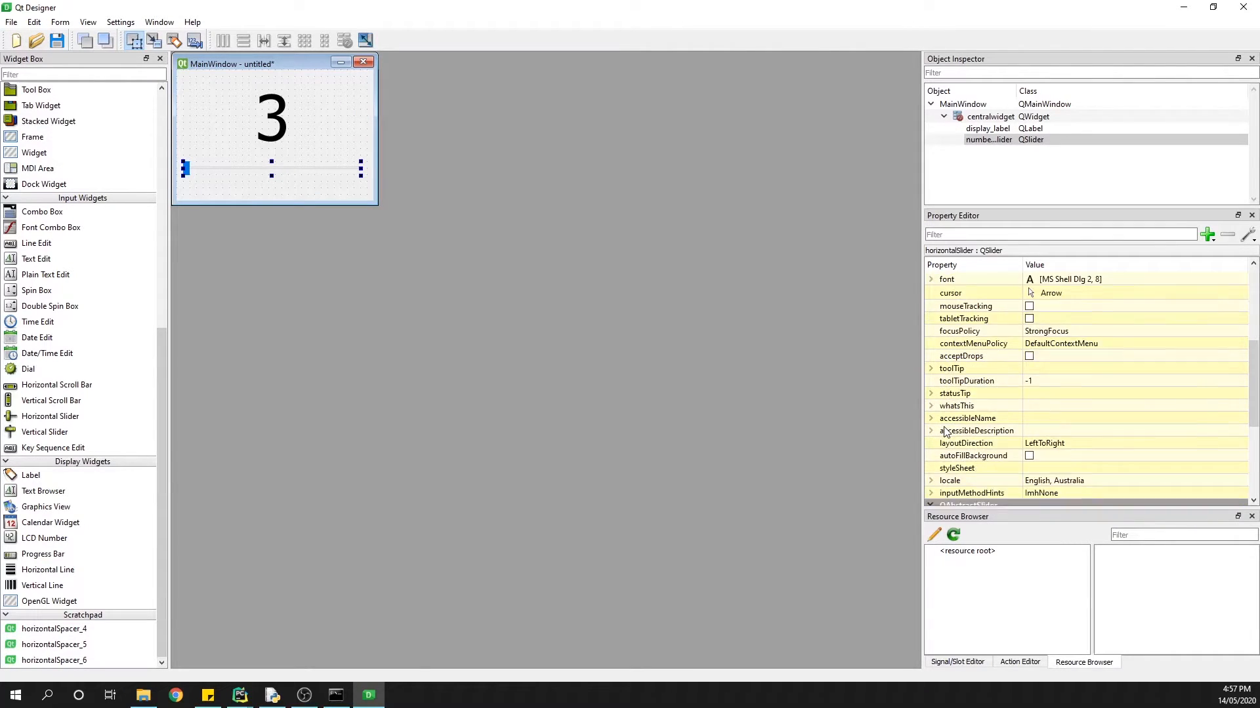
scroll("down", 3)
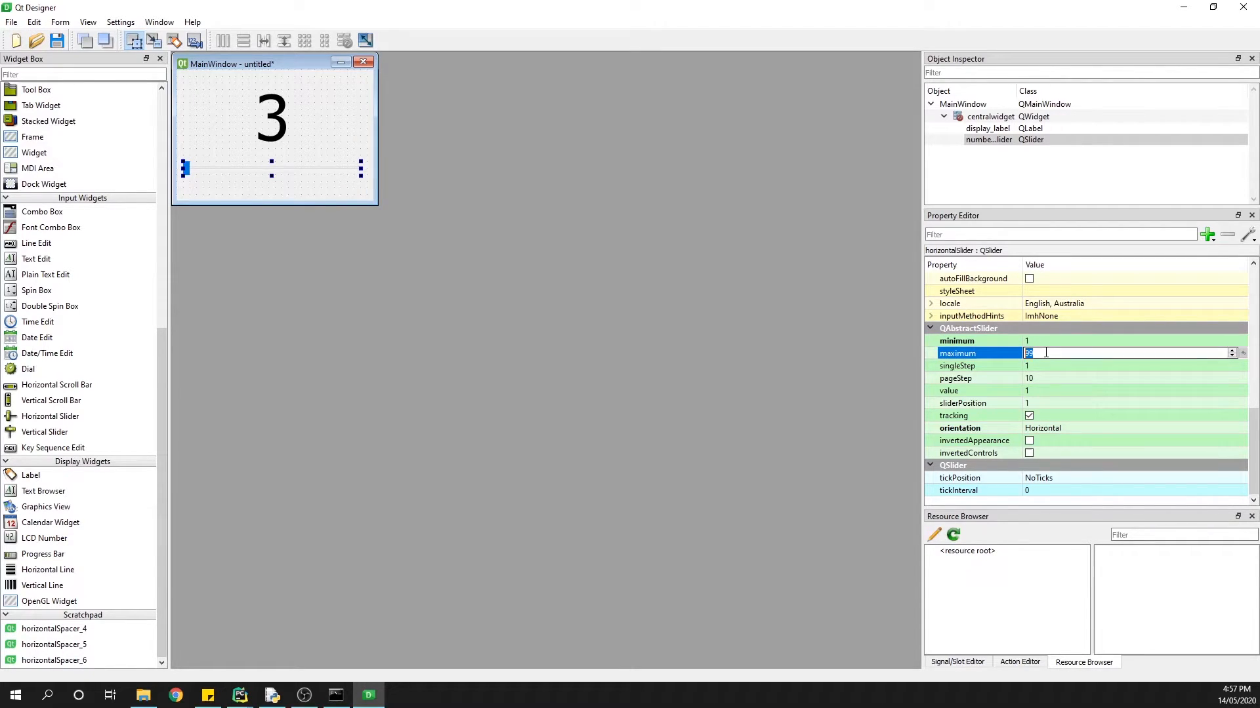
type("5")
left_click(1135, 378)
type("1")
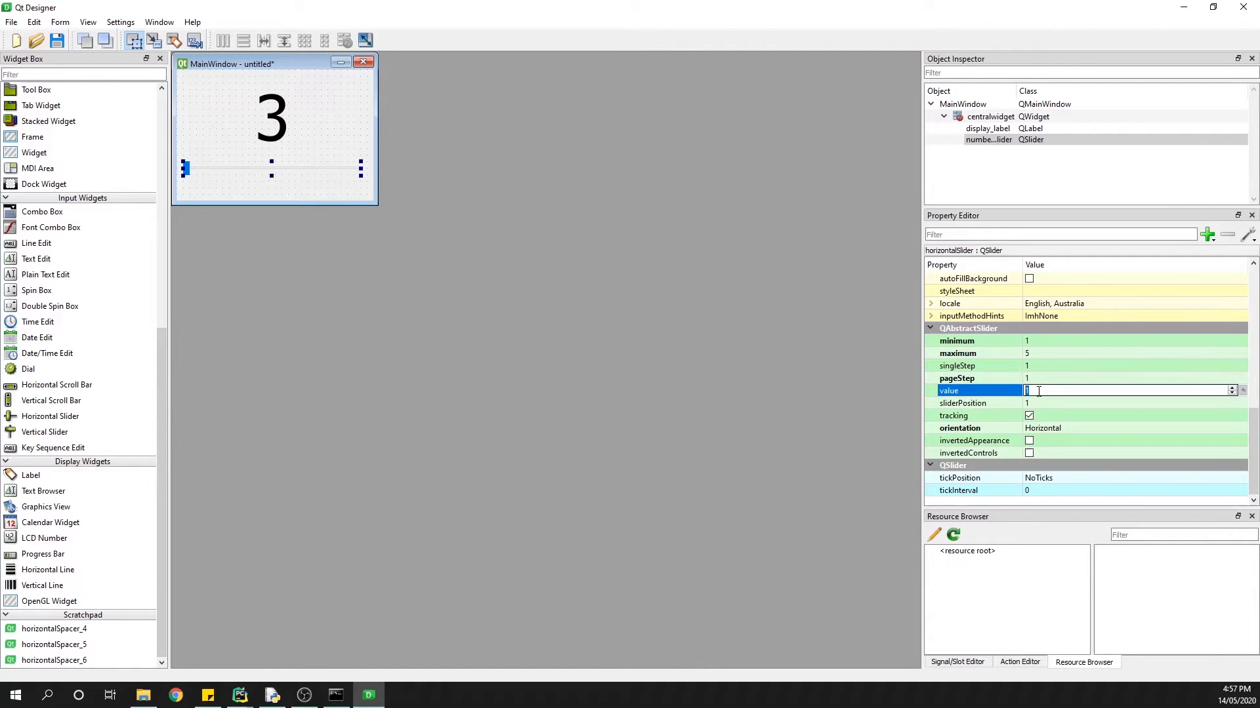
type("3")
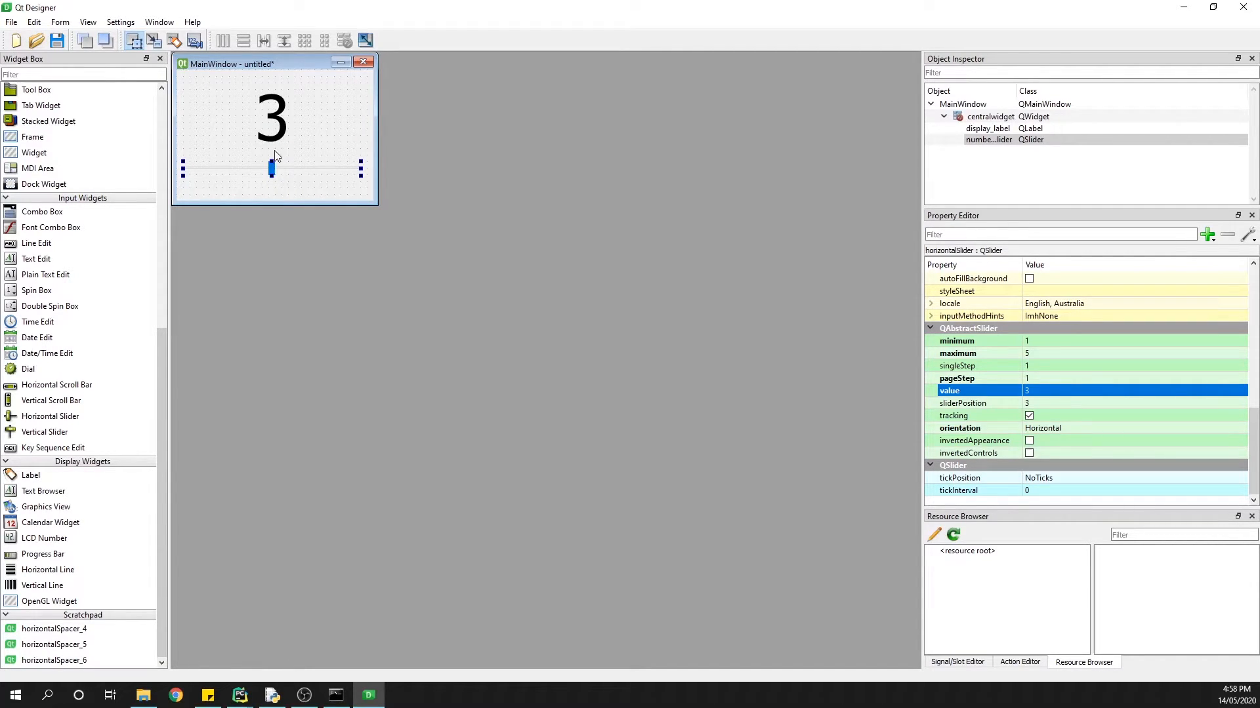
mouse_move(255, 119)
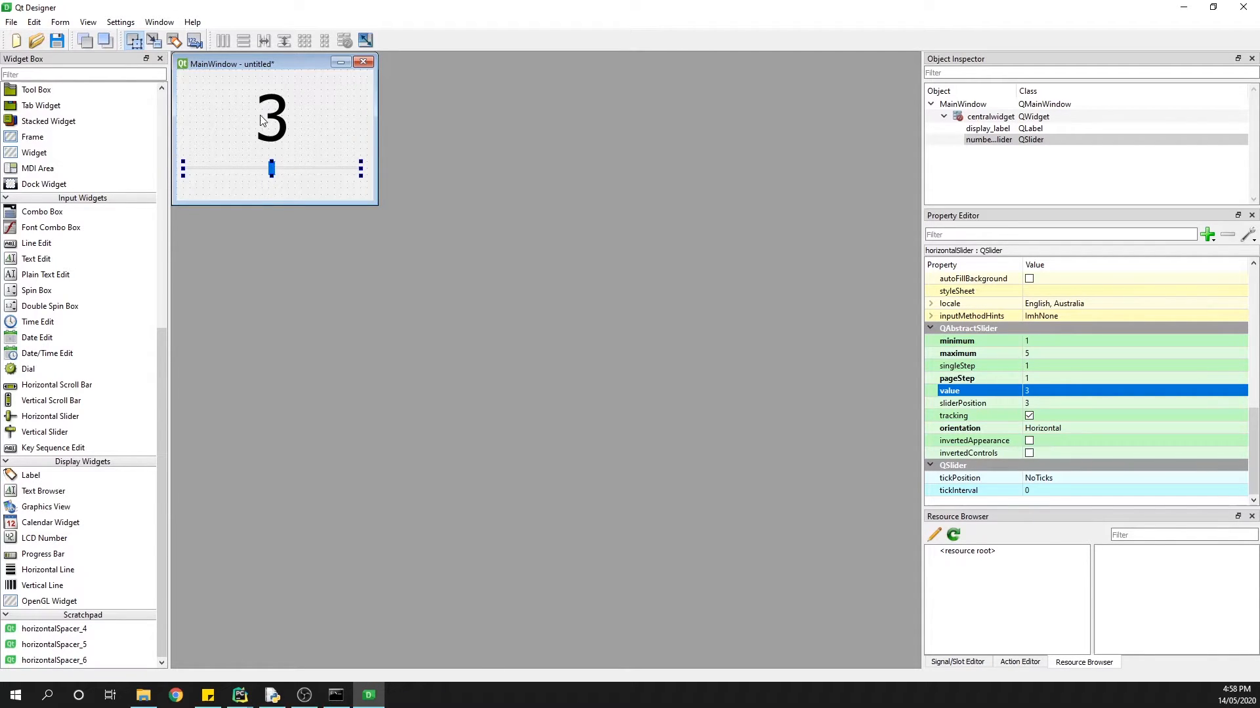
mouse_move(259, 152)
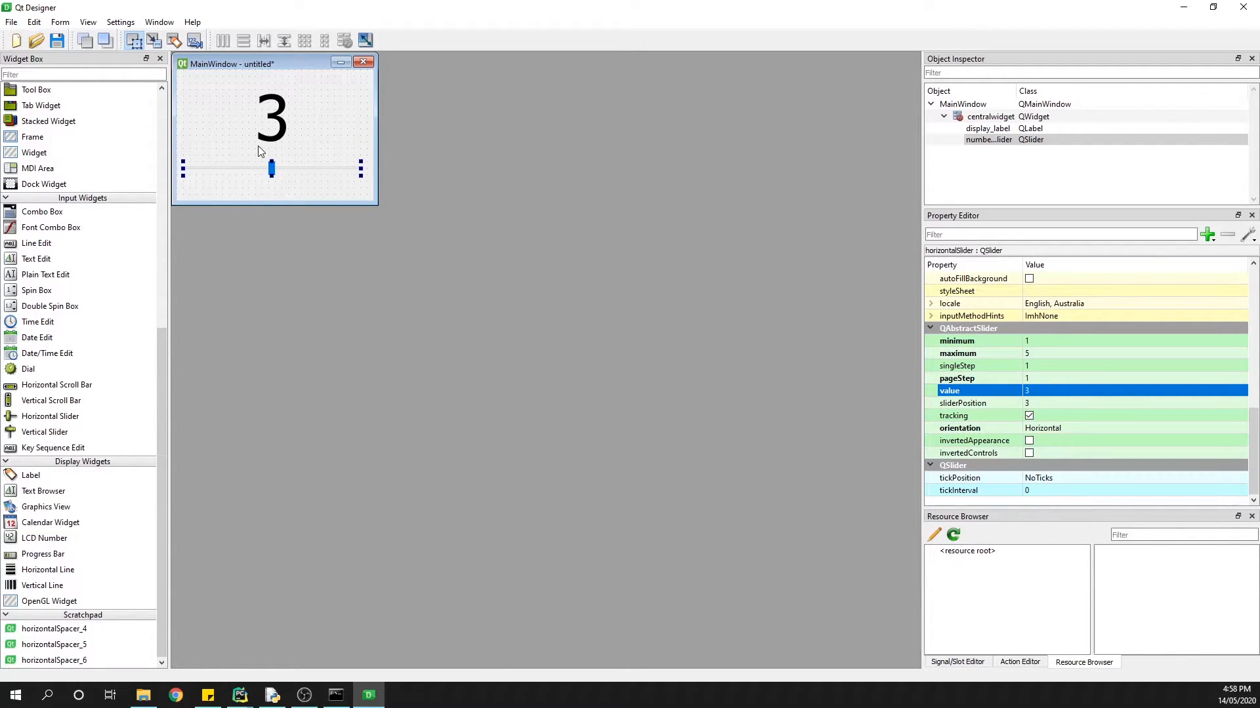
mouse_move(371, 173)
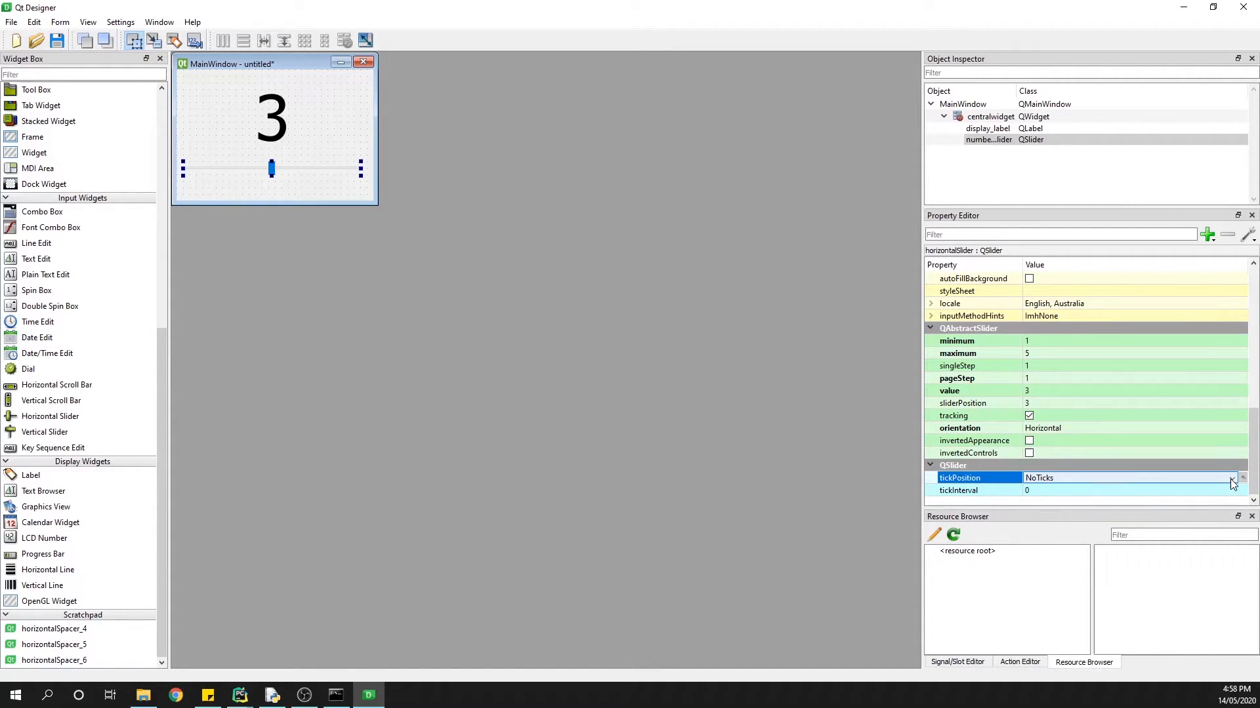
Set the slider's tickPosition to TicksBelow and tickInterval to 1.
left_click(1232, 478)
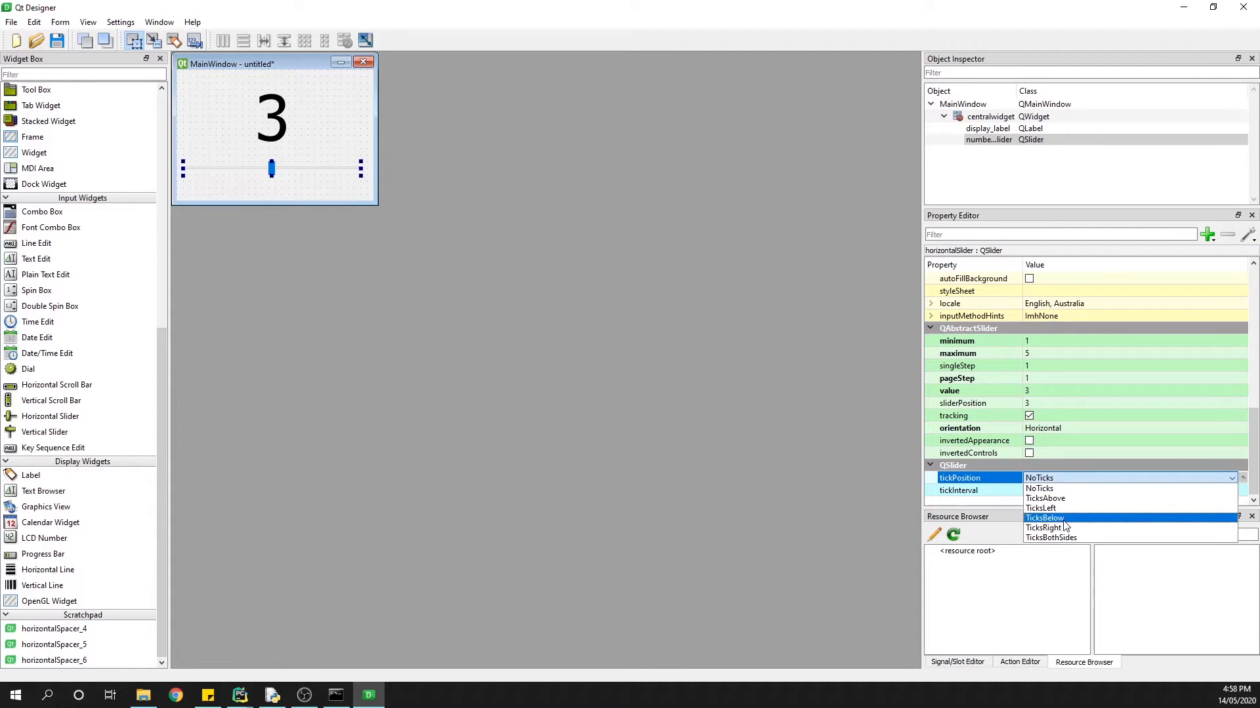
left_click(1044, 518)
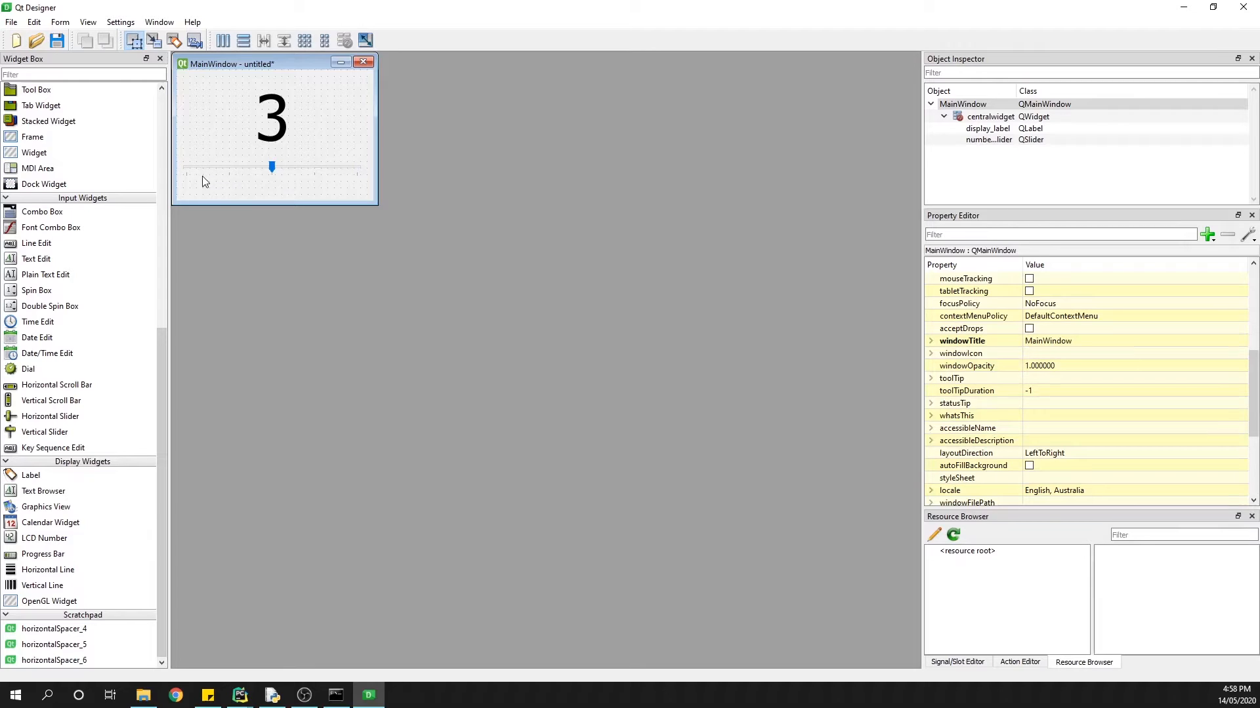
left_click(272, 168)
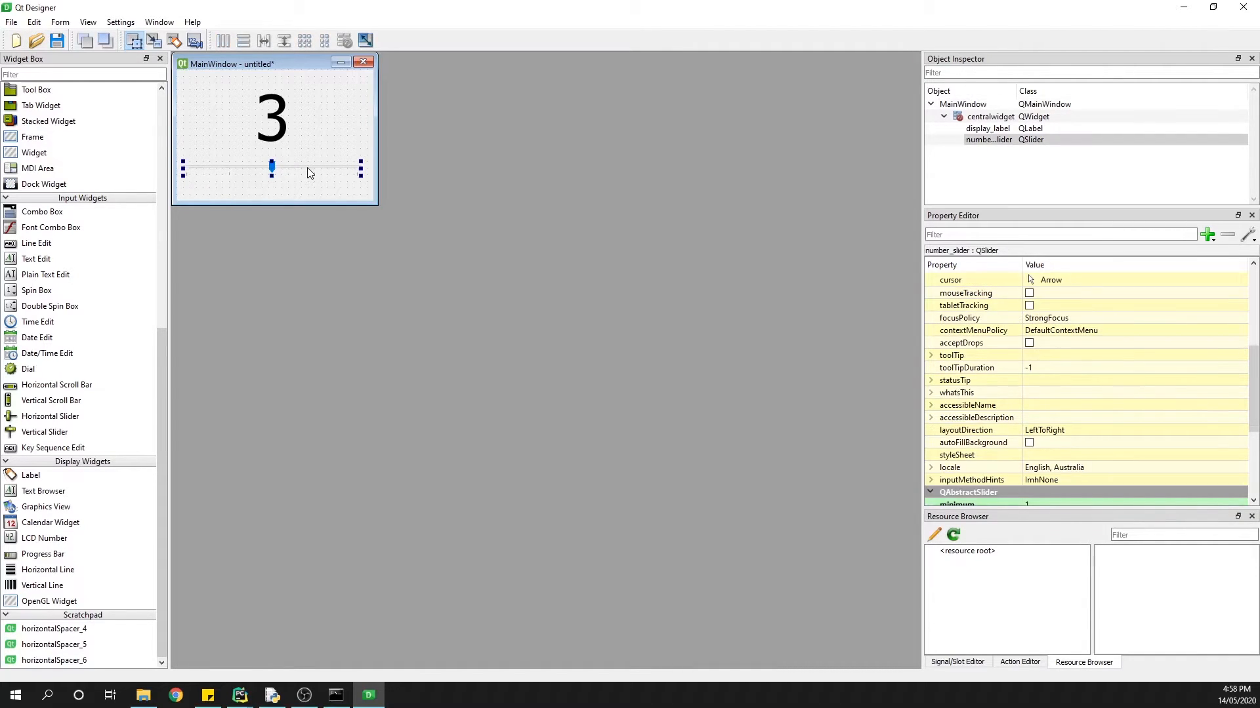
mouse_move(309, 190)
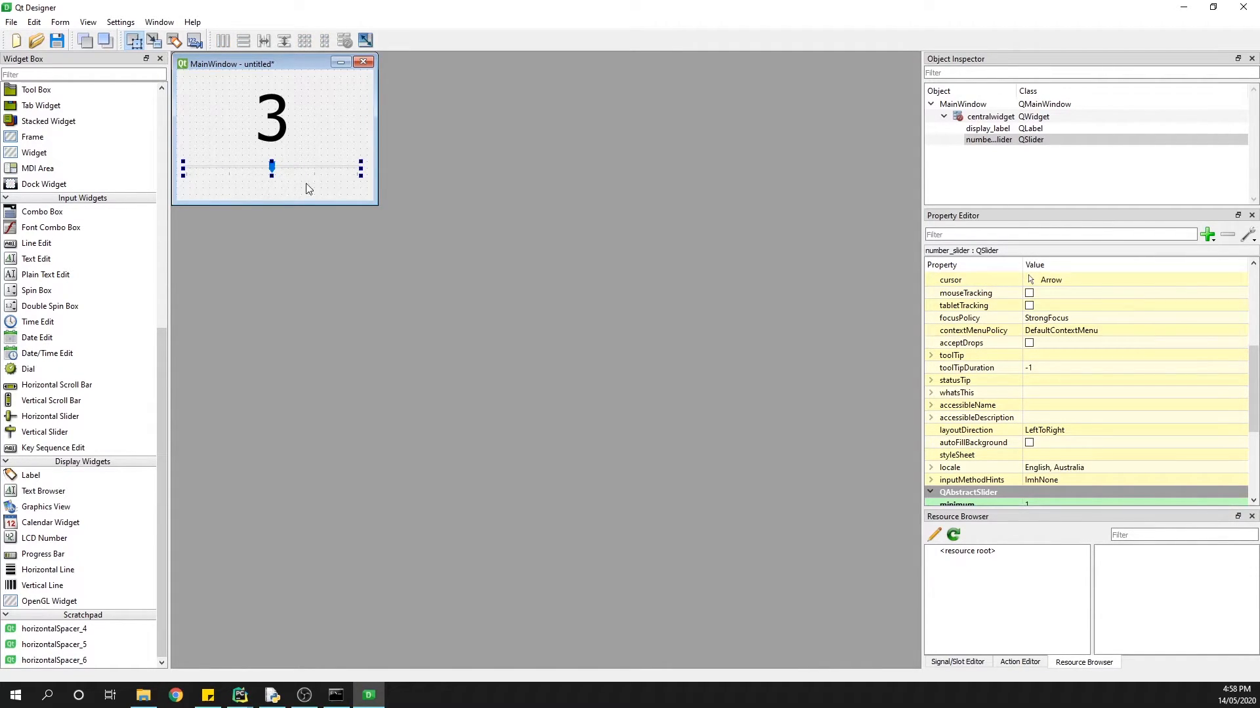
scroll("down", 3)
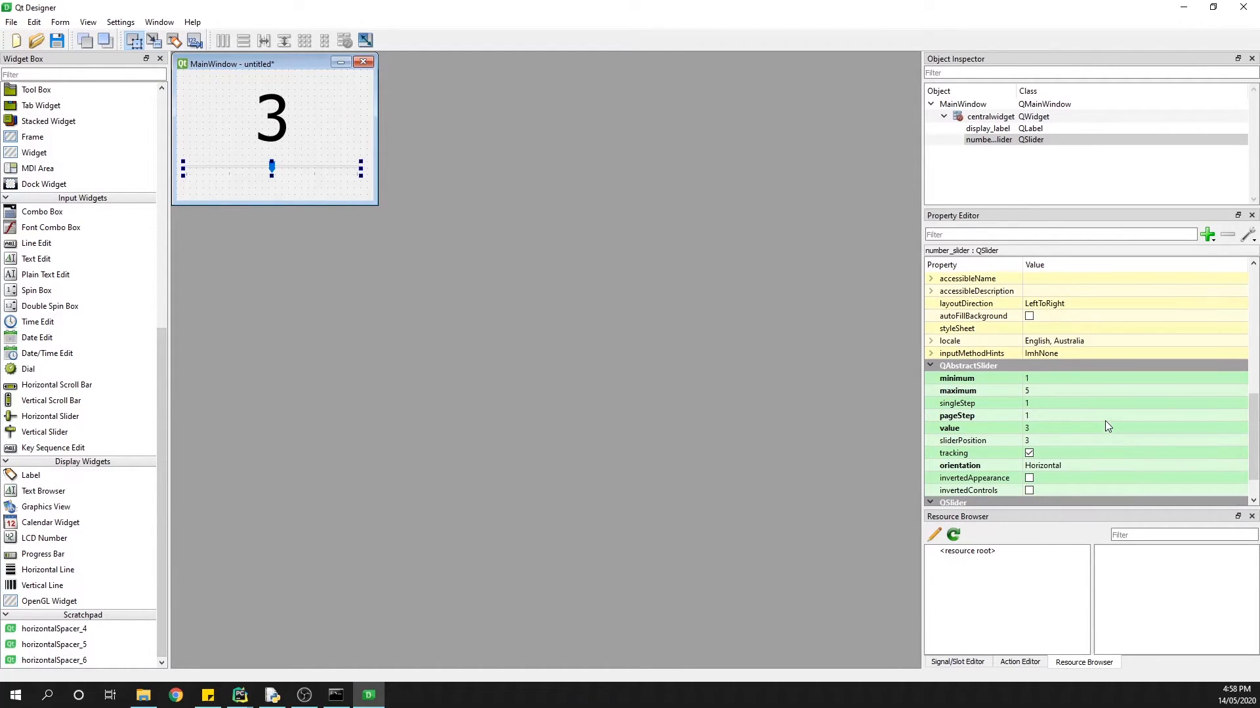
mouse_move(482, 223)
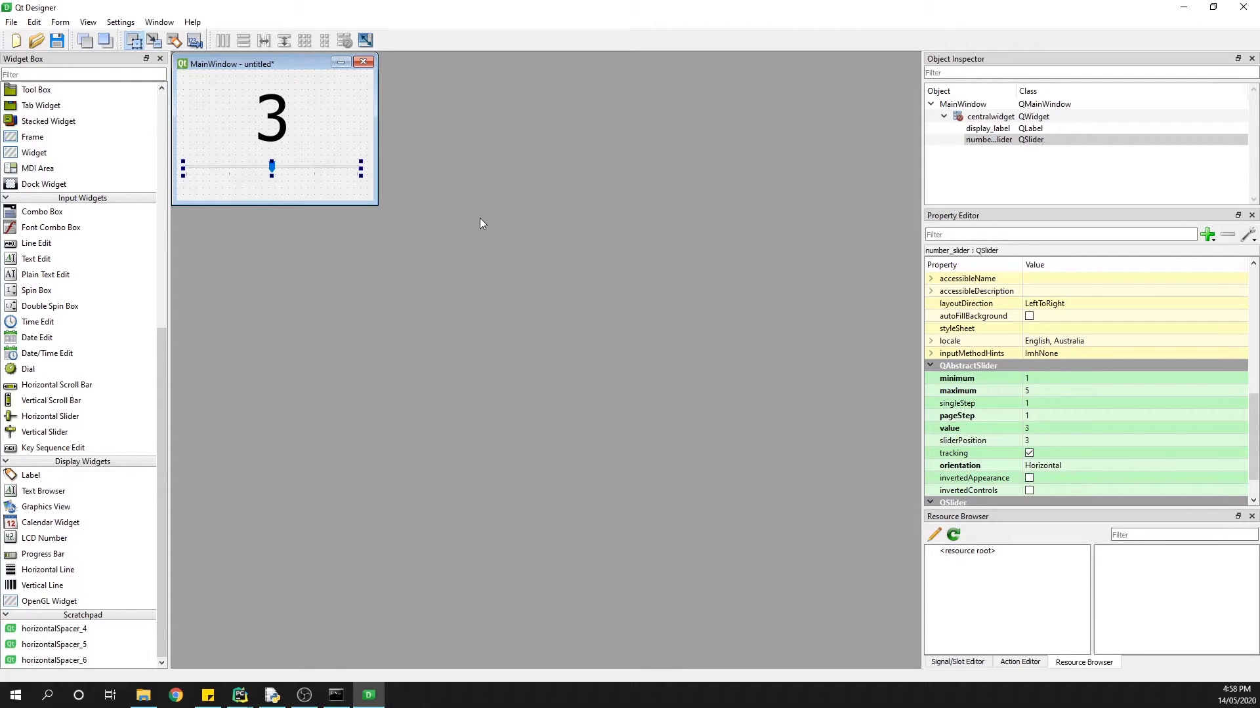
left_click(270, 121)
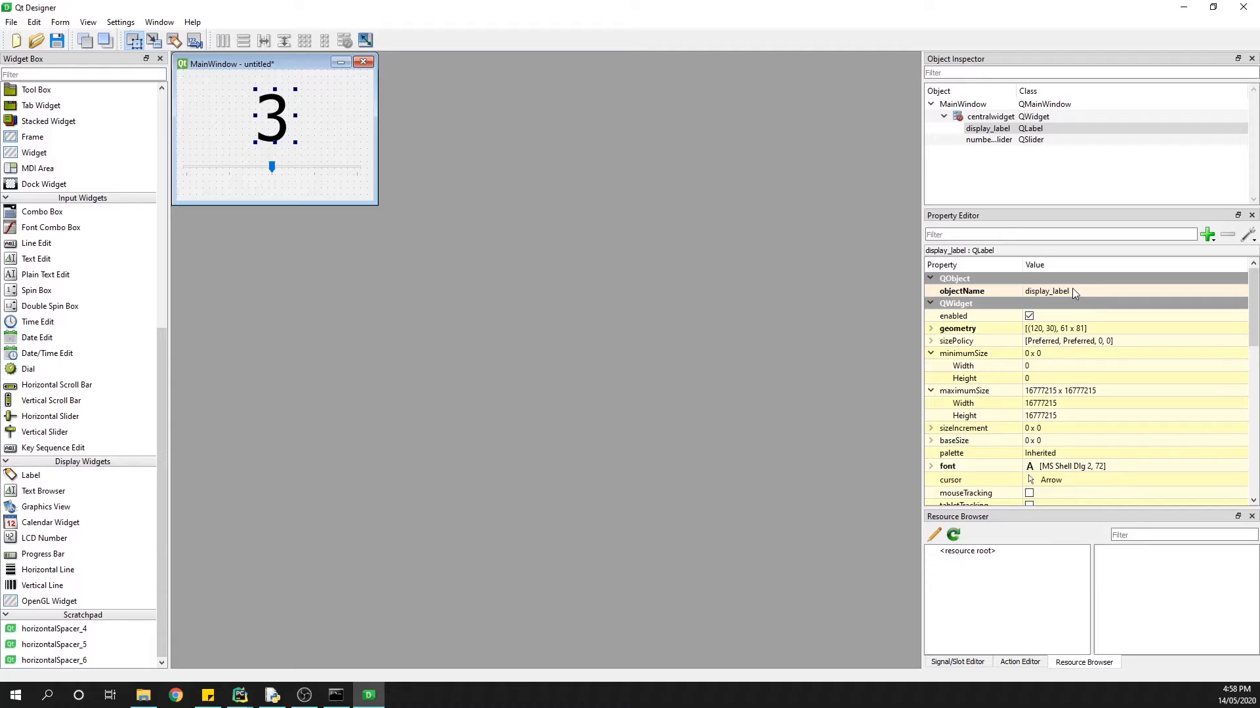
left_click(272, 166)
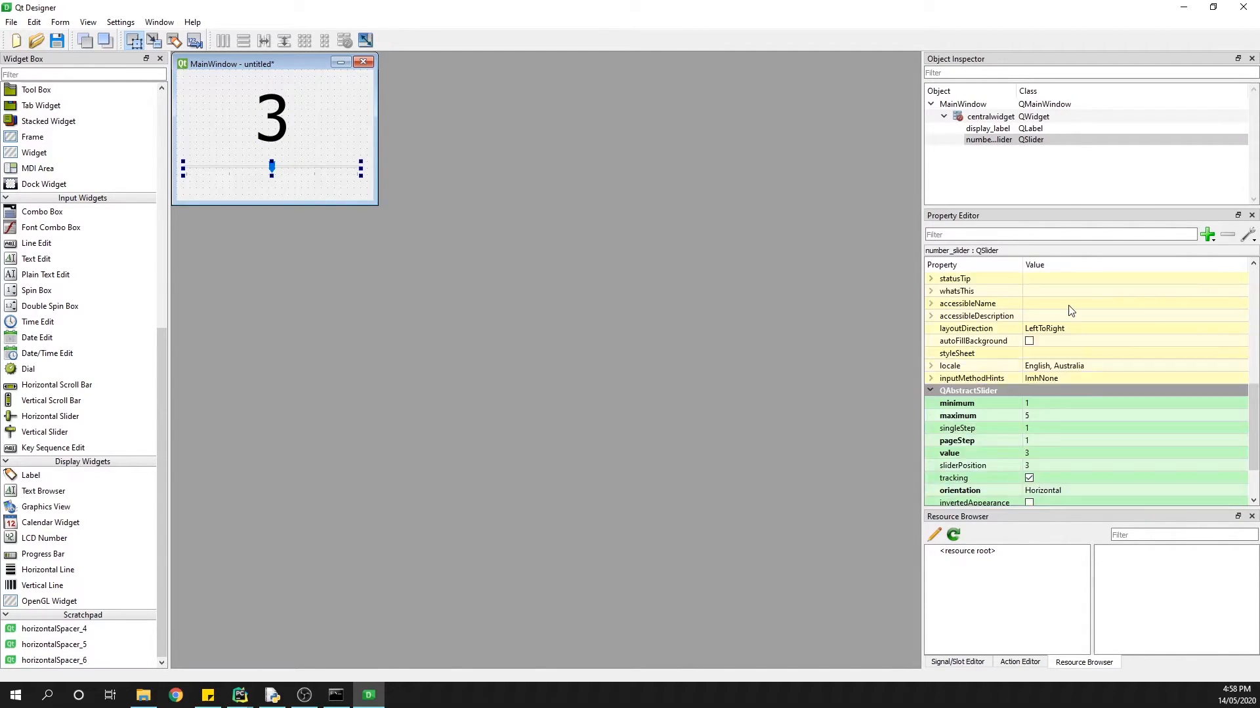
scroll("down", 3)
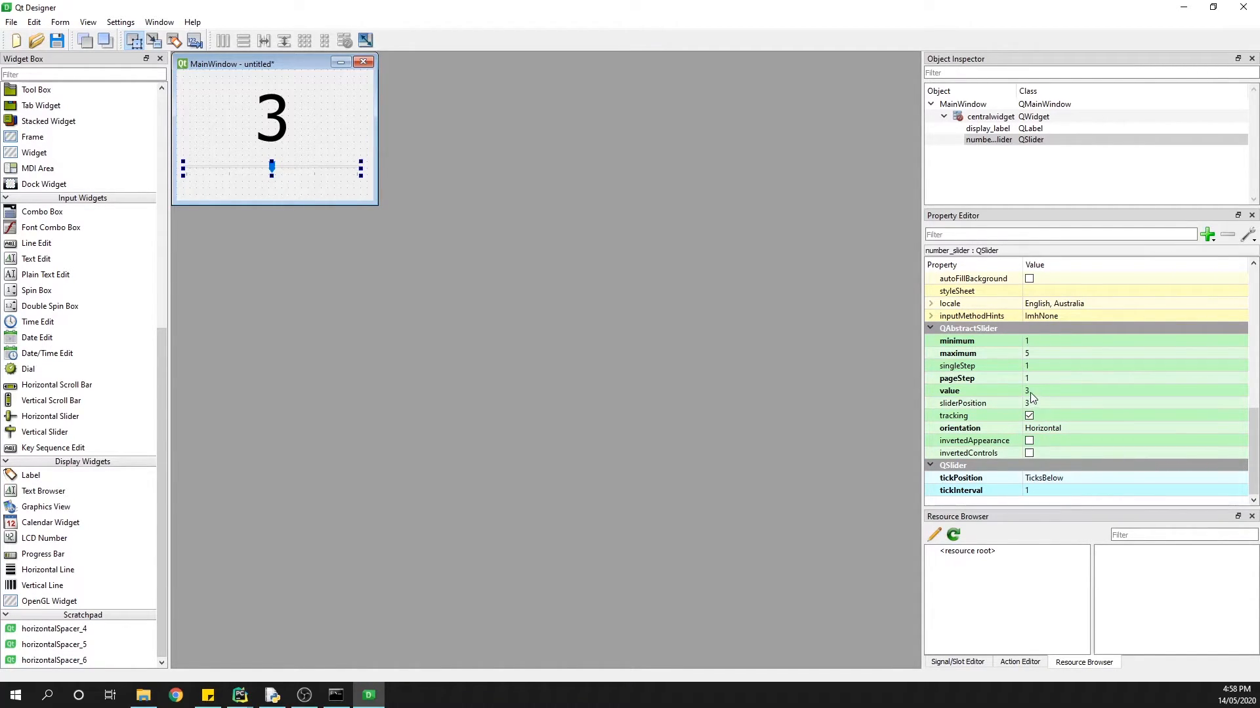
left_click(1029, 416)
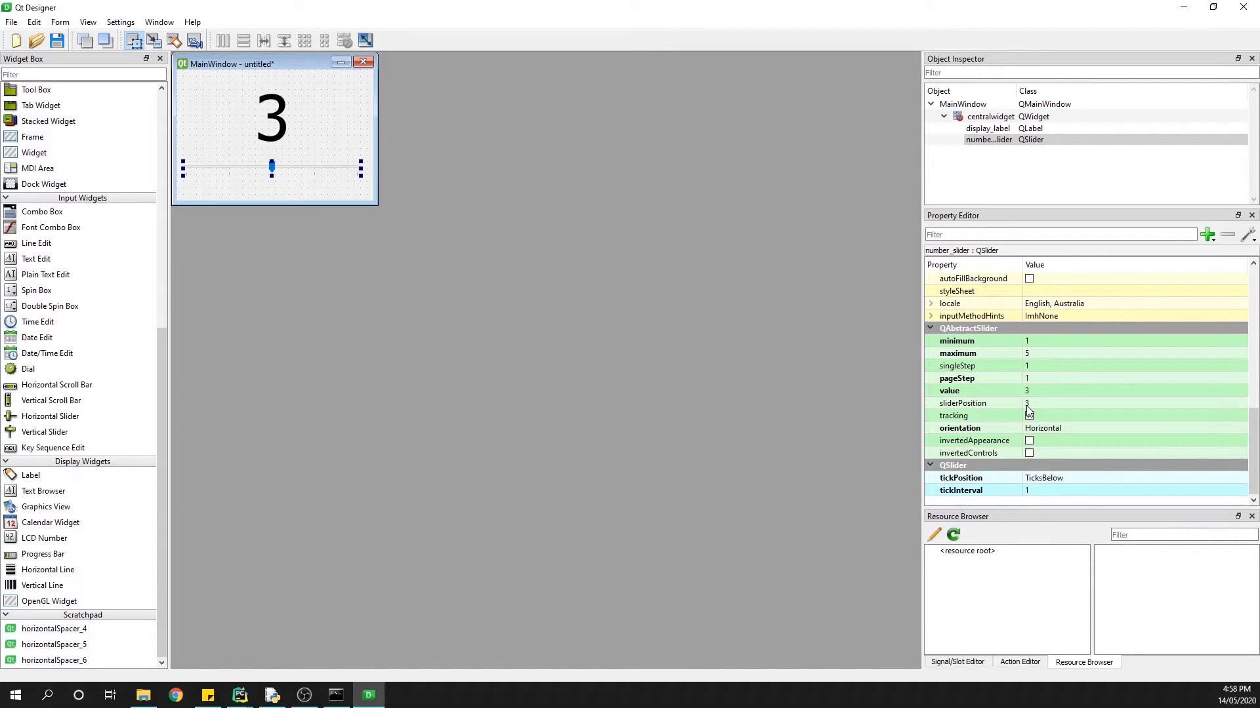
left_click(1029, 416)
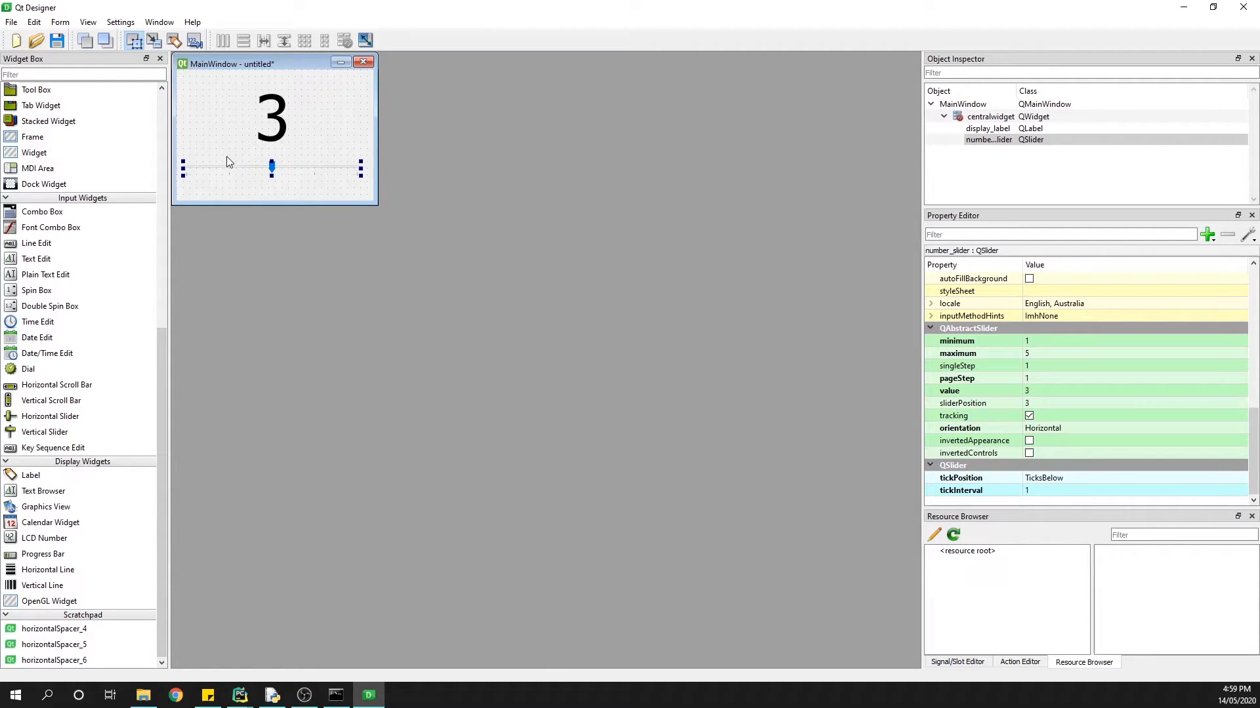
left_click(10, 21)
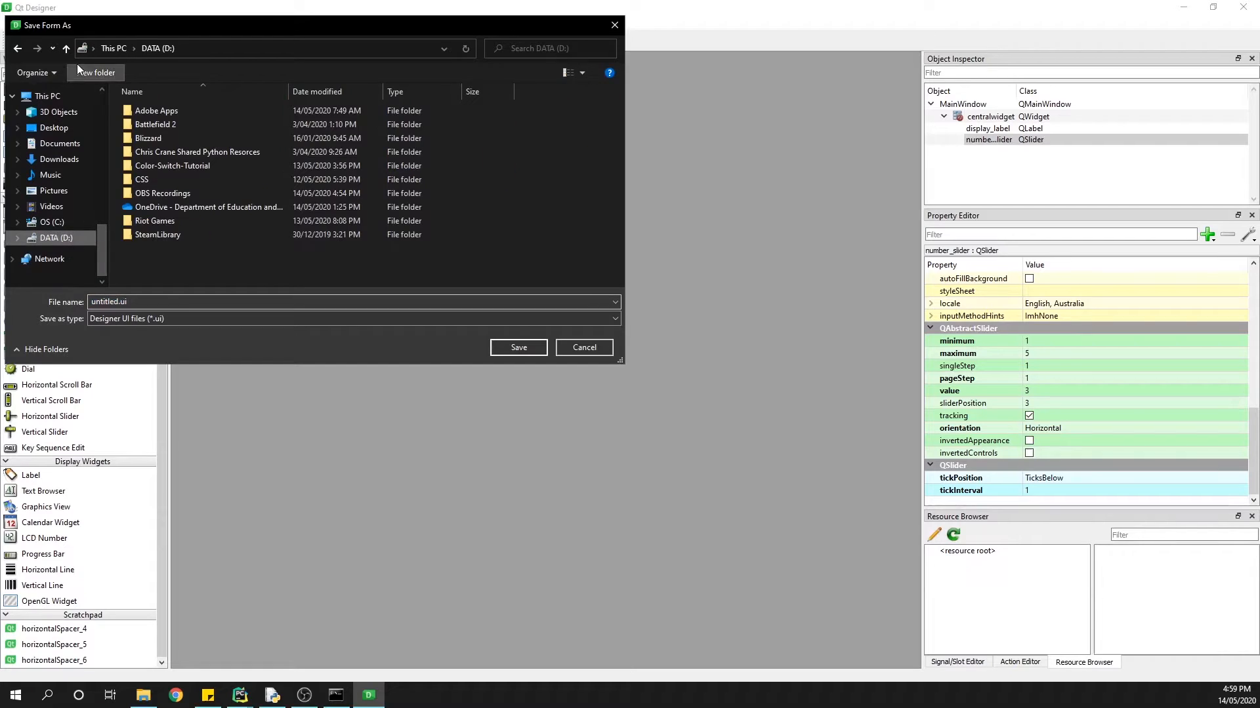
Save the form as MainWindow.ui in a new D:\Number Slider Tutorial folder.
left_click(96, 72)
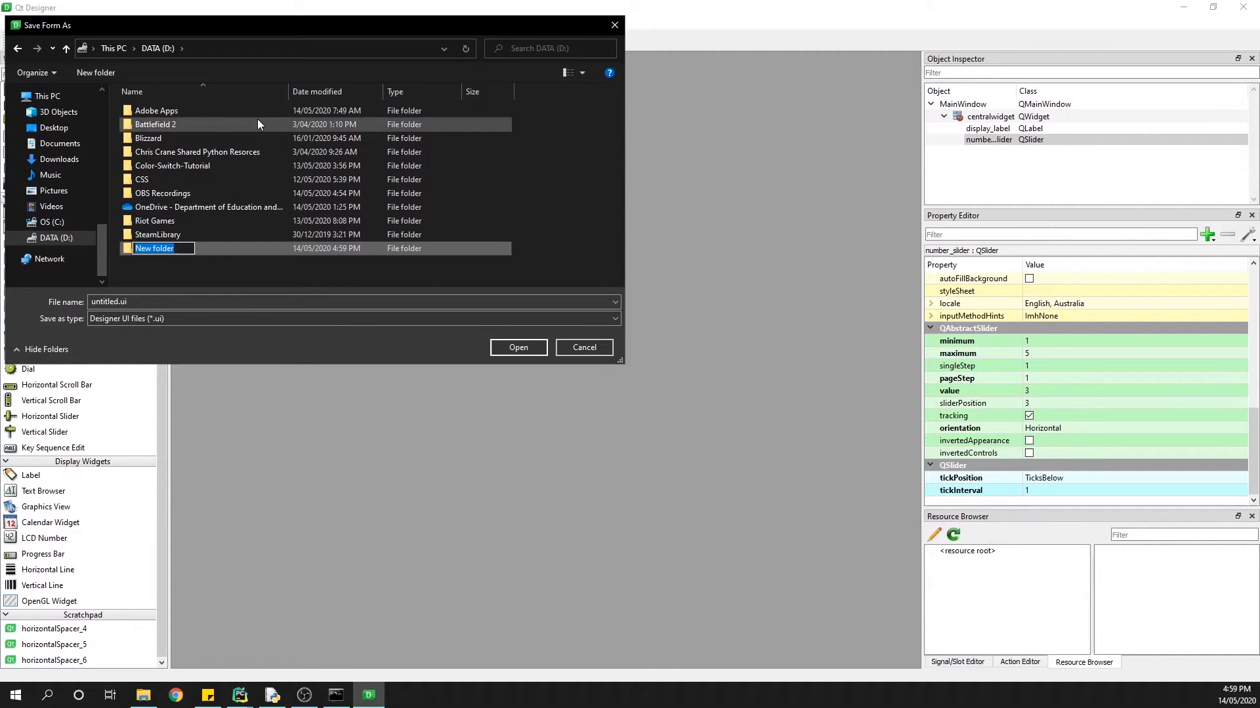
type("Number")
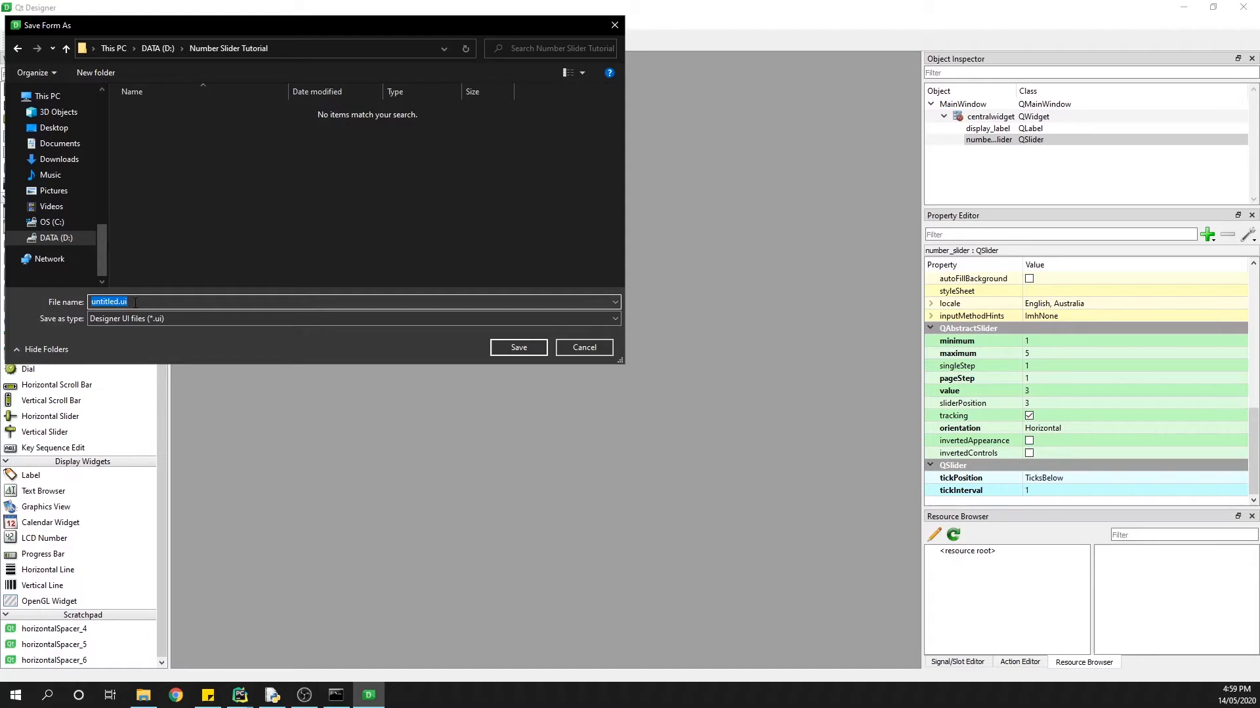
type("MainWind")
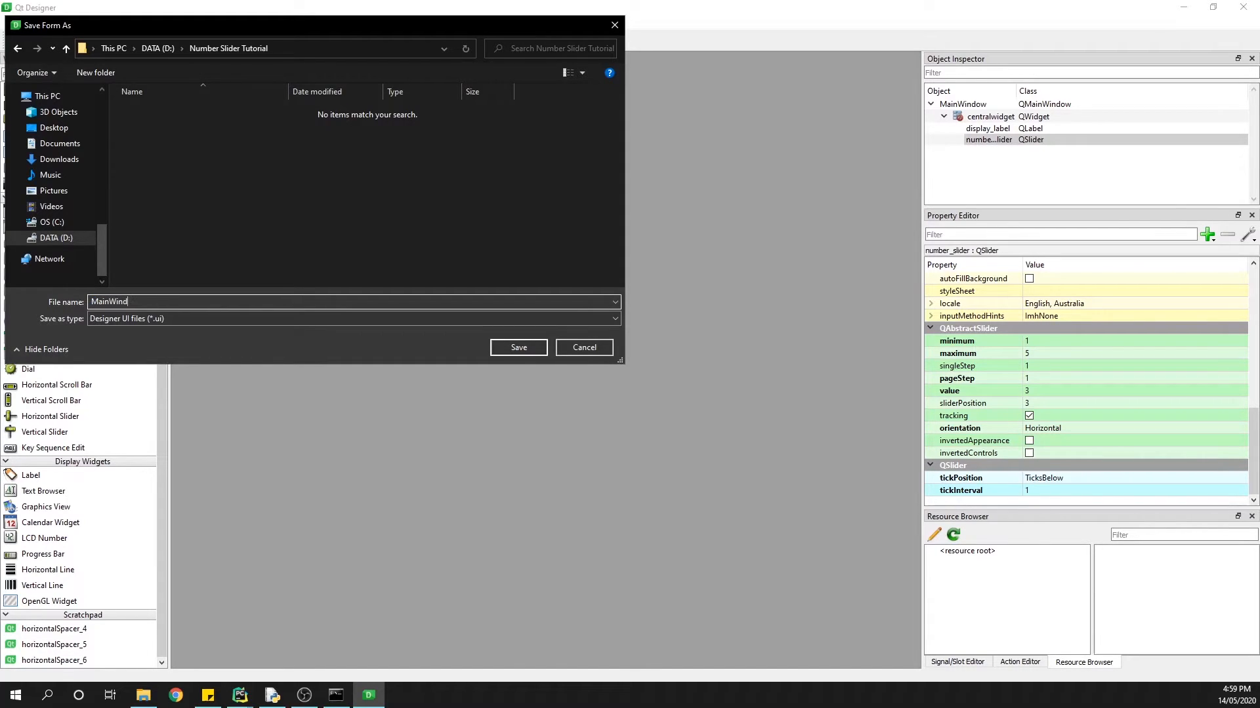
left_click(518, 347)
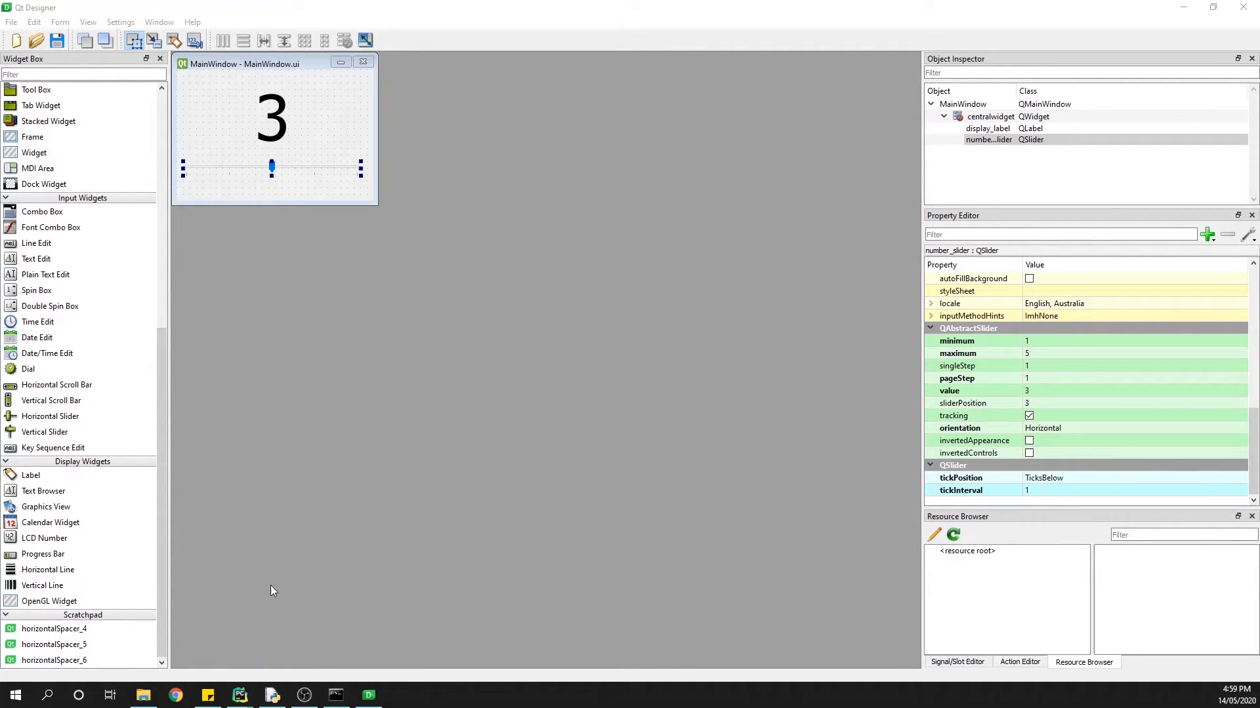
Create a PyCharm project from existing sources in D:\Number Slider Tutorial, replacing the current one.
left_click(239, 696)
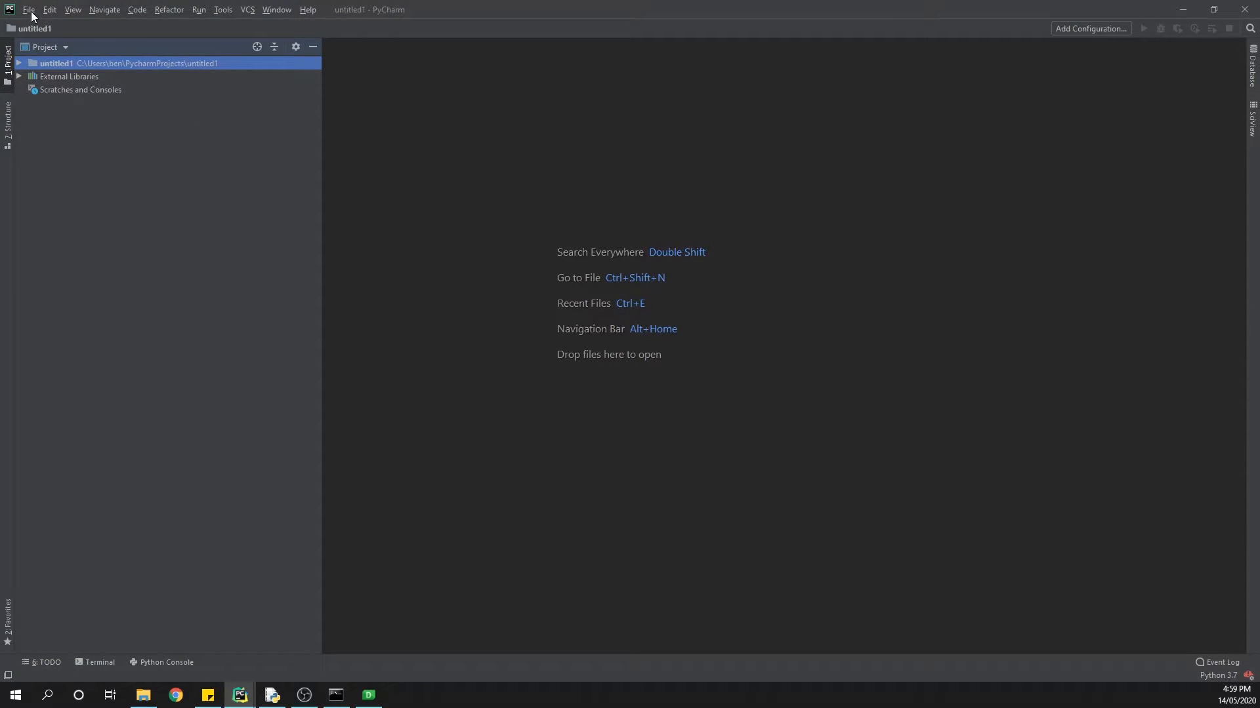
left_click(31, 9)
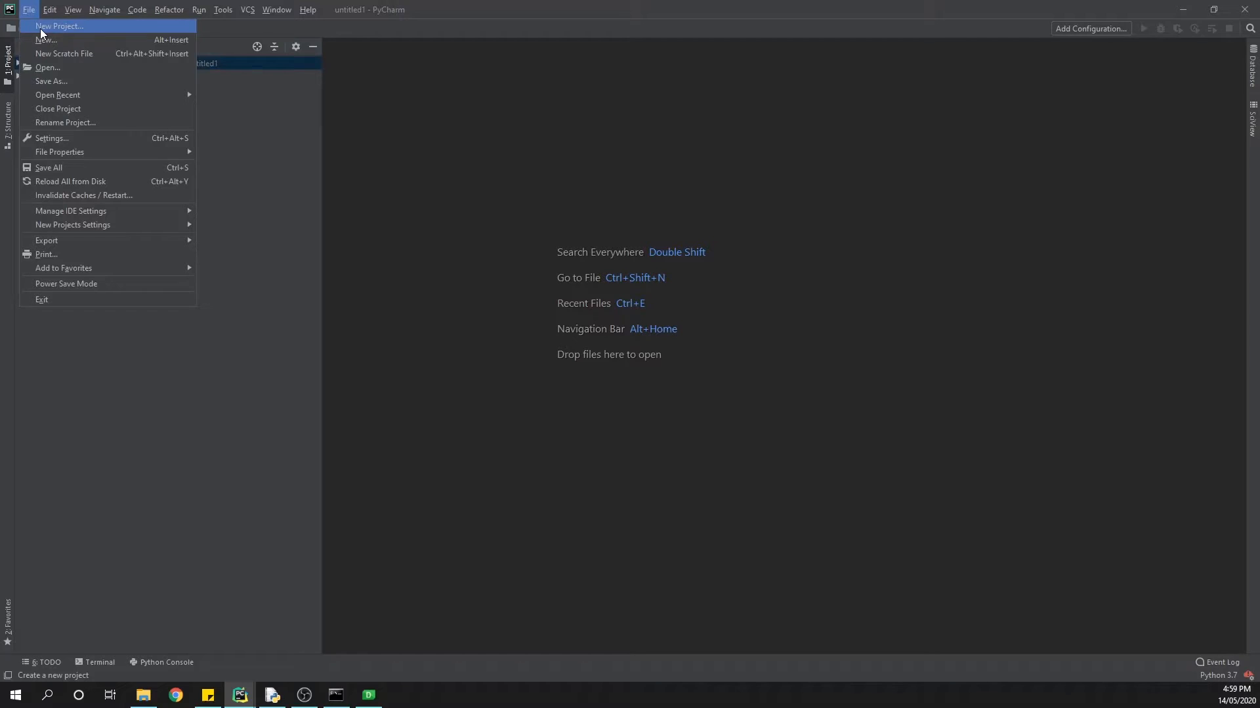
left_click(60, 26)
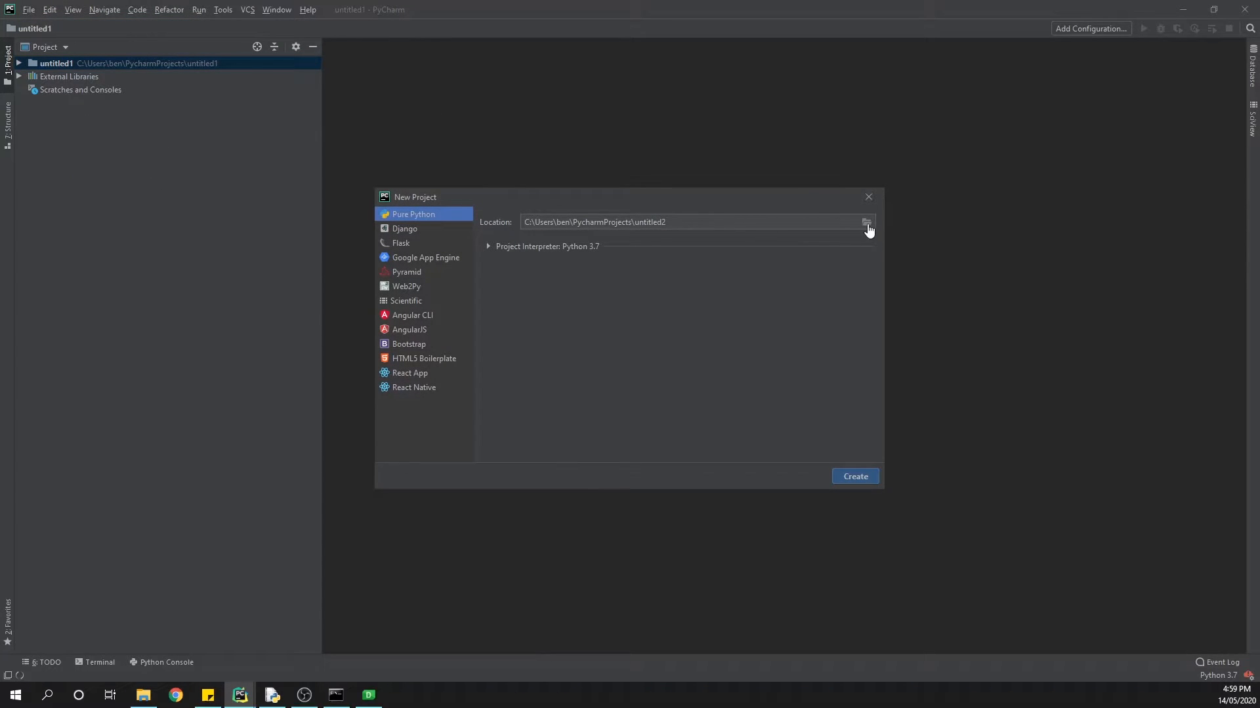
left_click(866, 222)
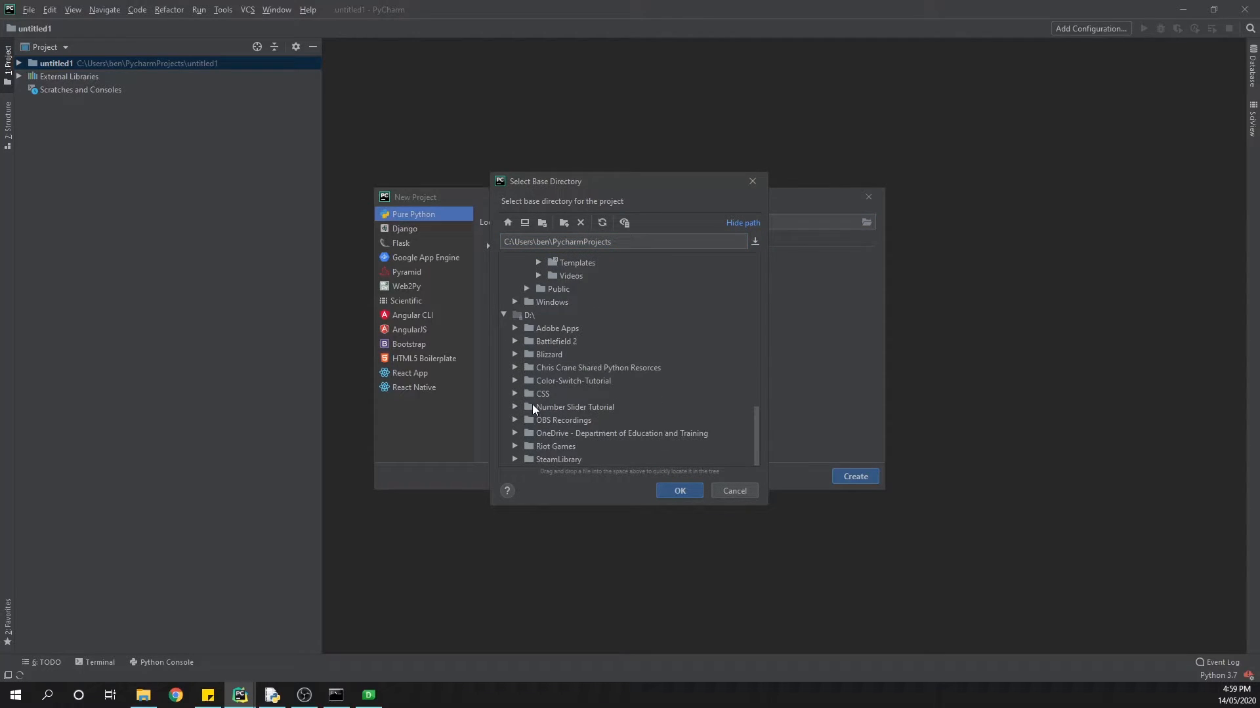
left_click(680, 491)
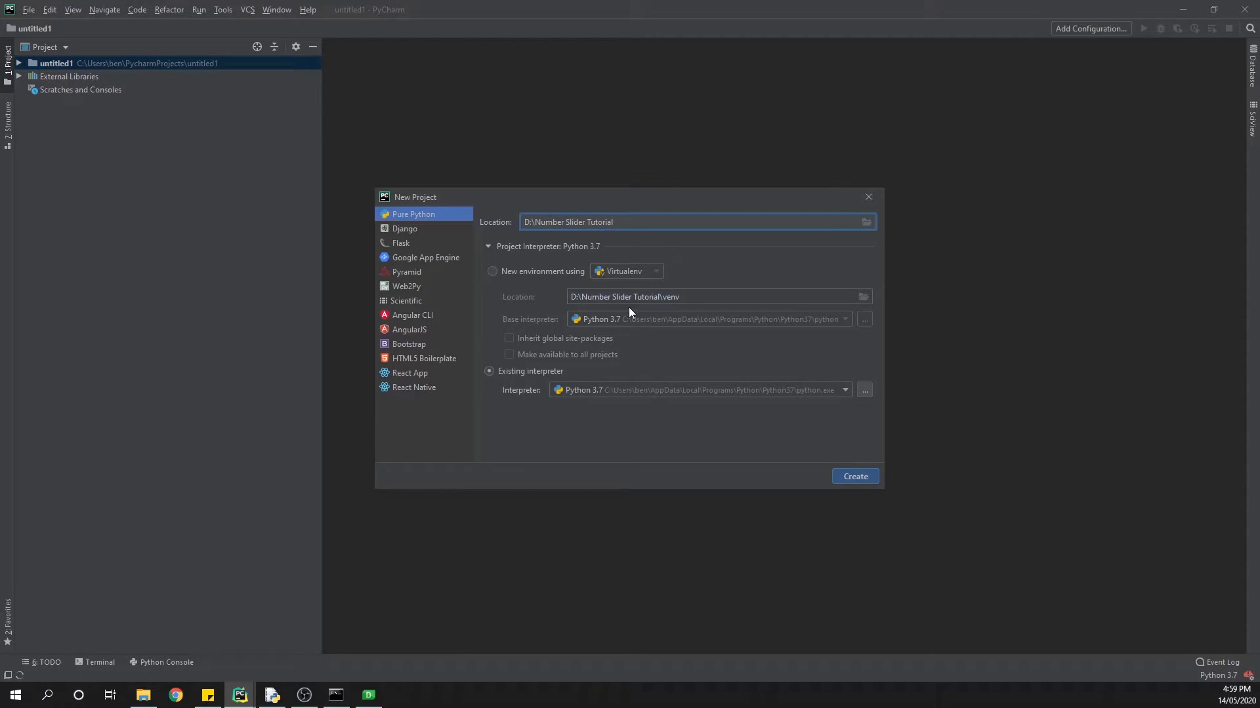
mouse_move(562, 354)
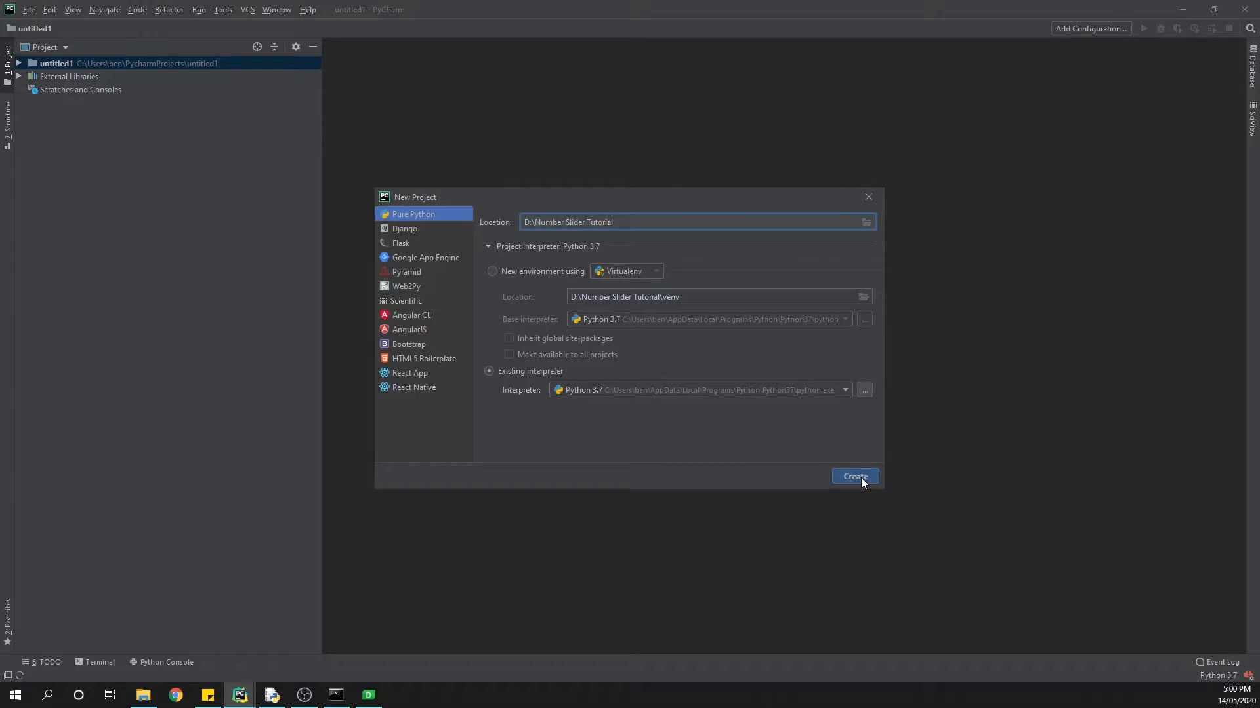
left_click(855, 477)
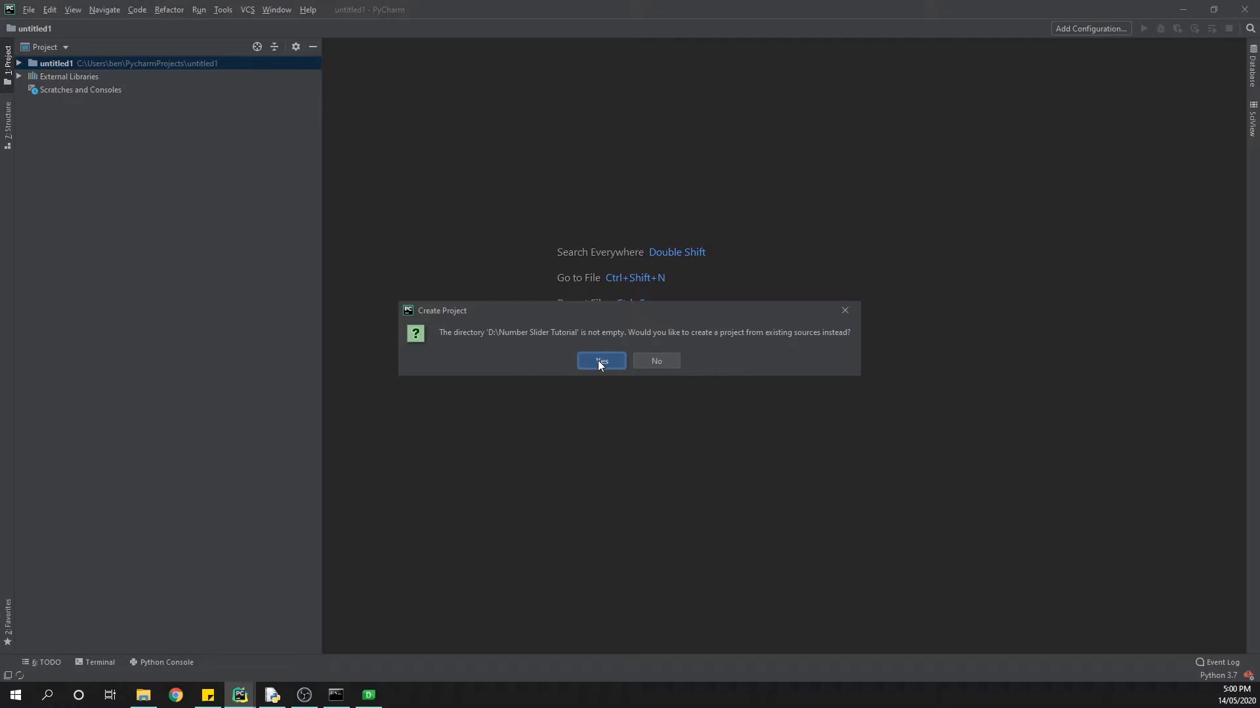
left_click(601, 361)
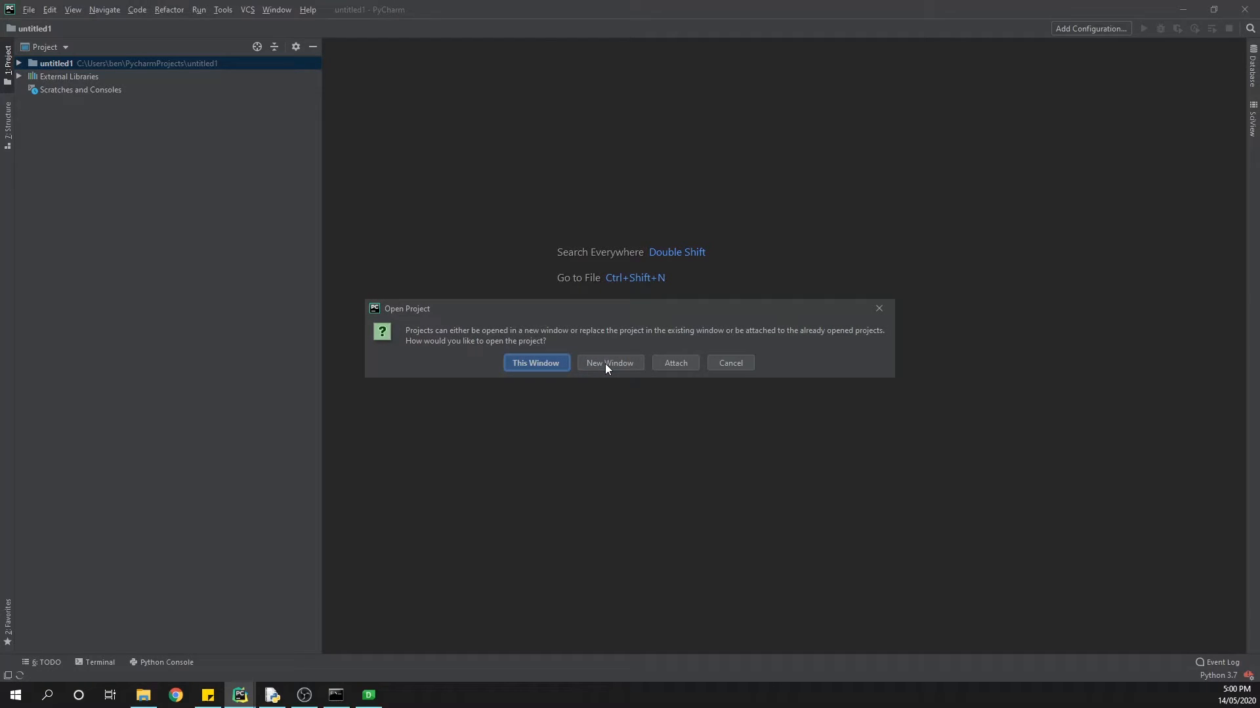
left_click(536, 363)
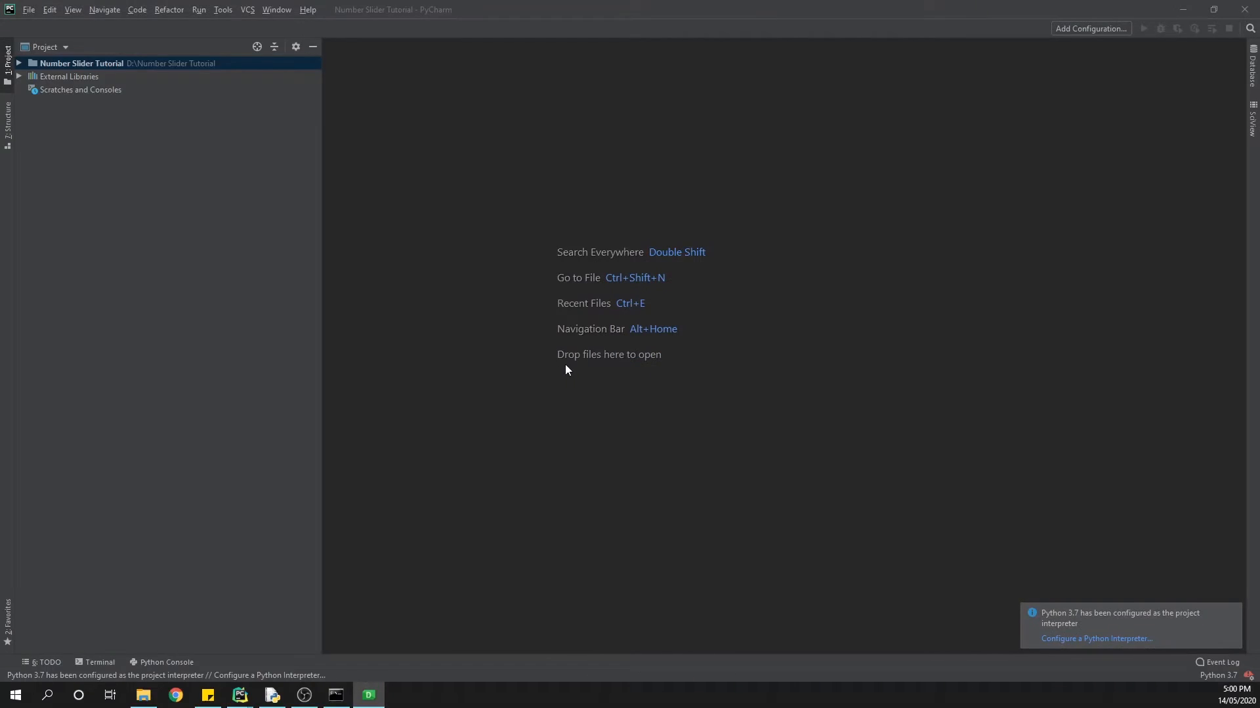
left_click(22, 63)
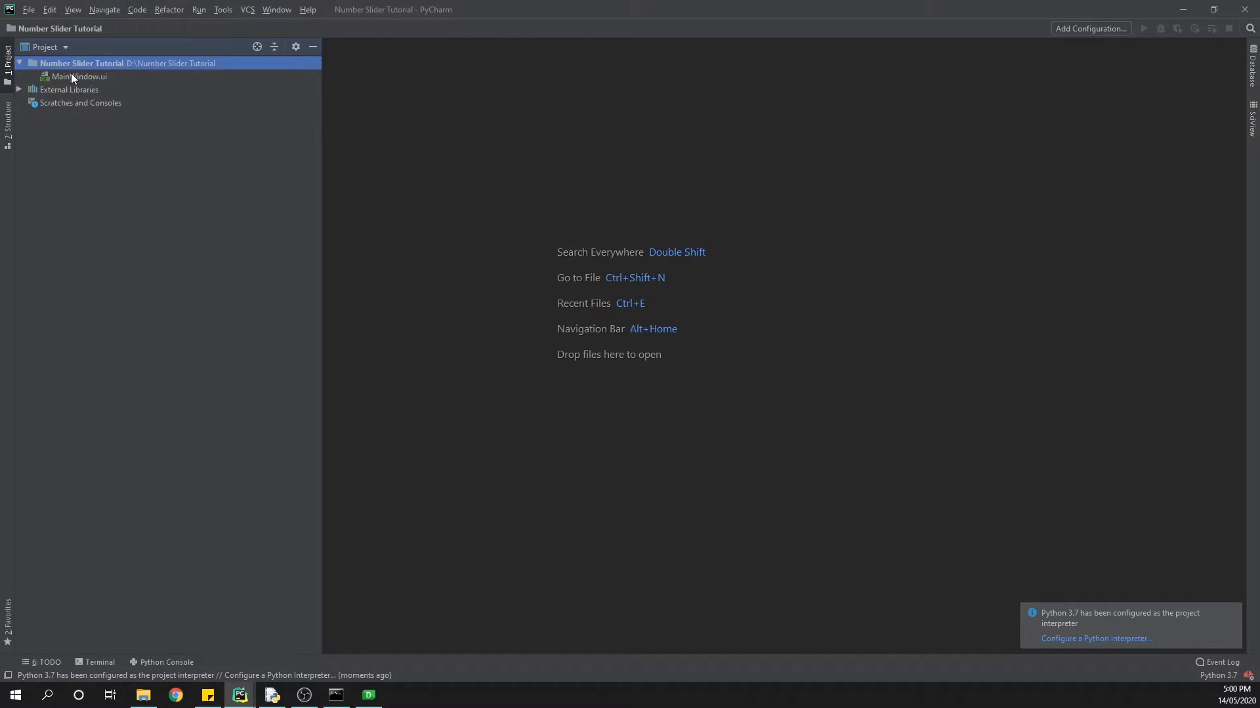
mouse_move(94, 84)
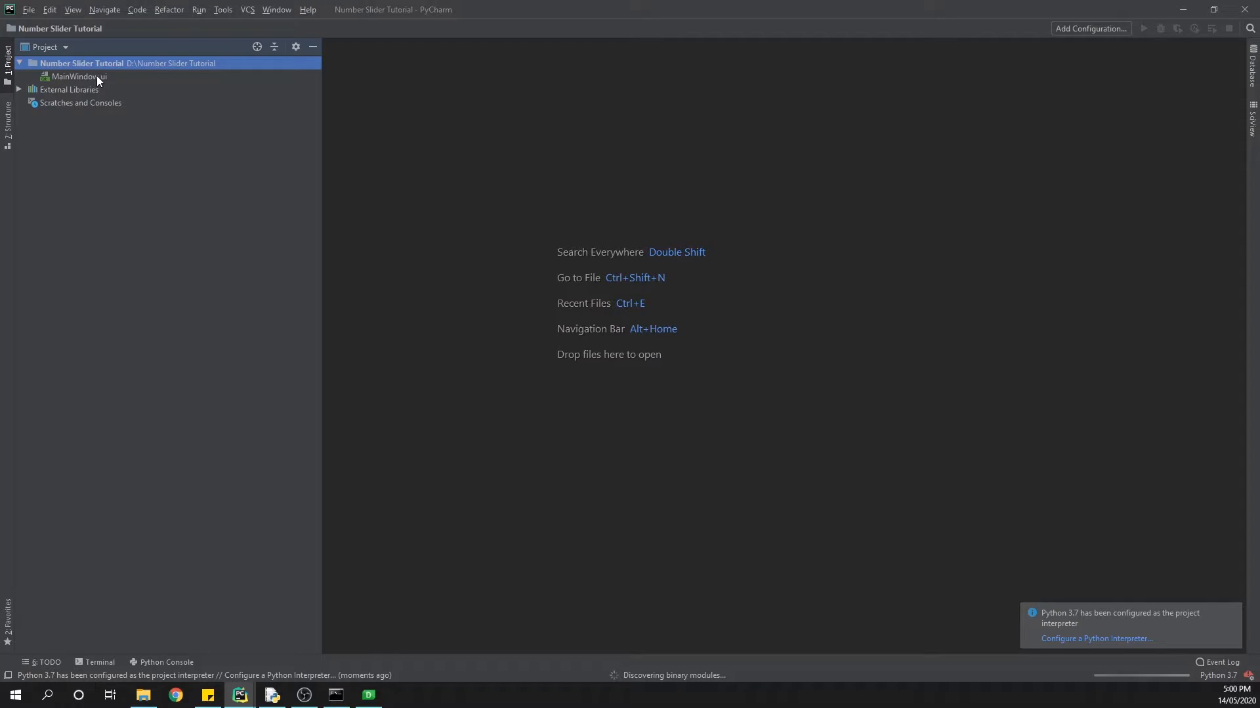
mouse_move(165, 411)
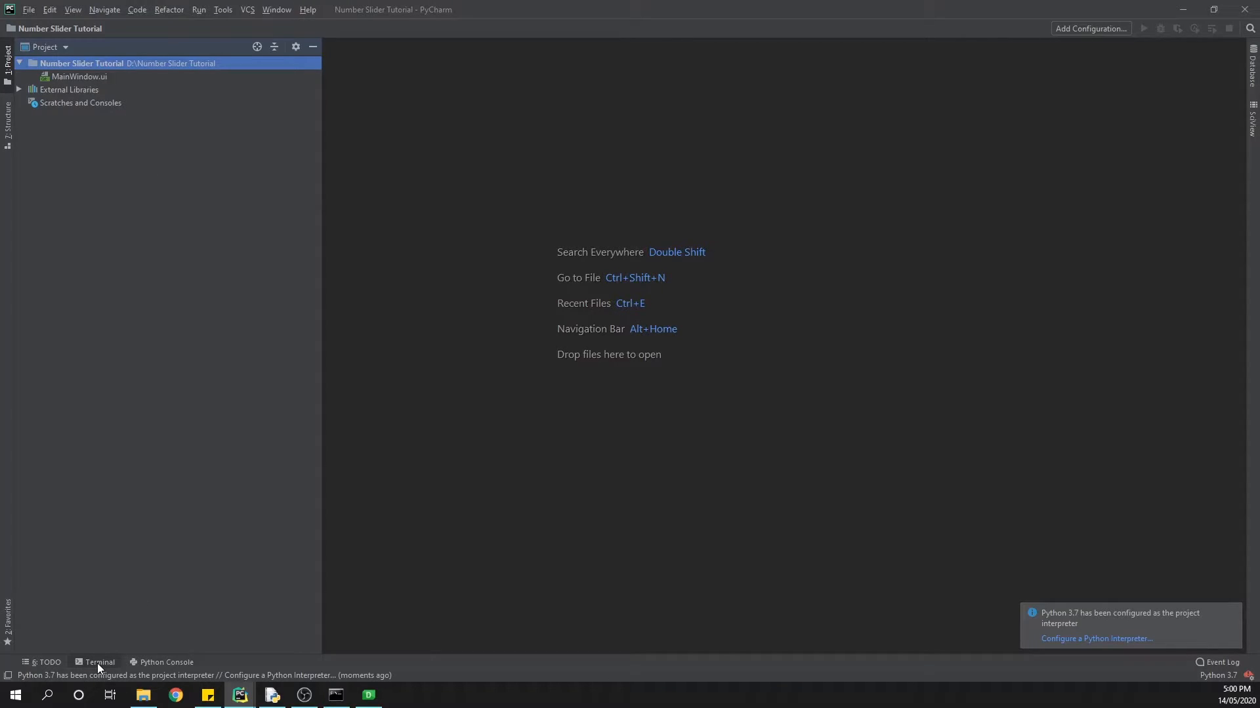
Run pyuic5 MainWindow.ui -o Ui_MainWindow.py in the project terminal.
left_click(100, 662)
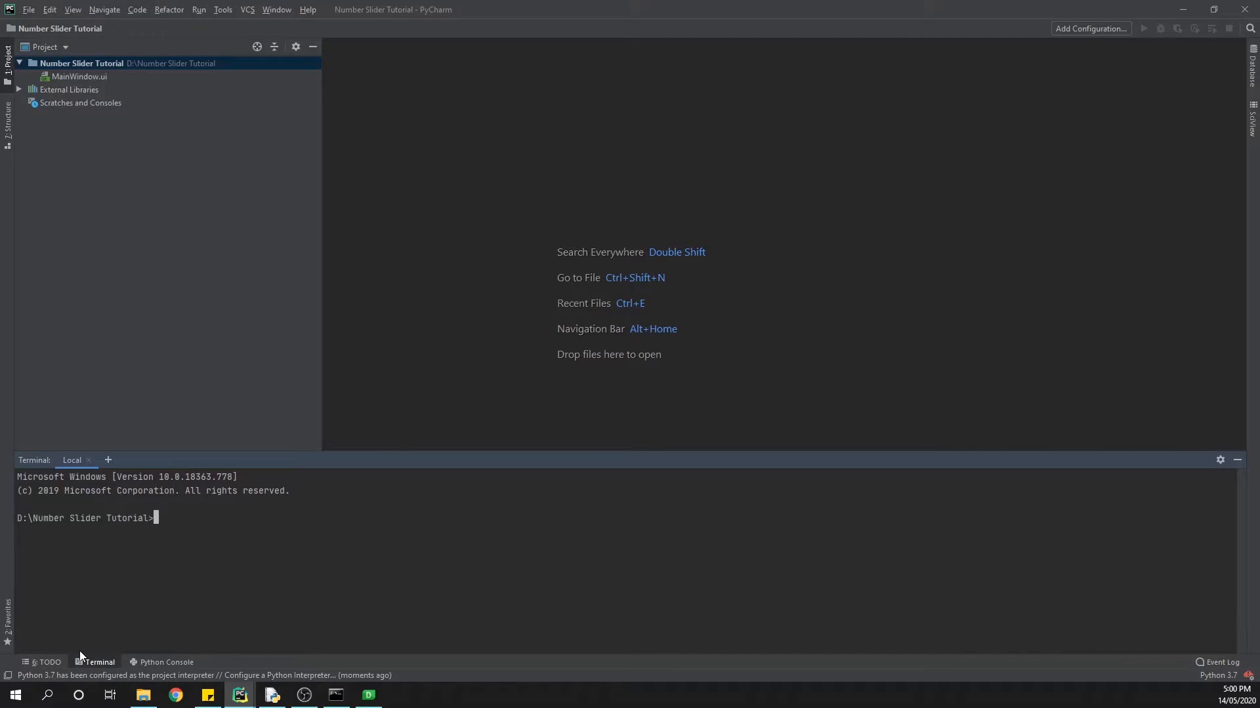
mouse_move(180, 523)
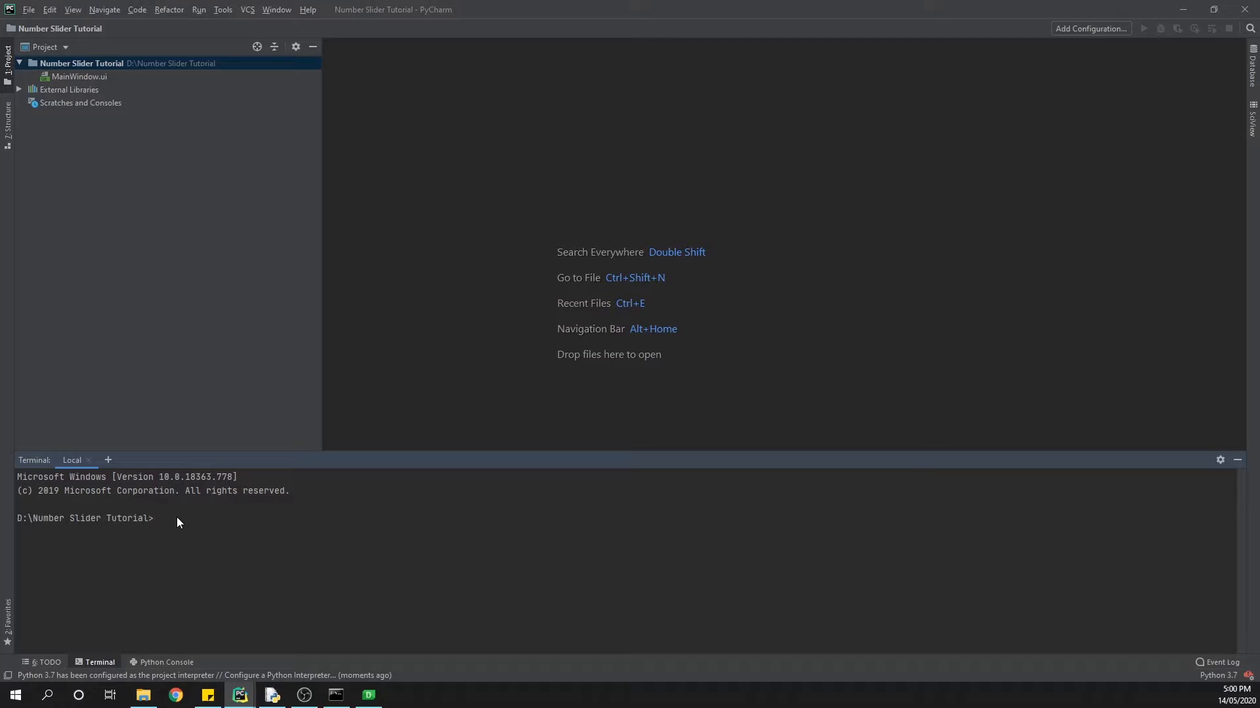
type("pyui")
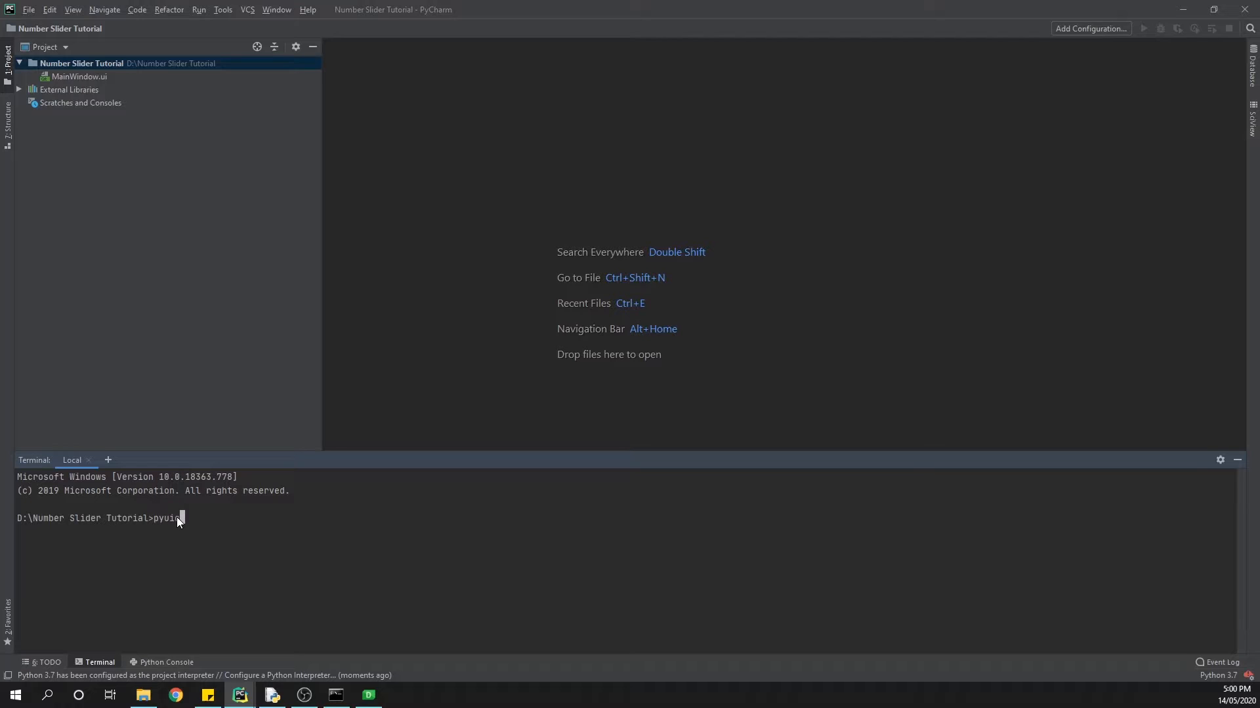
type("5")
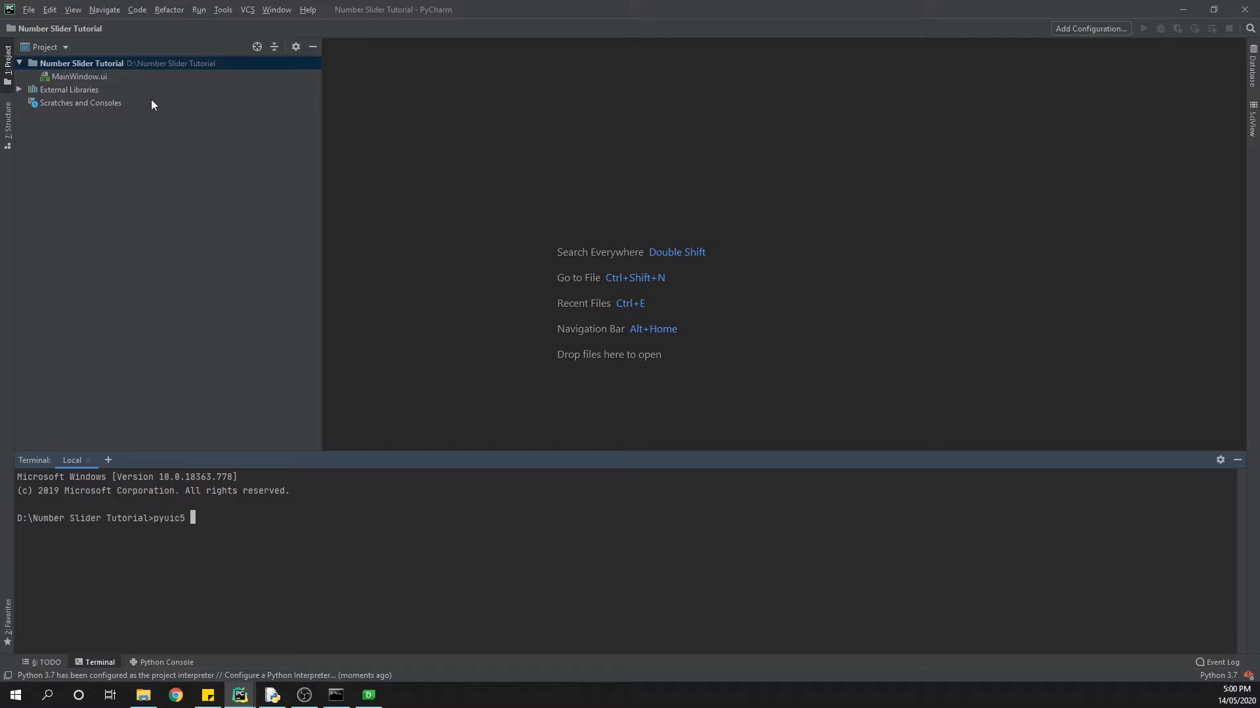
type("MainWindow")
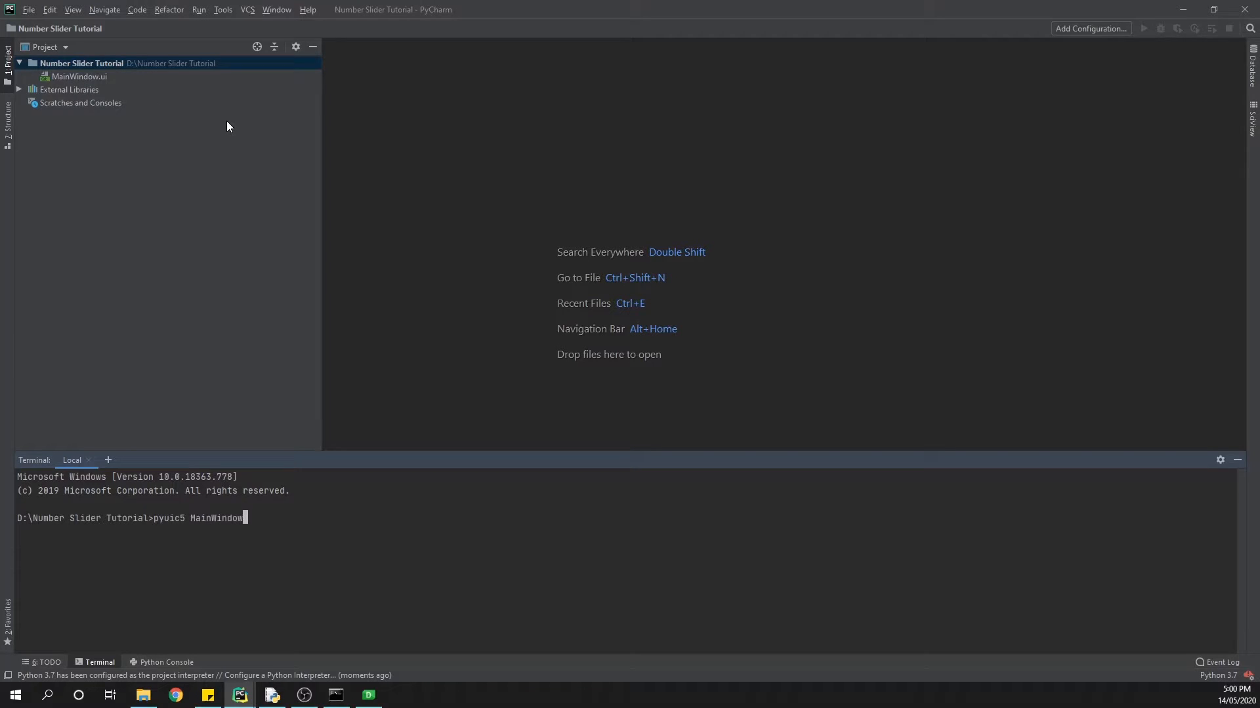
type(".ui")
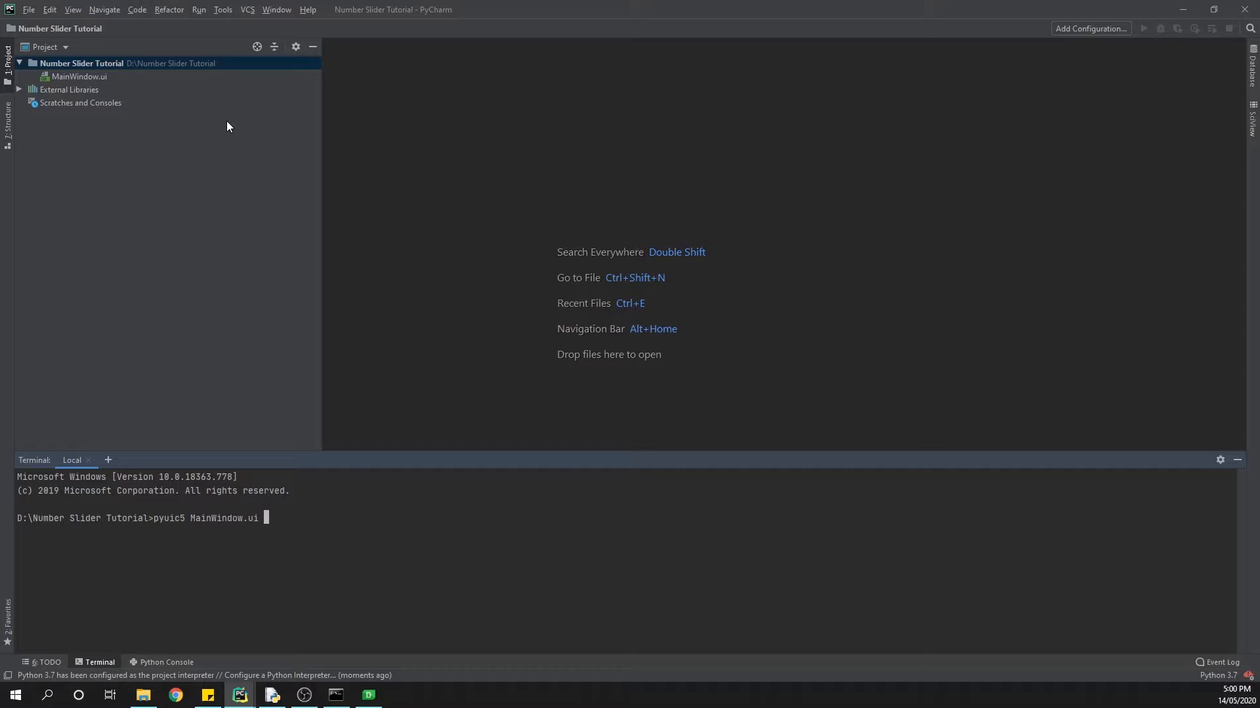
type("-o")
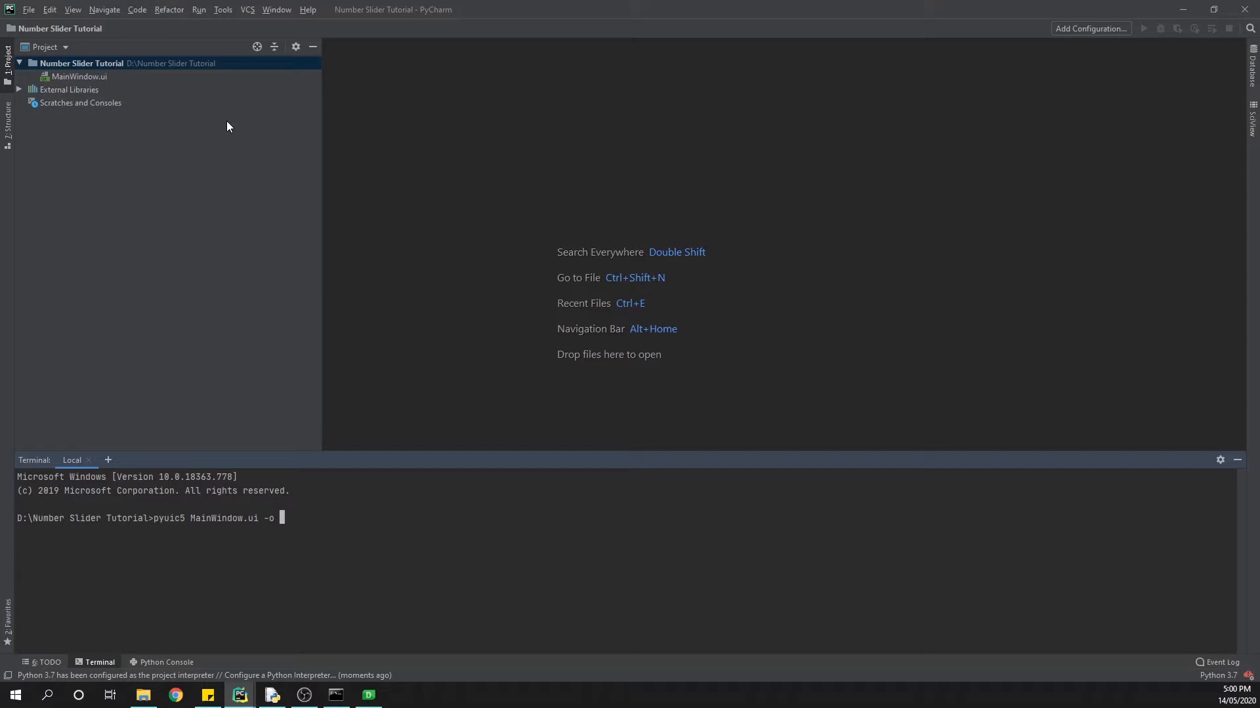
type("Ui_")
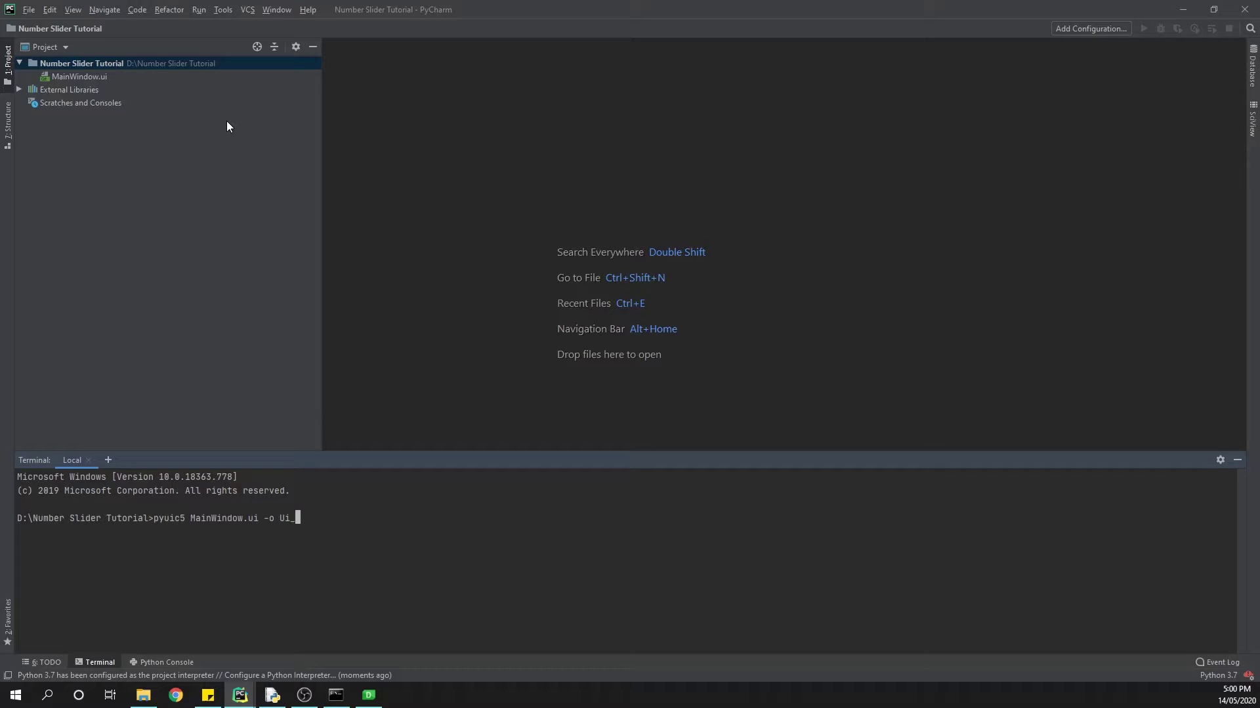
type("MainWindow.")
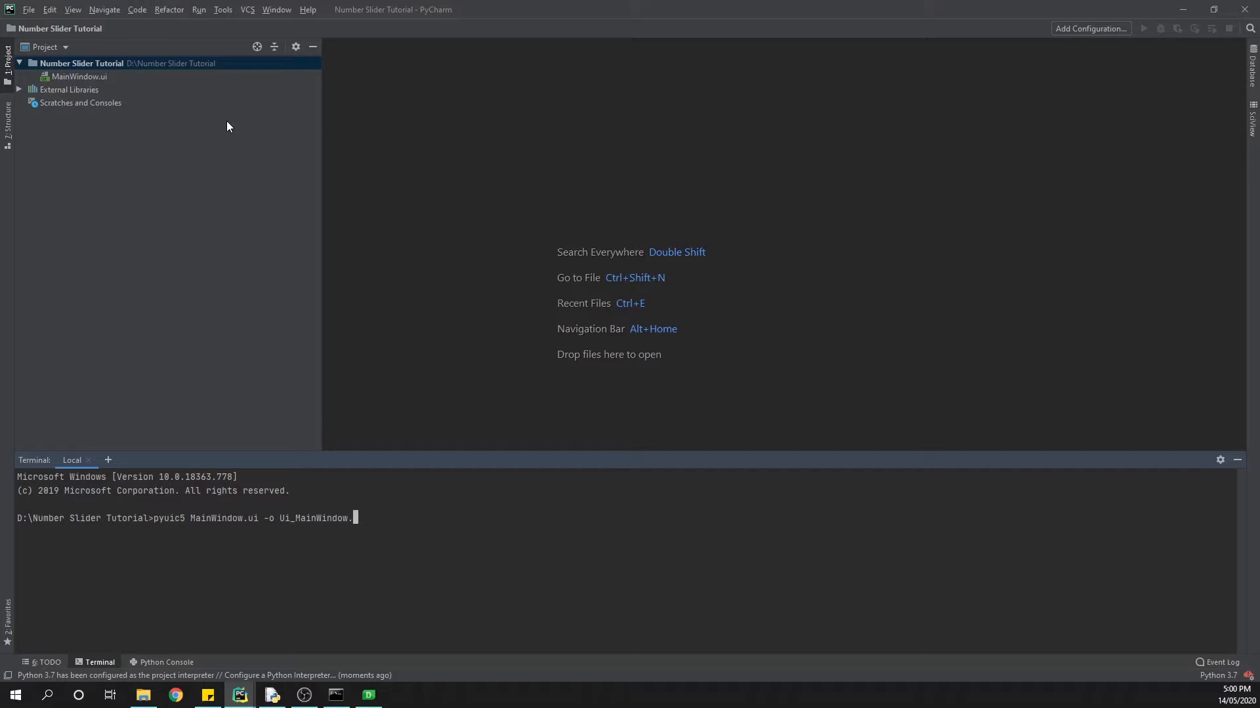
type("py")
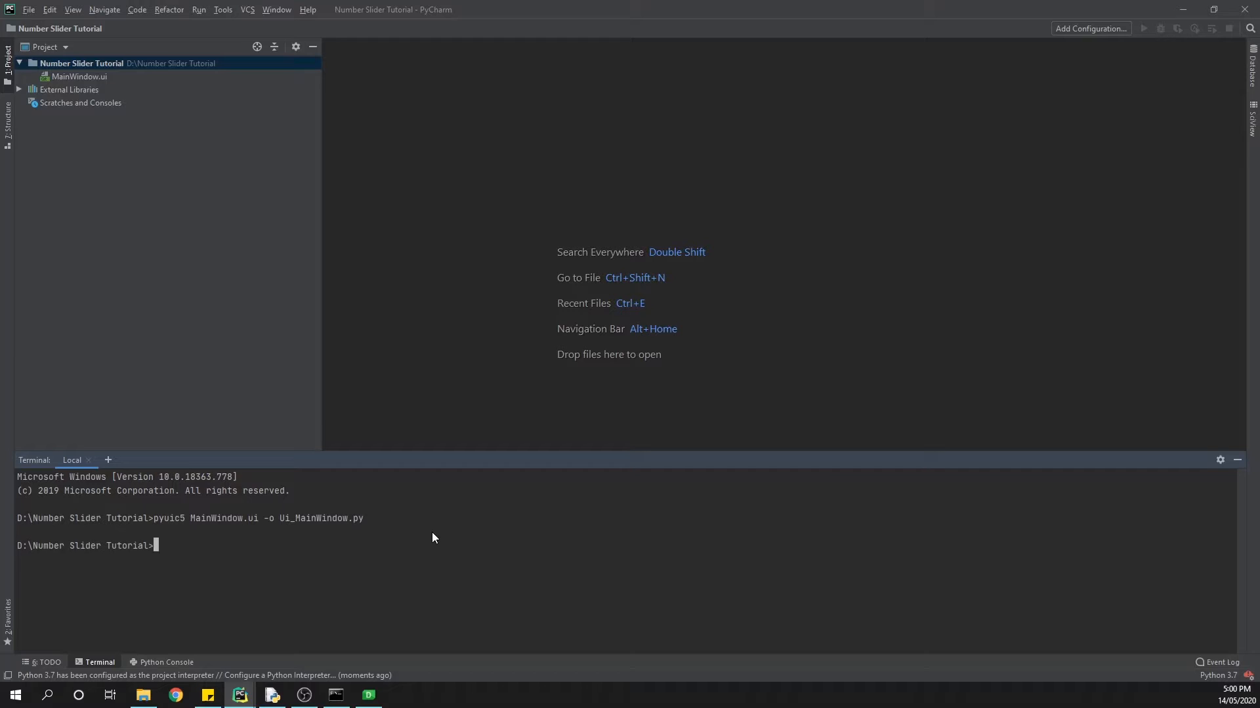
mouse_move(137, 547)
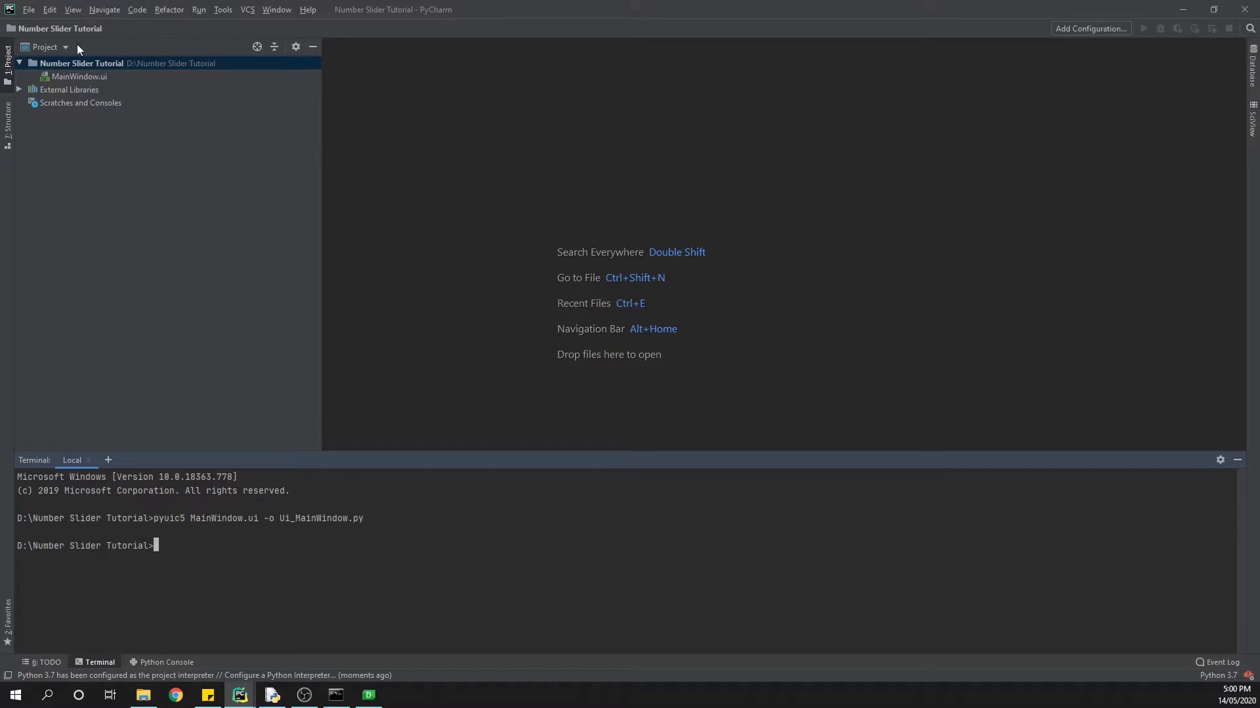
Refresh the project tree, then review and close the generated Ui_MainWindow.py.
left_click(26, 63)
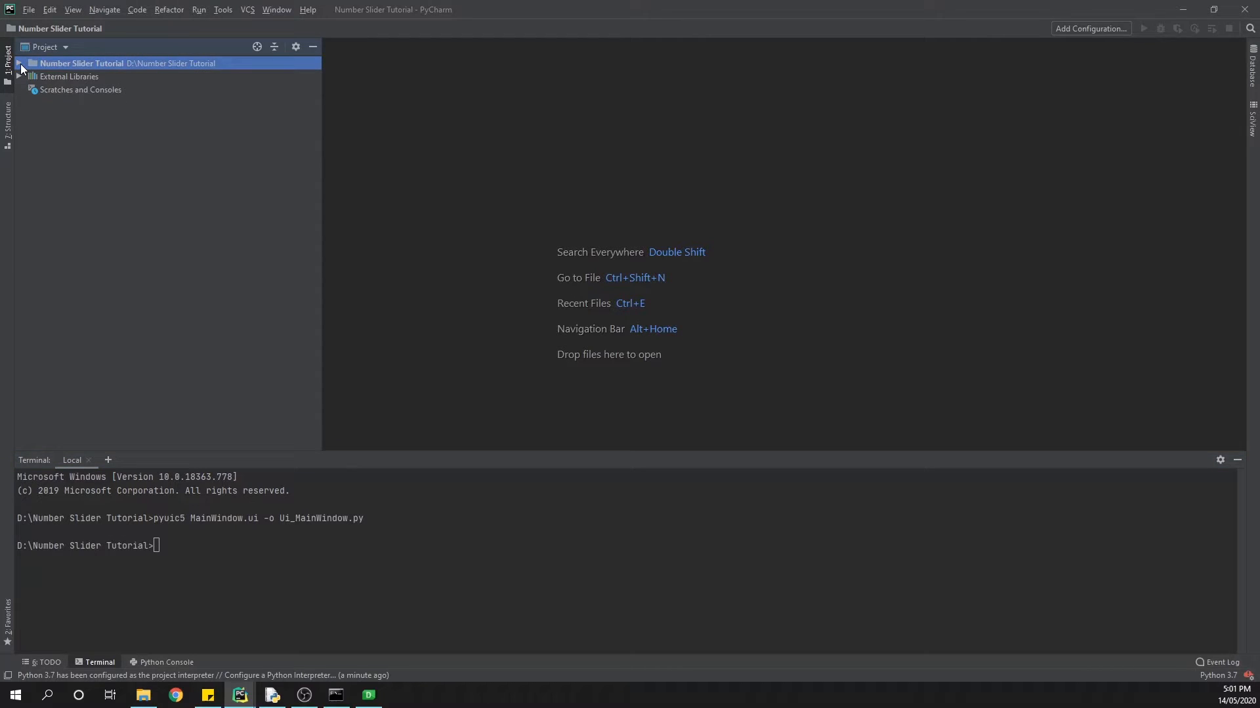
left_click(22, 64)
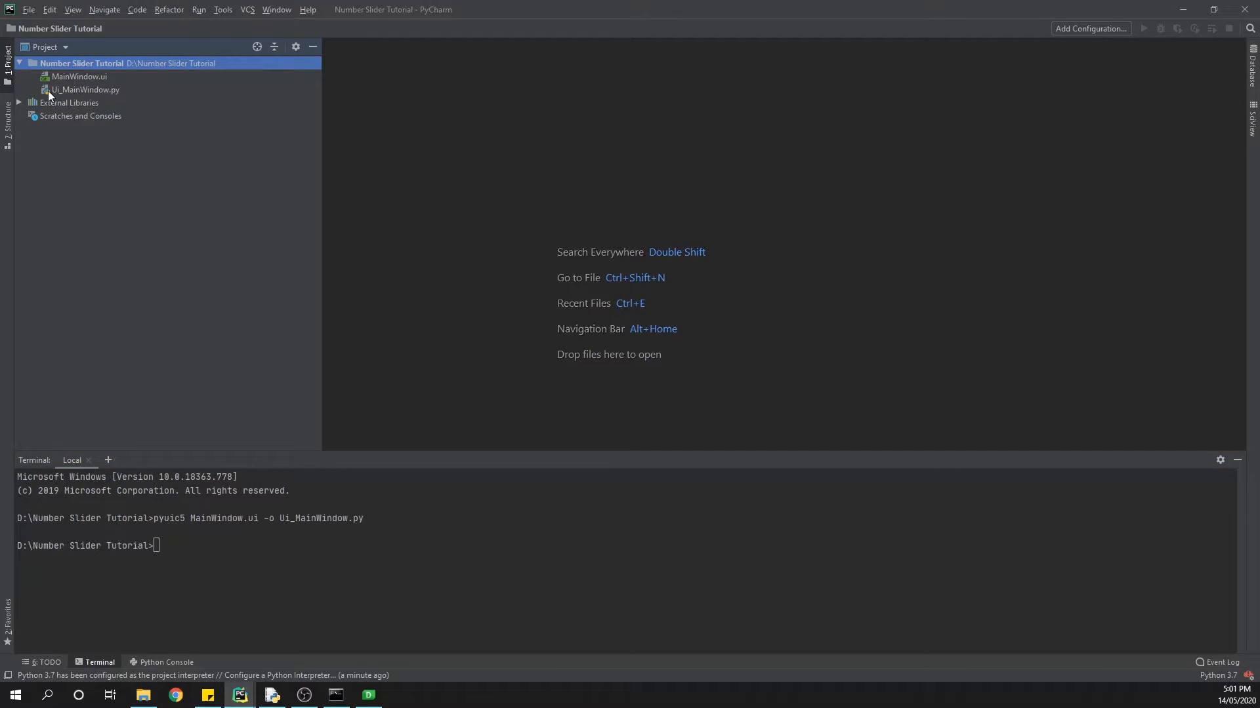
mouse_move(83, 94)
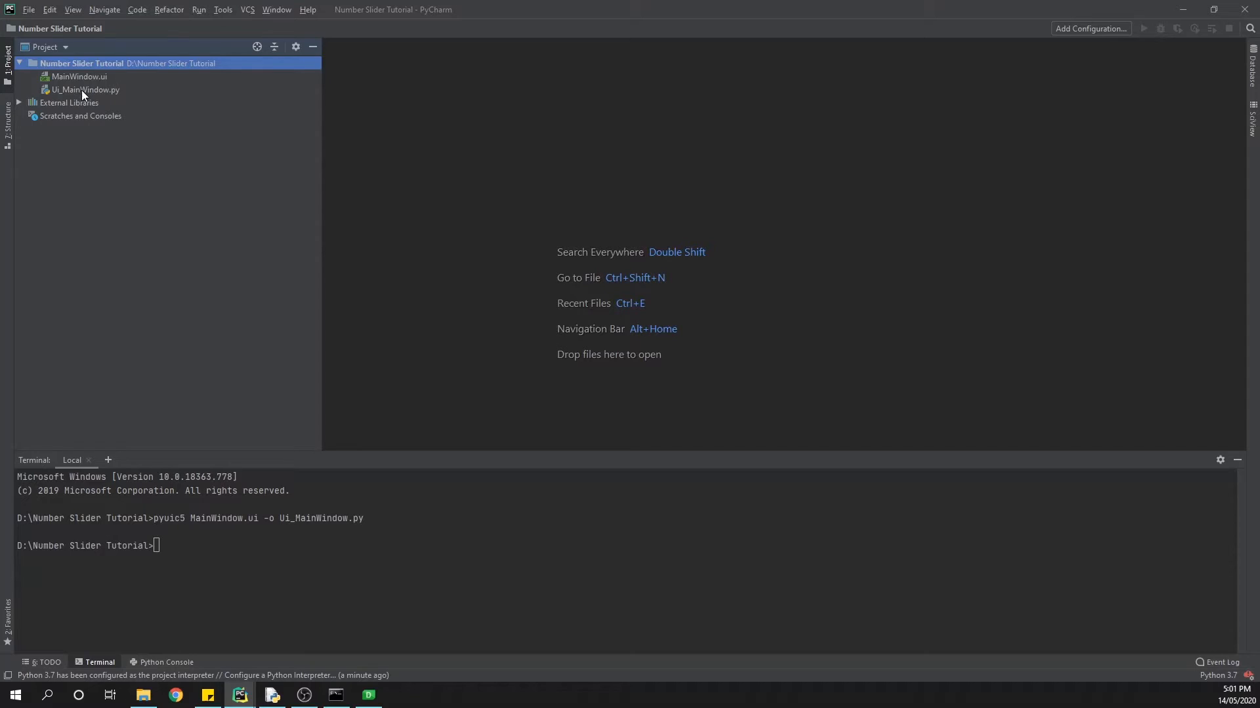
double_click(85, 90)
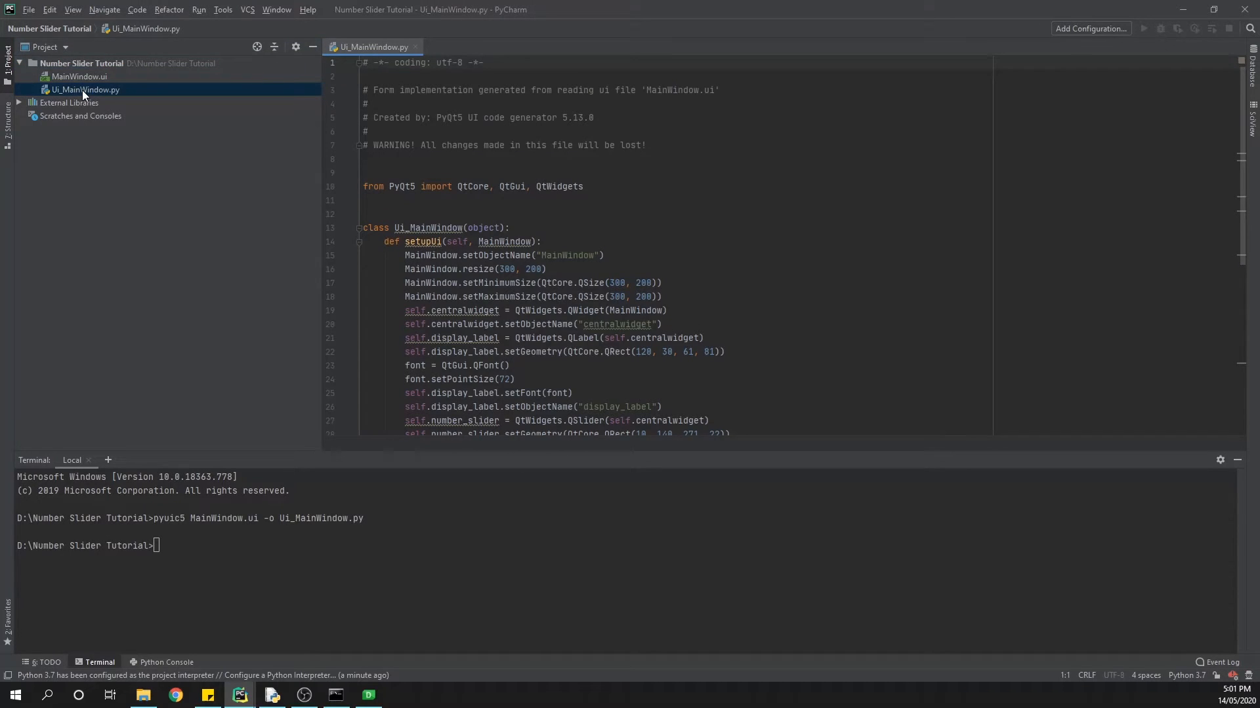
scroll("down", 3)
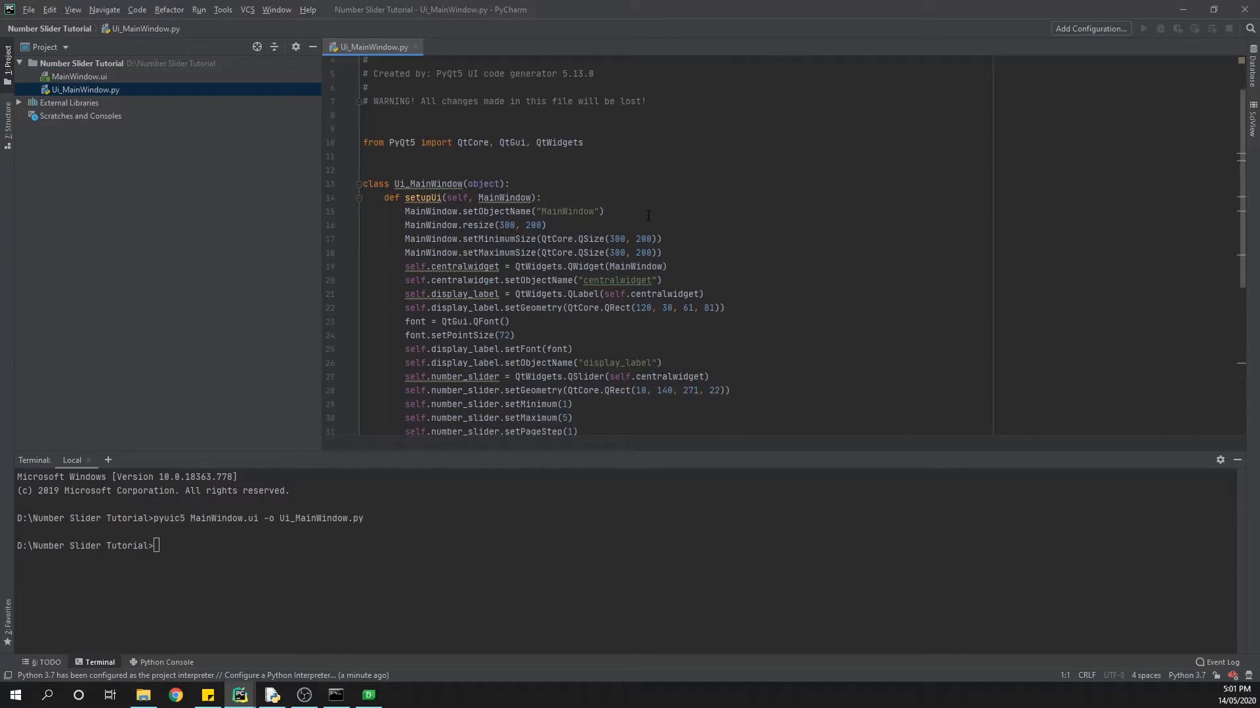
scroll("down", 3)
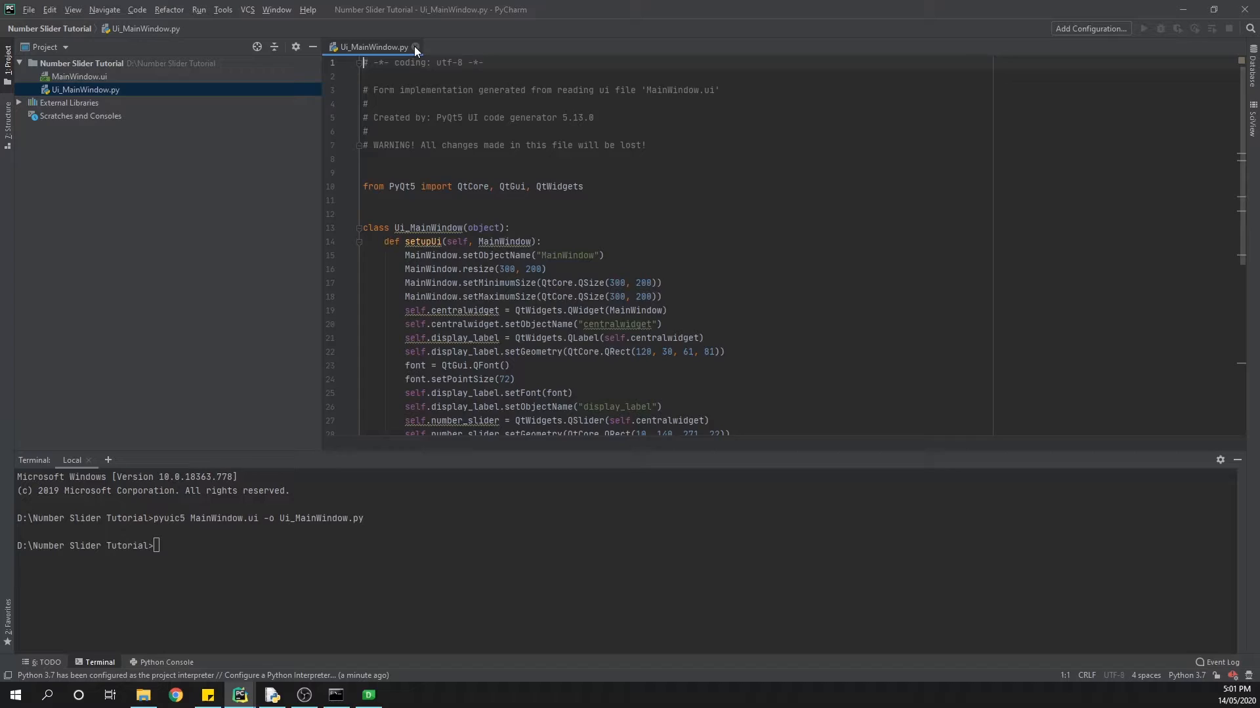
left_click(415, 47)
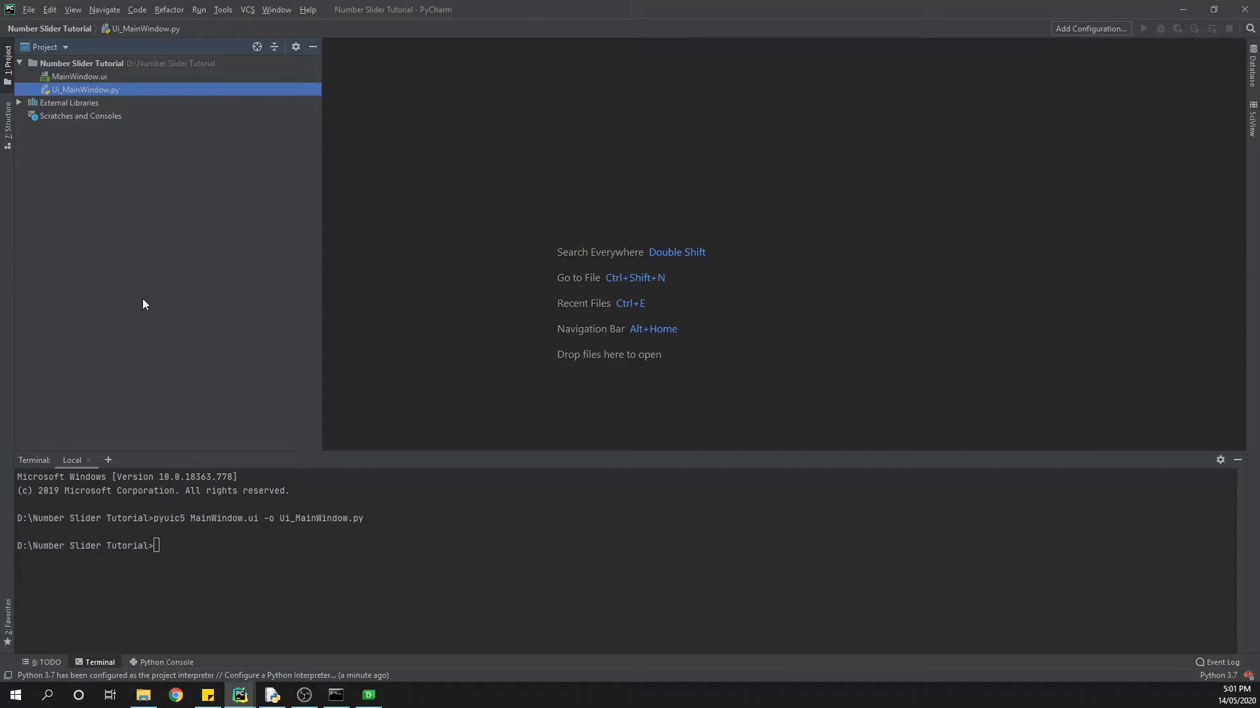
mouse_move(144, 314)
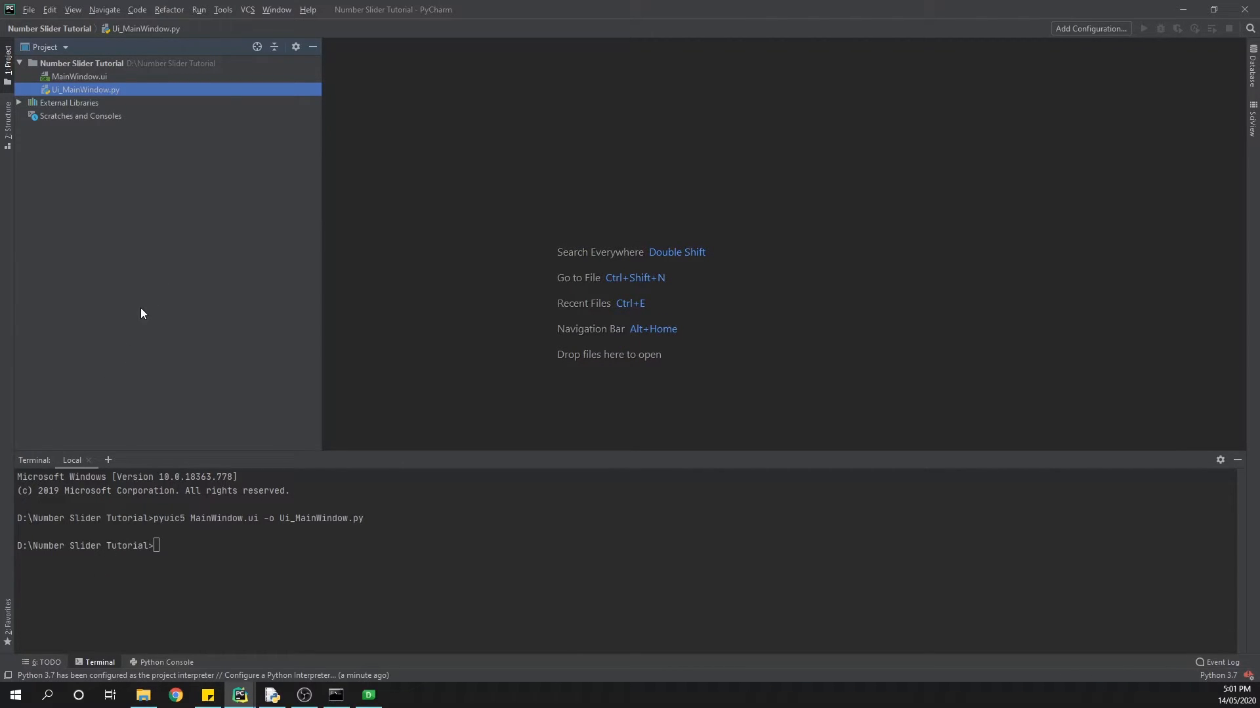
mouse_move(80, 73)
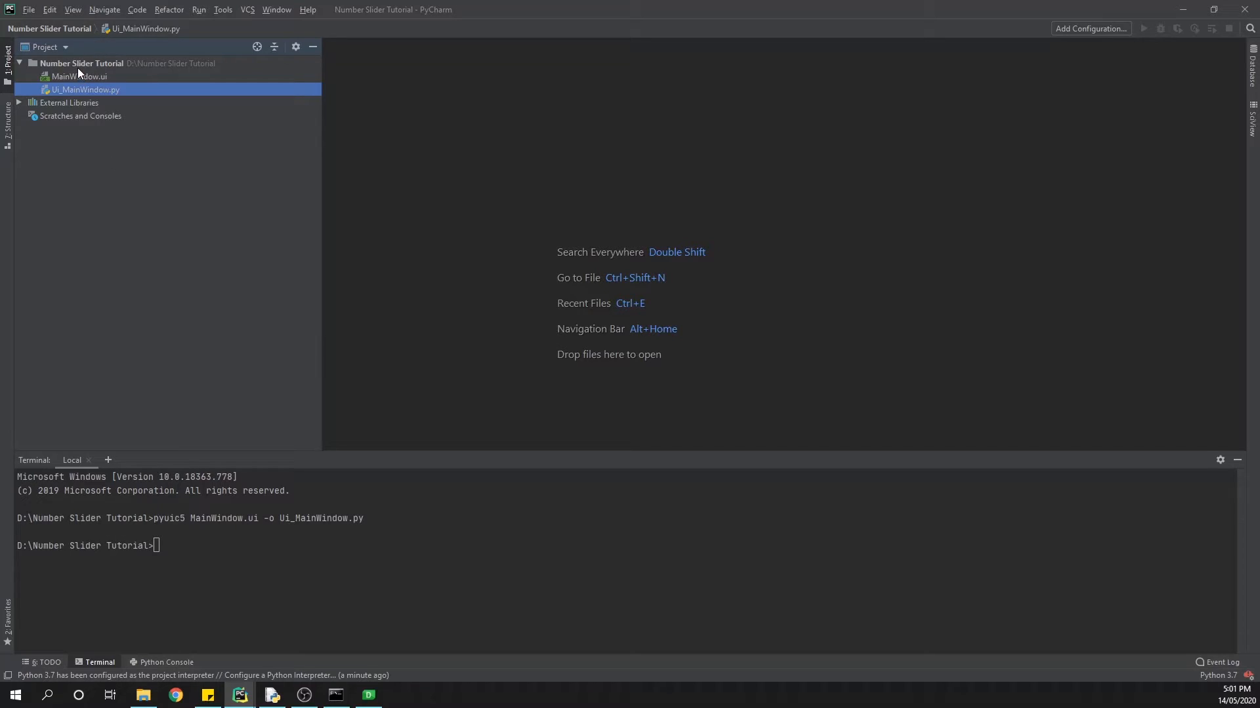
Add a new Python file named MainWindow to the project.
right_click(81, 64)
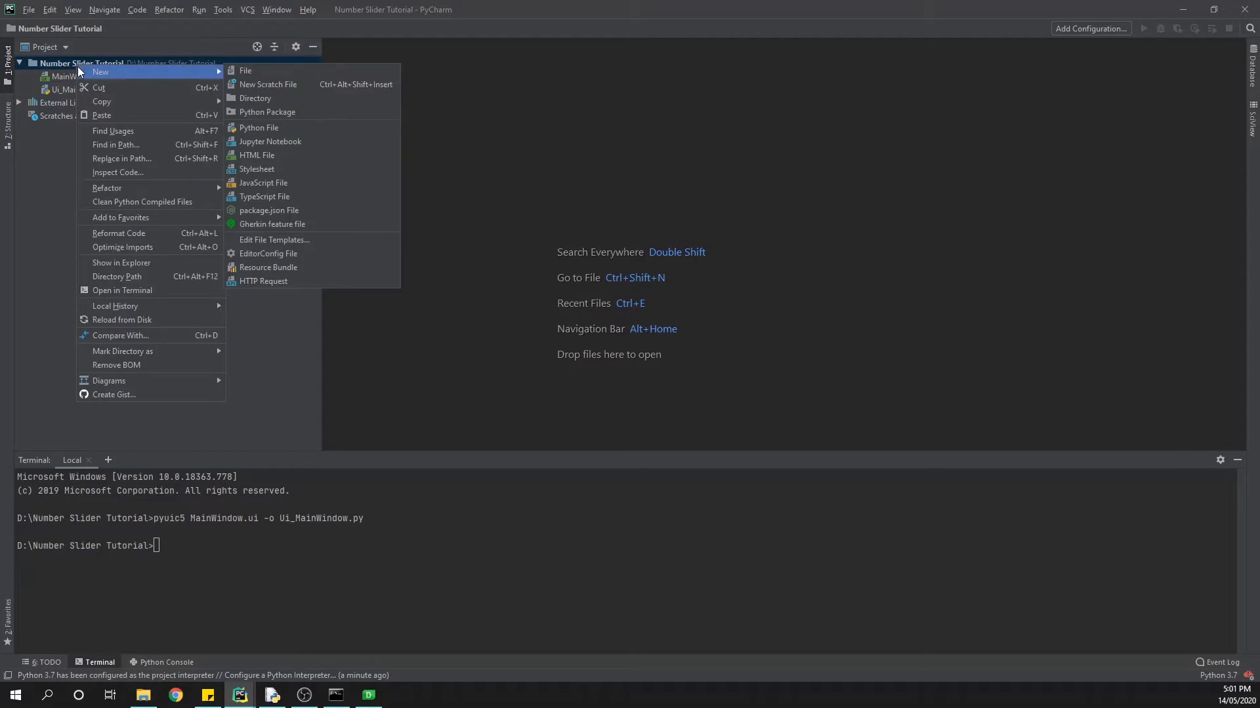
left_click(259, 127)
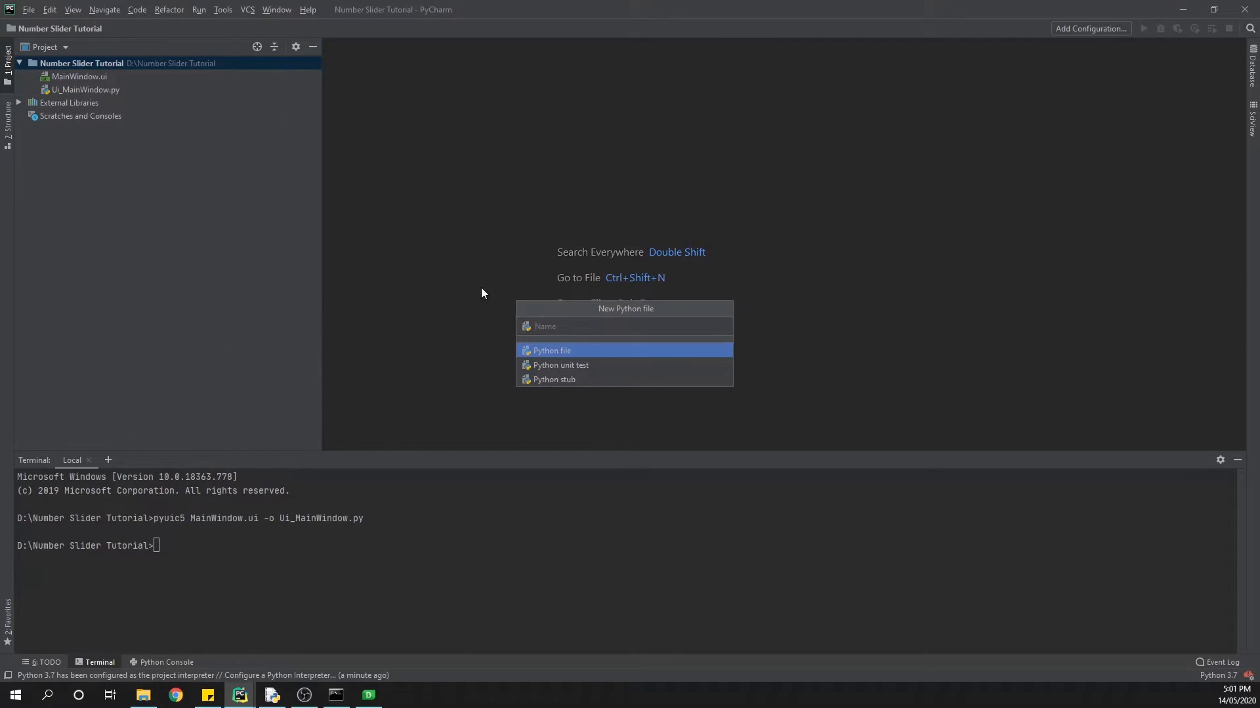
type("MainWQ")
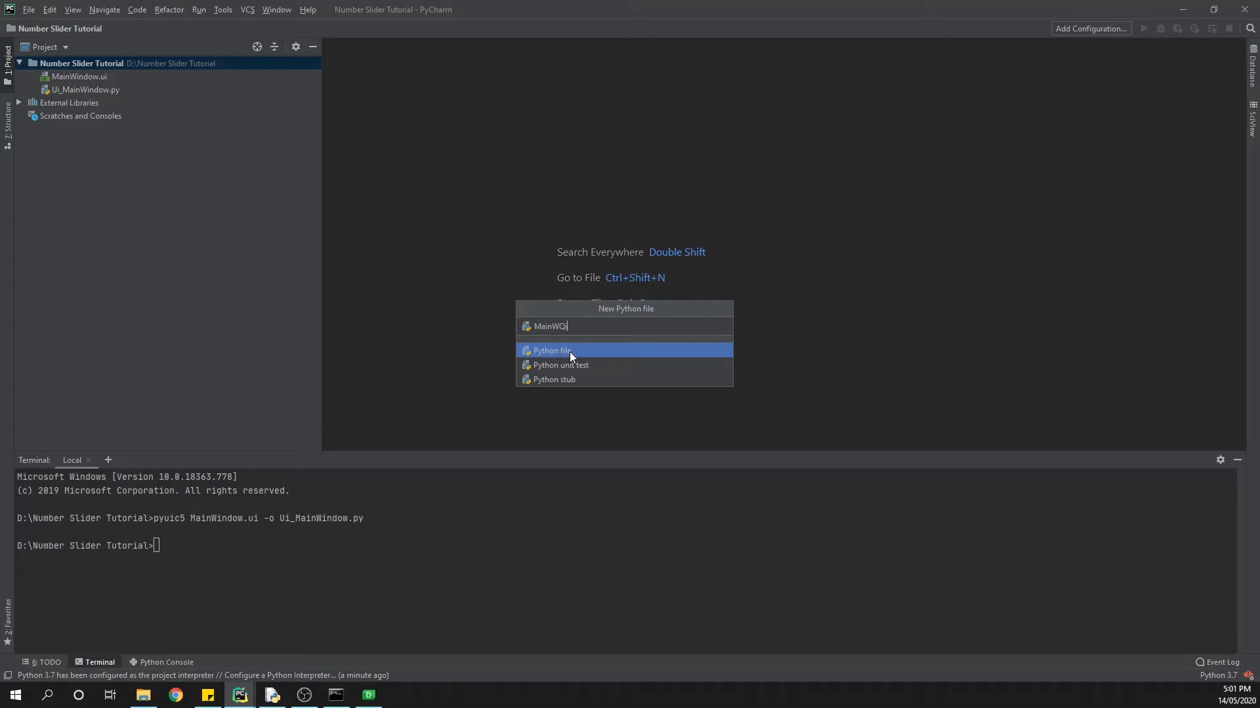
type("indow")
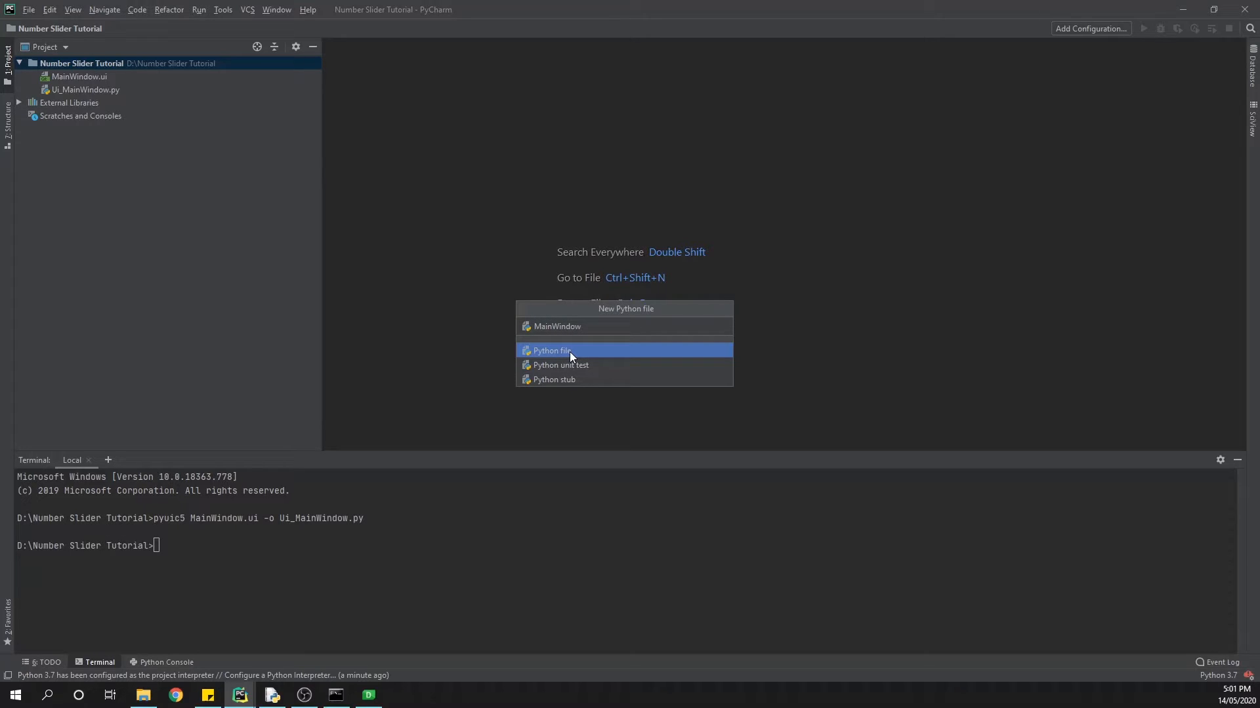
left_click(552, 350)
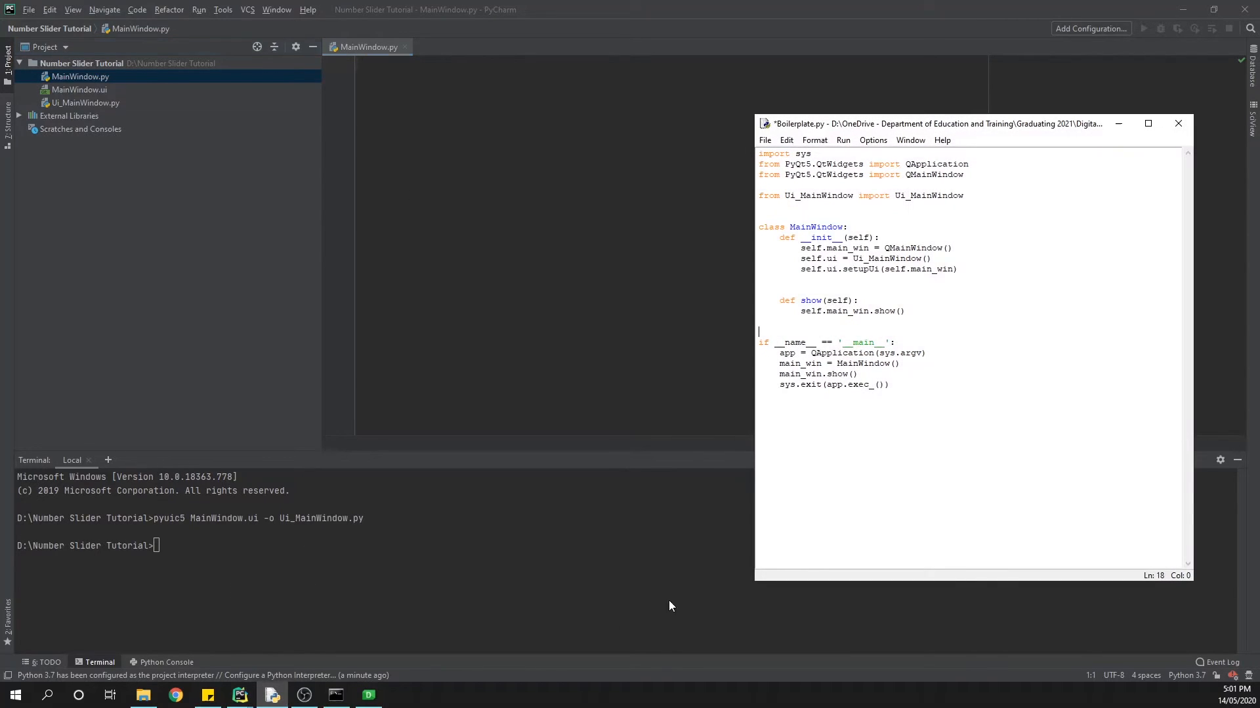
Select the Boilerplate.py startup code in IDLE for copying into MainWindow.py.
left_click_drag(758, 332, 890, 384)
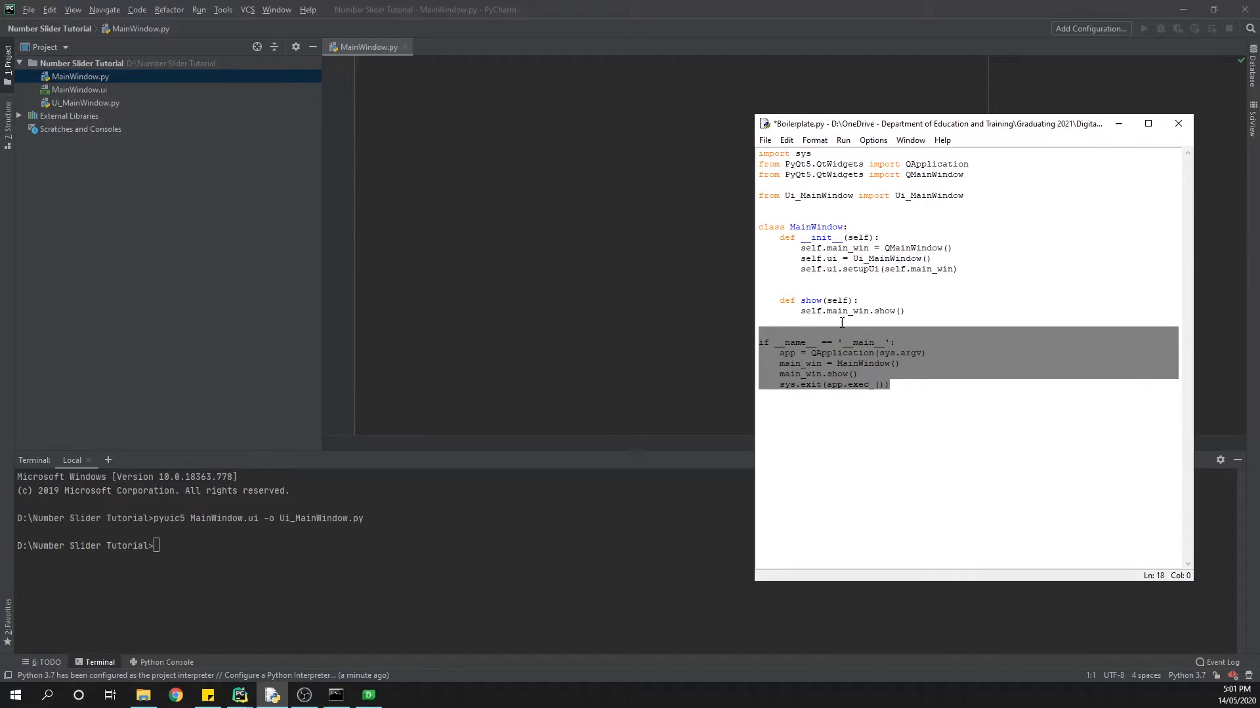
key("ctrl+a")
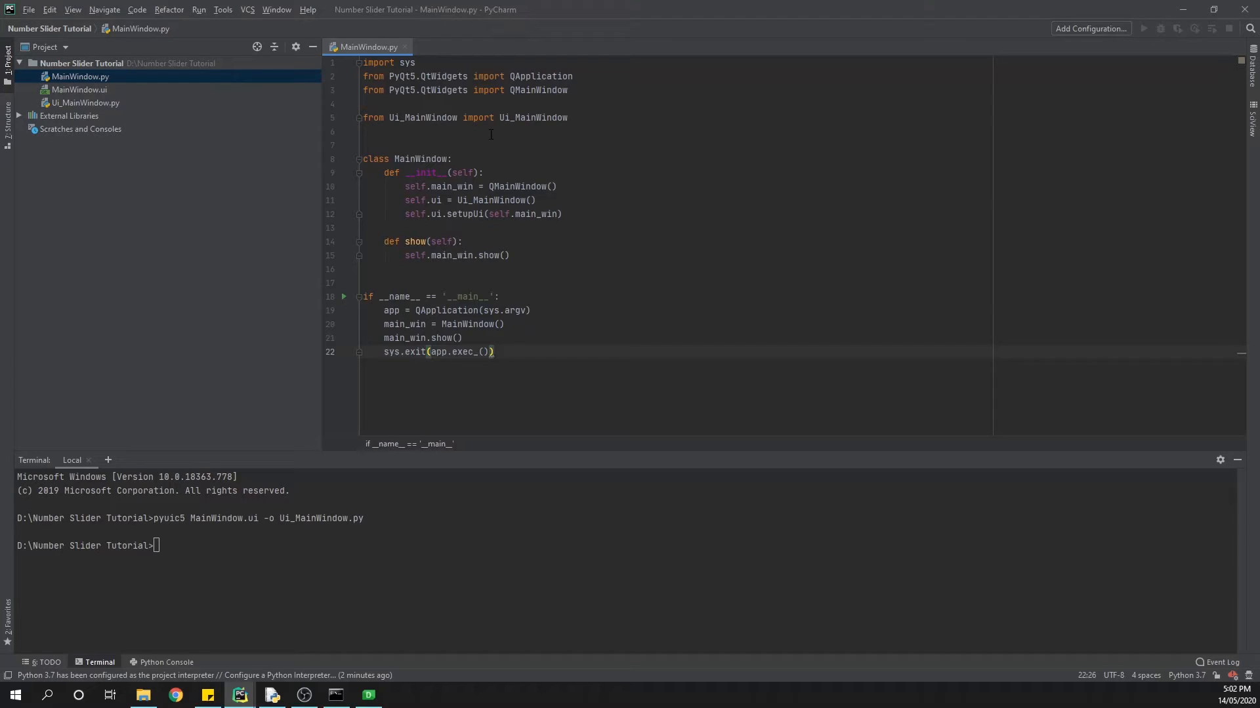
Below setupUi, add self.ui.number_slider.valueChanged.connect(self.number_changed).
left_click(567, 213)
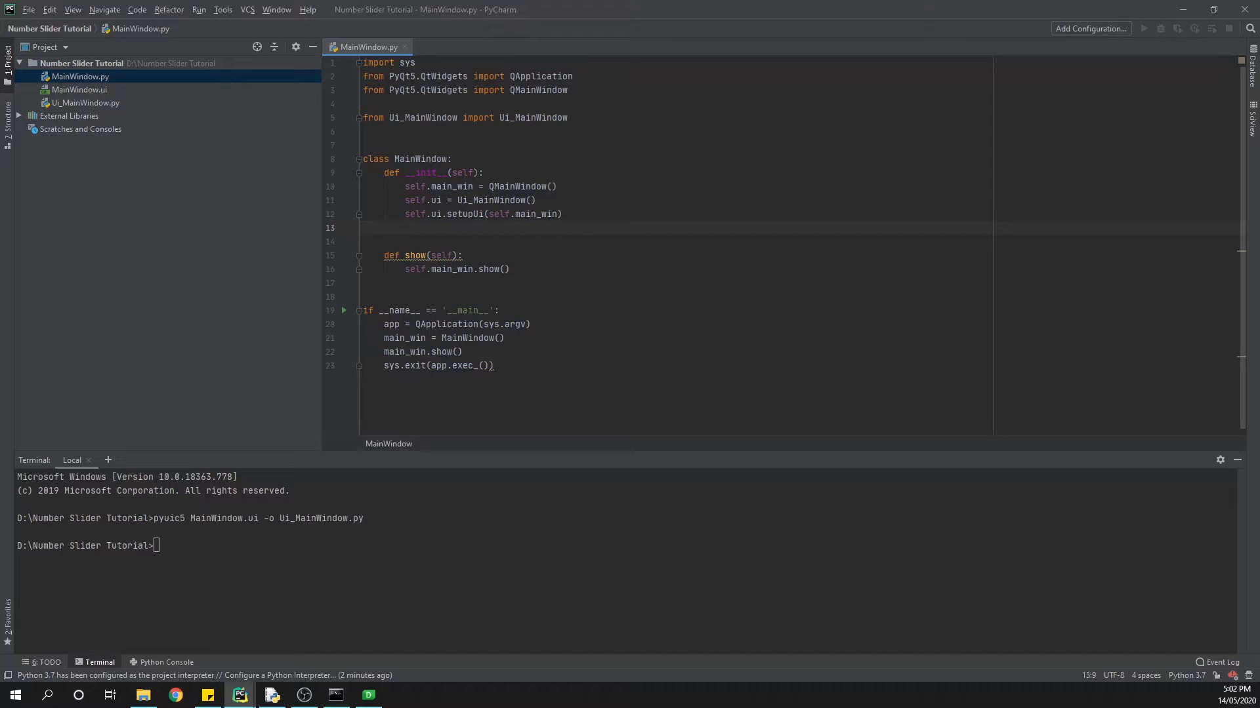
type("self.ui")
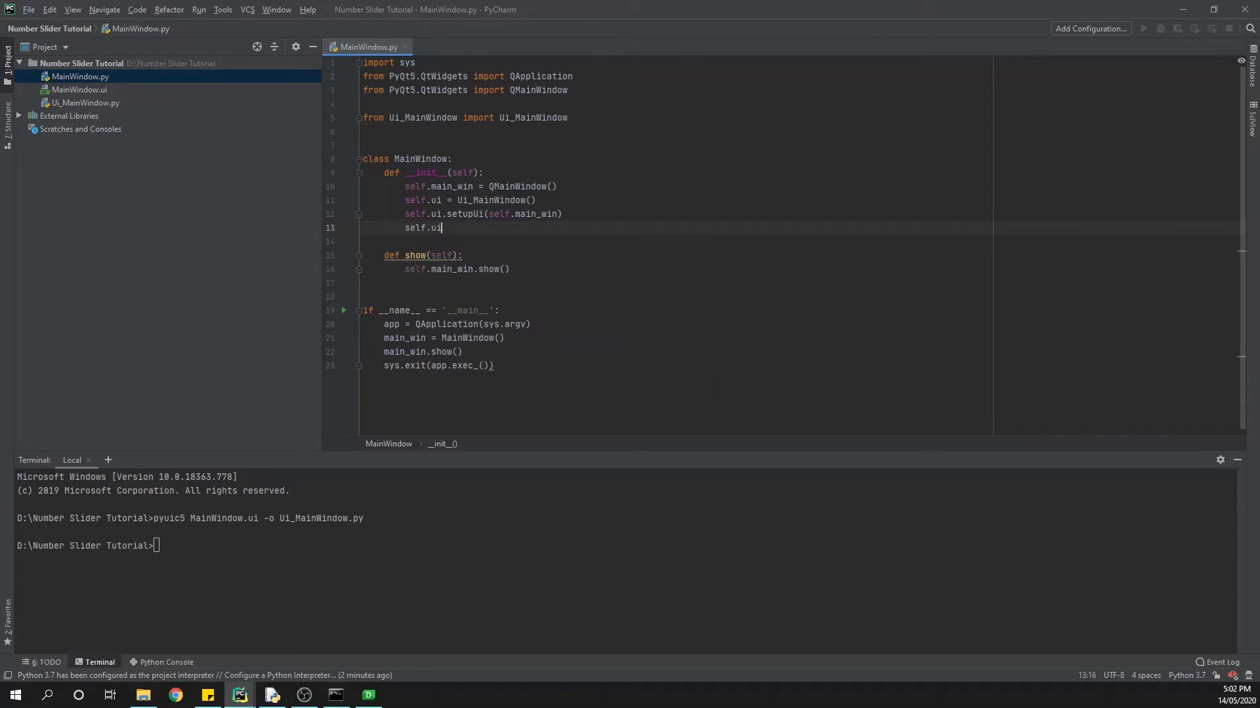
type(".")
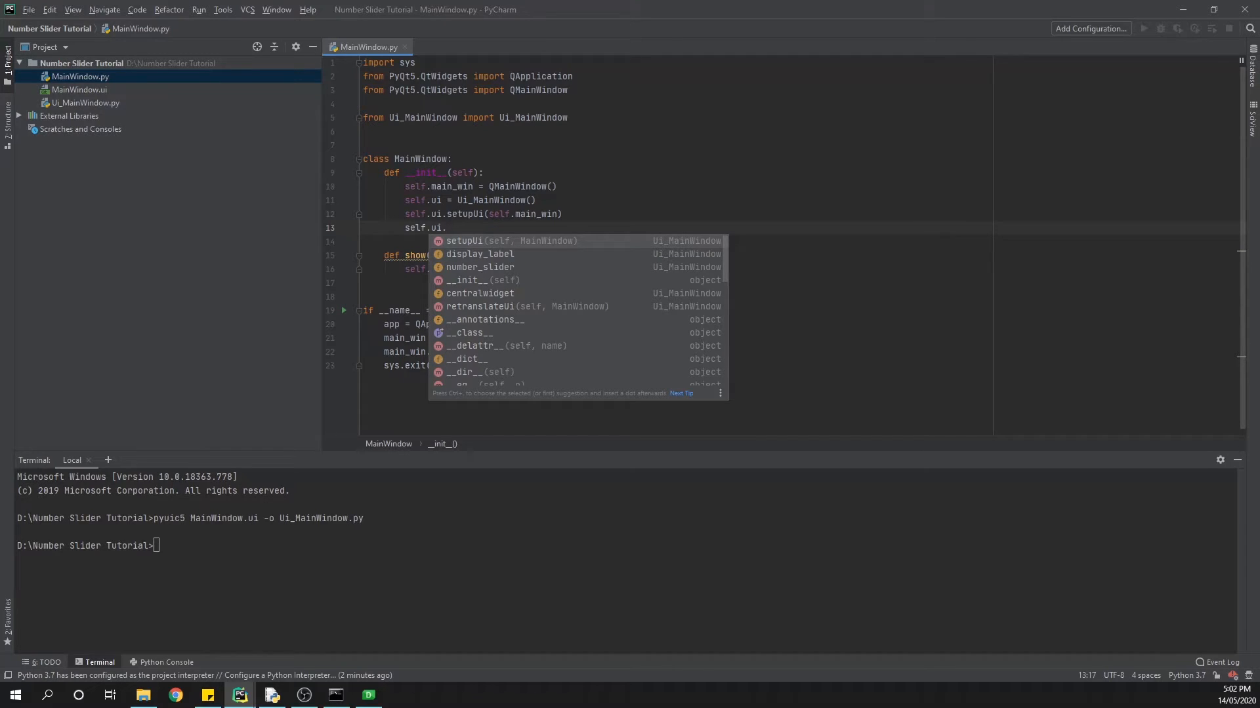
type("number_slider")
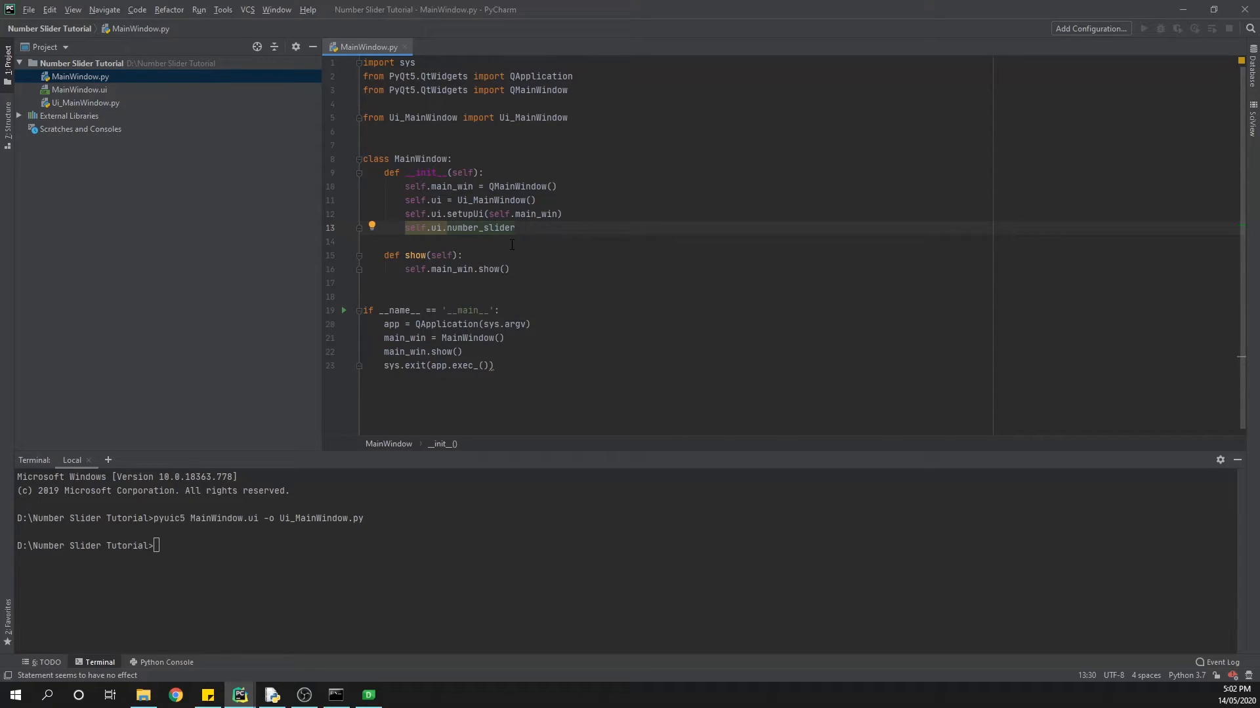
type(".")
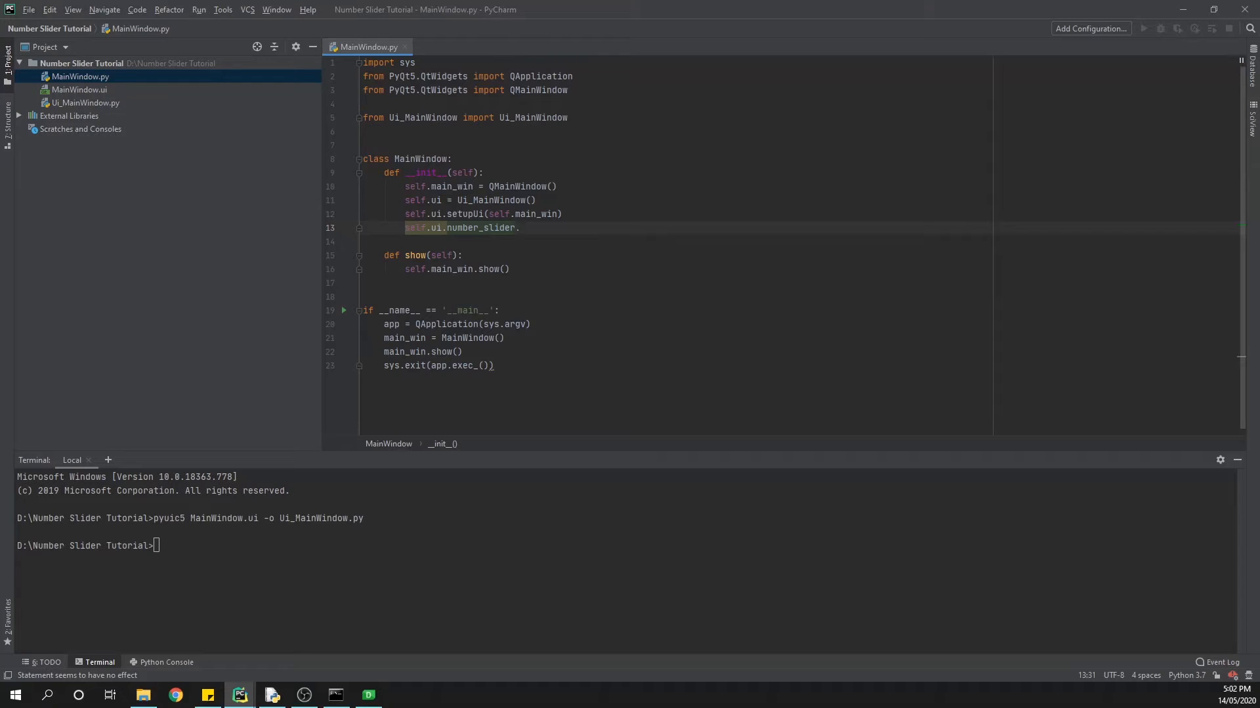
type("val")
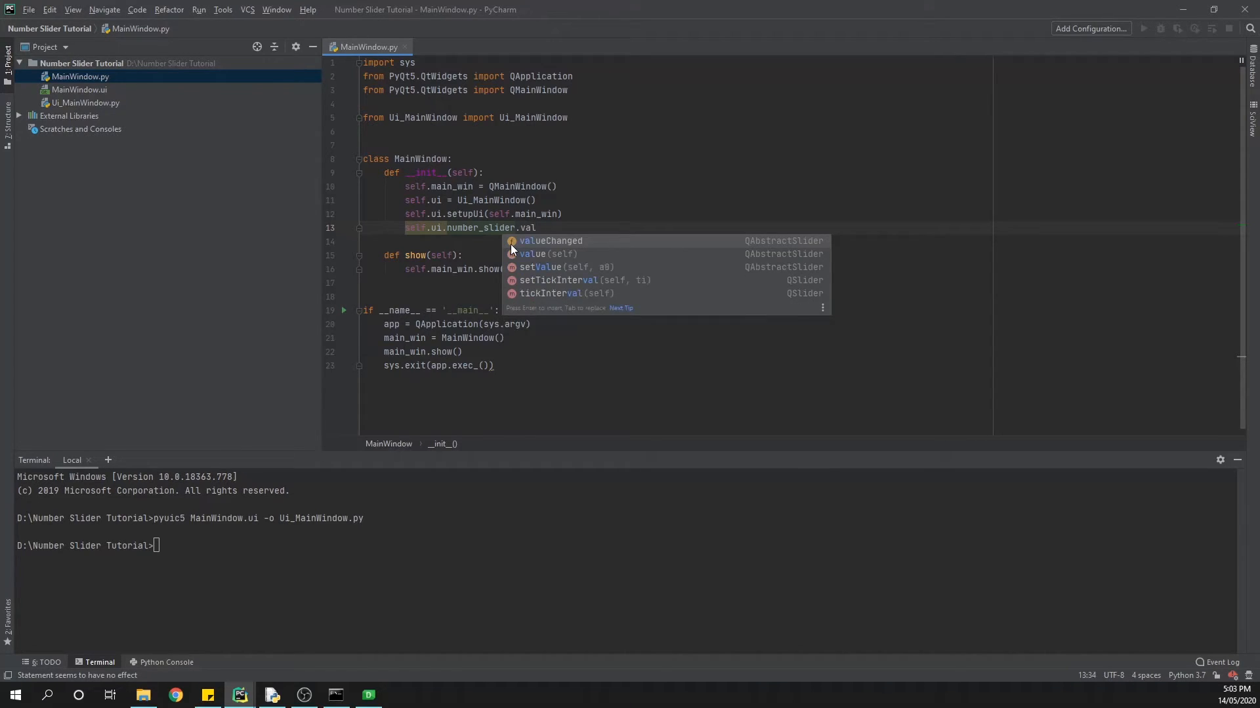
left_click(550, 241)
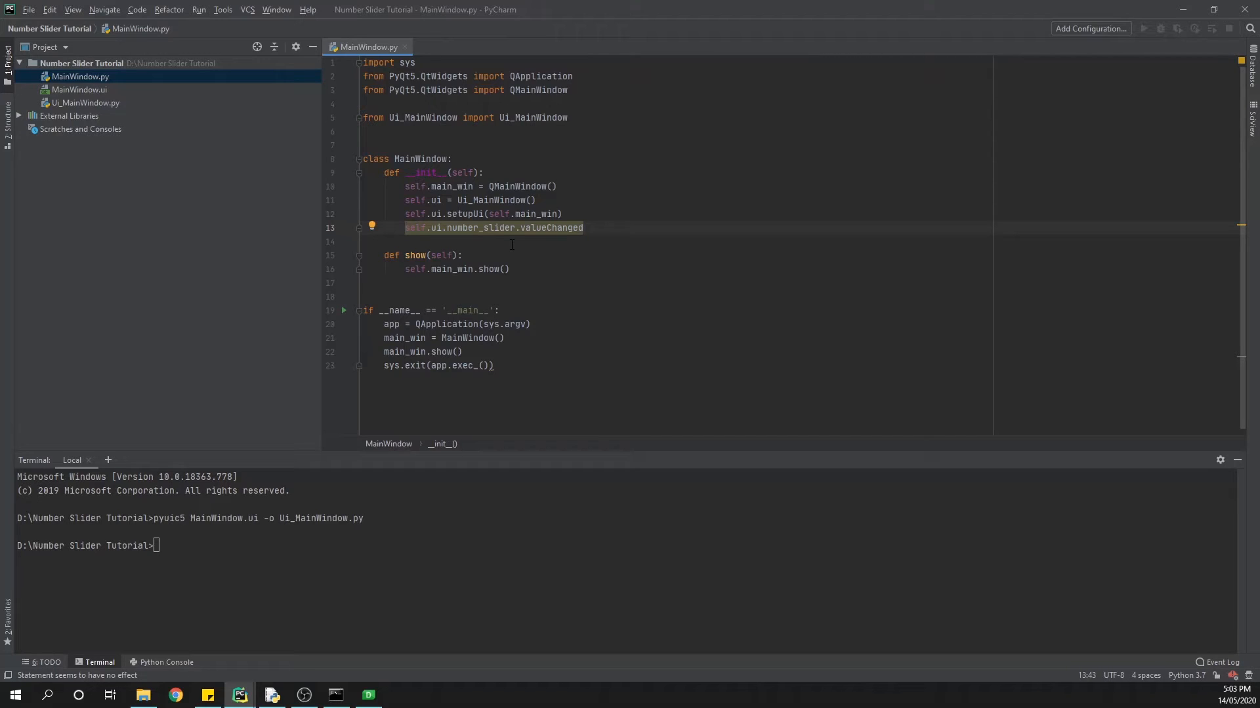
type(".c")
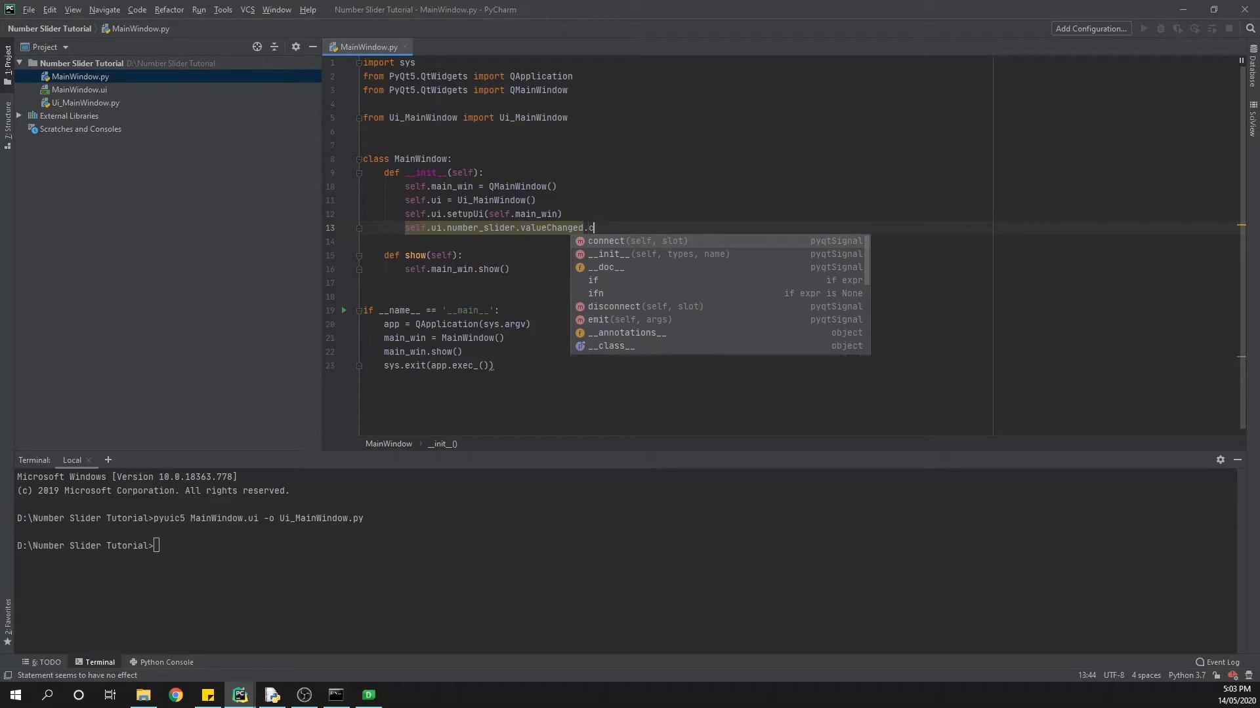
type("onnect(self.ny")
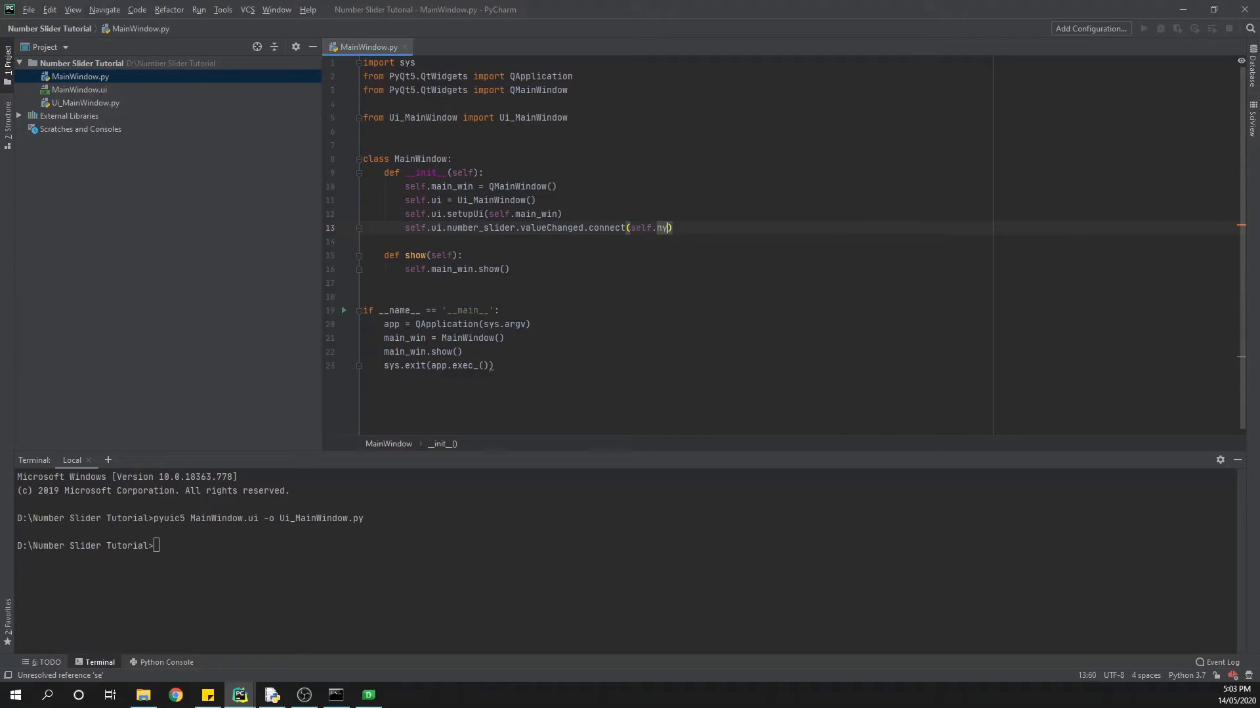
type("umber")
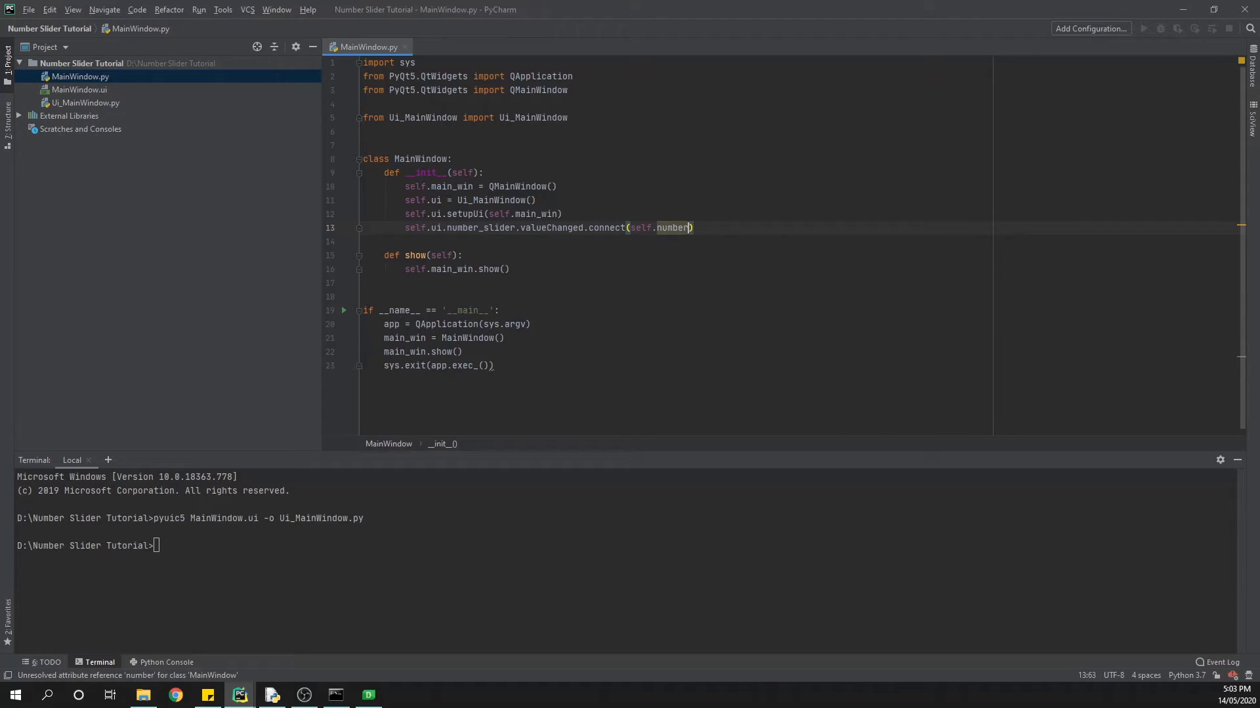
type("_changed")
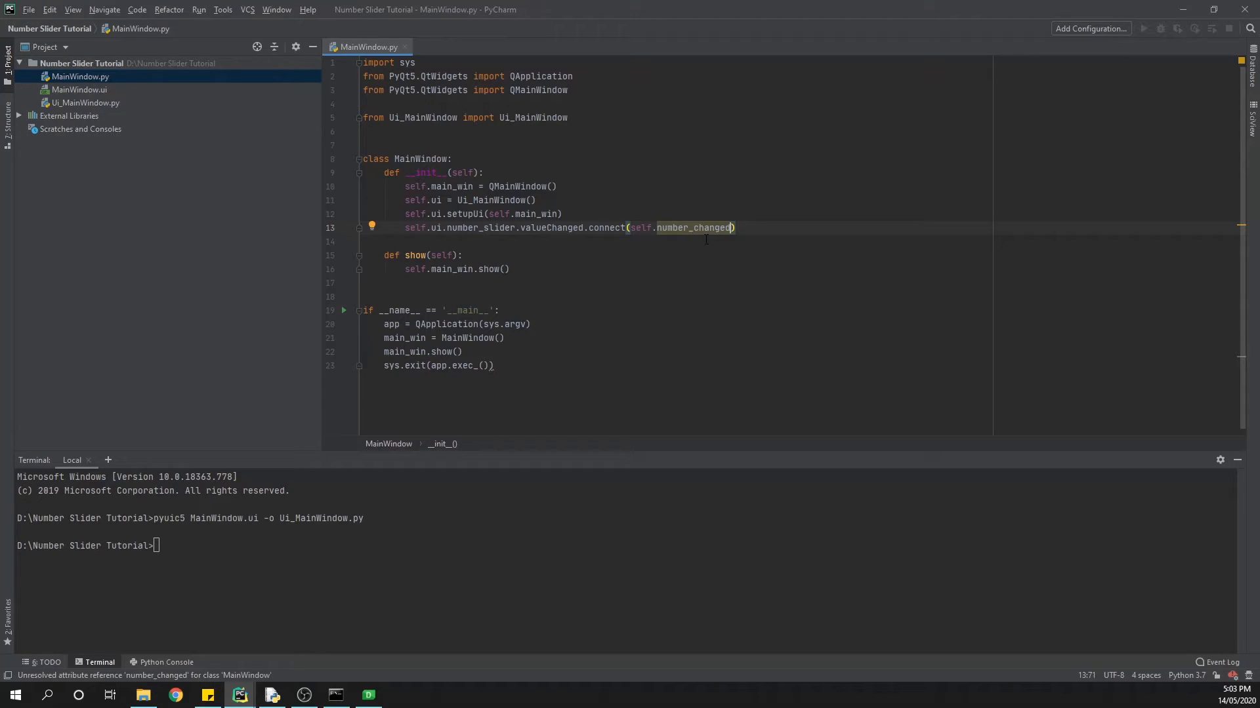
mouse_move(687, 271)
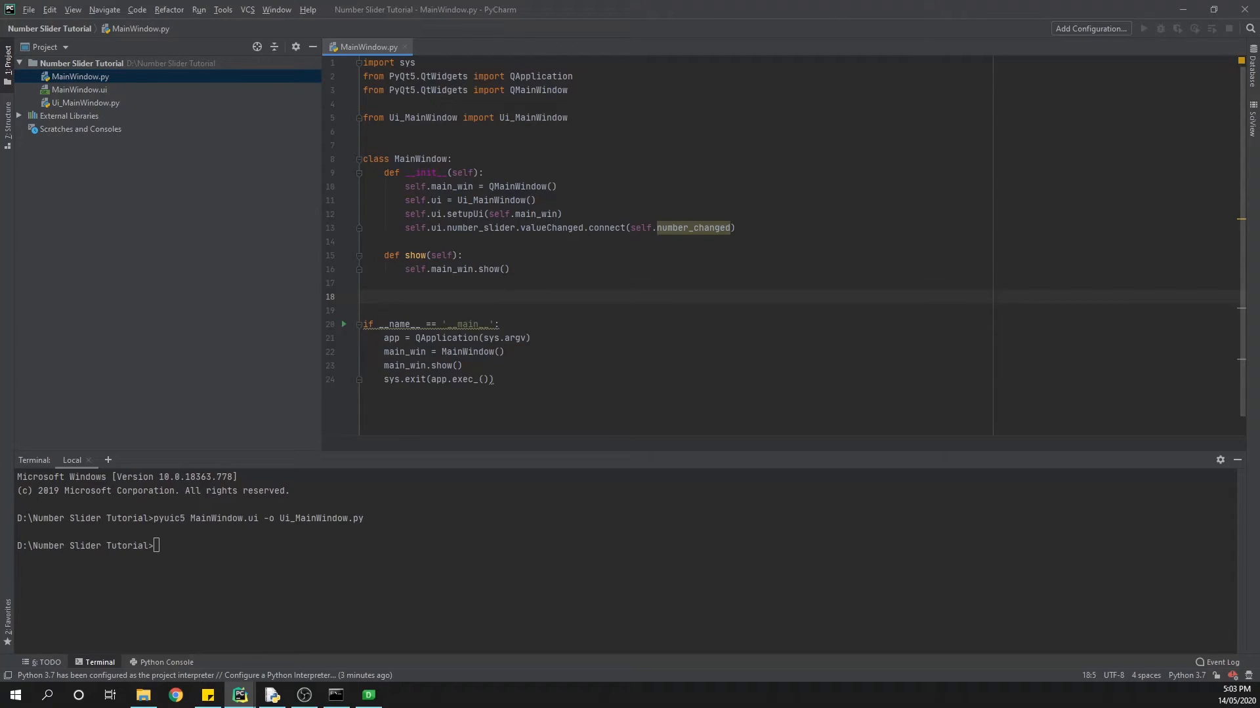
Define number_changed(self) with new_value = str(self.ui.number_slider.value()).
type("def")
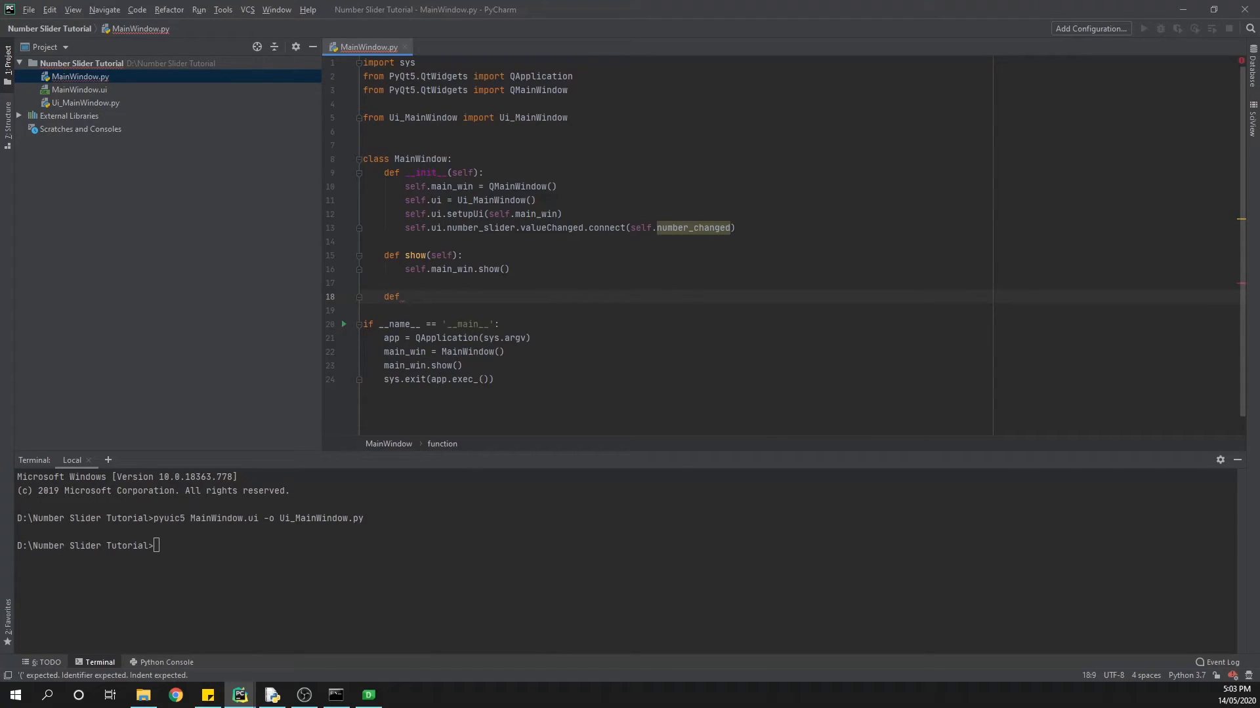
type("number_changed")
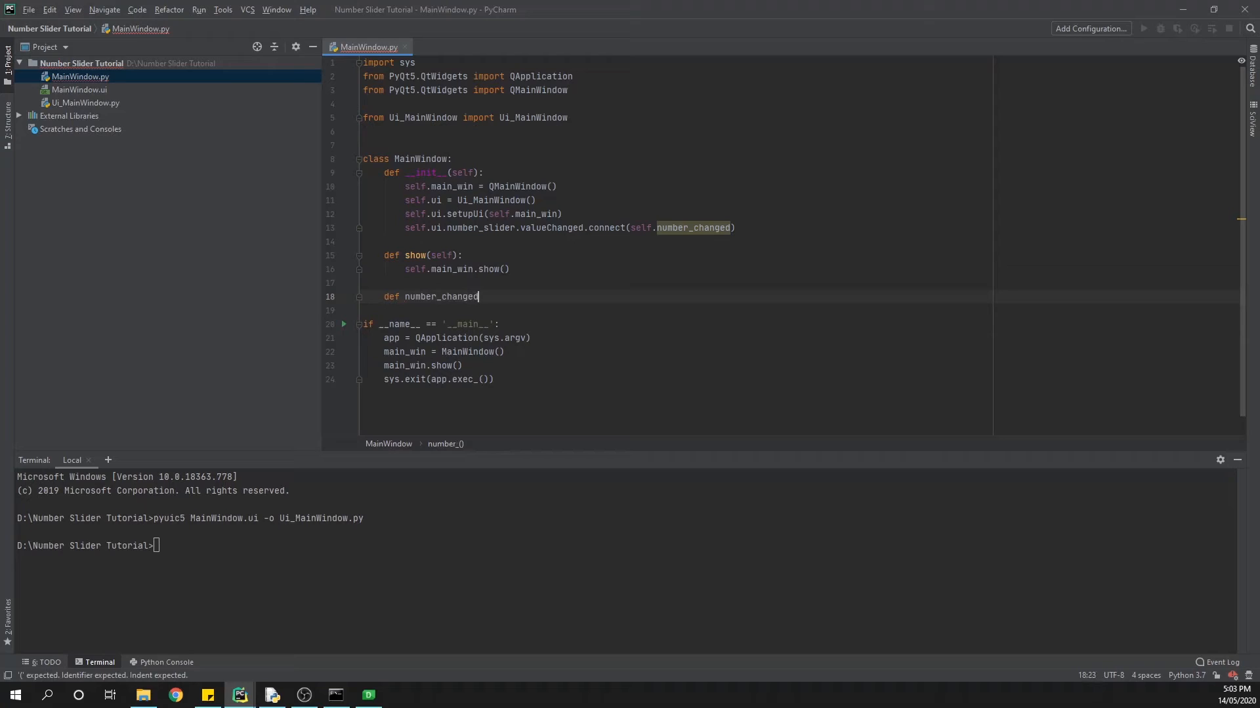
type("(self):")
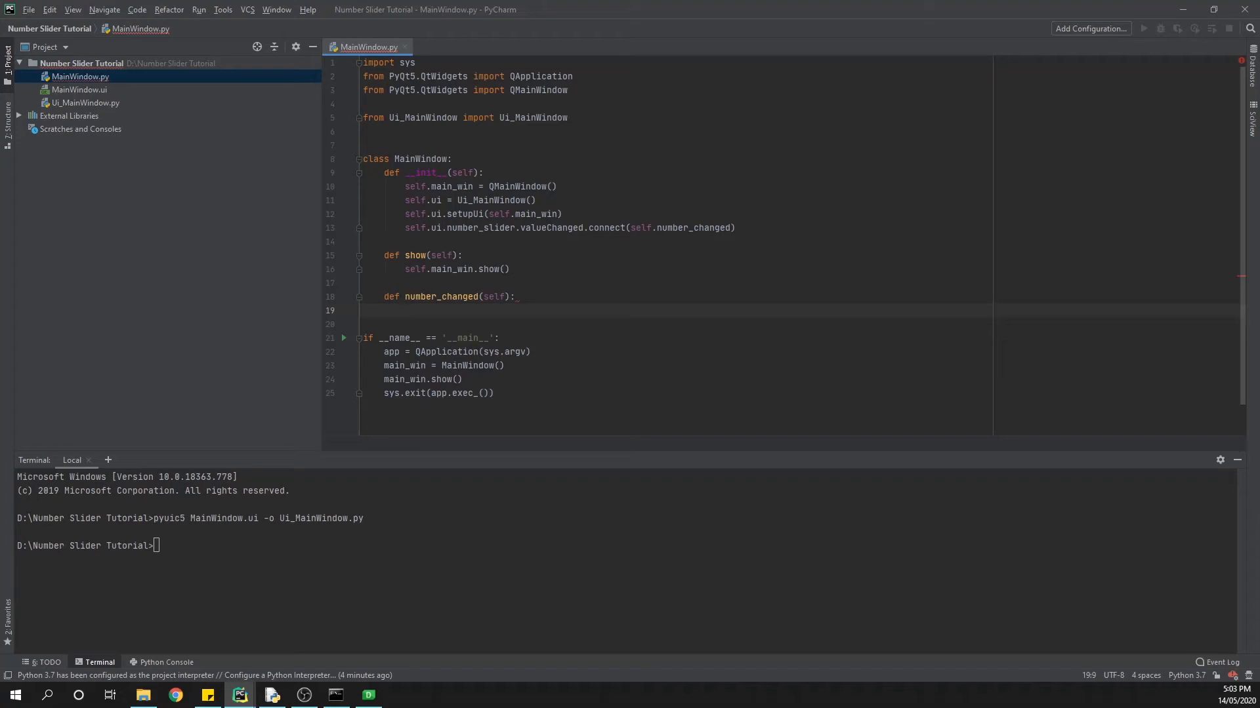
type("new")
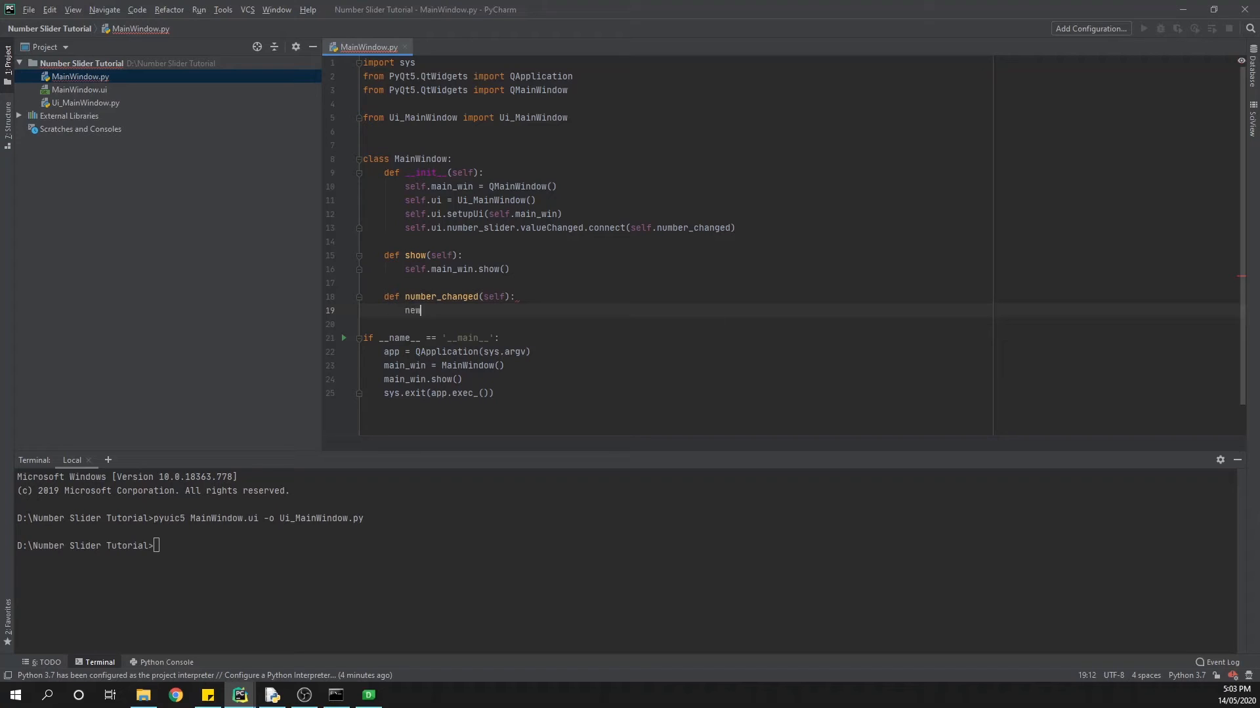
type("_value")
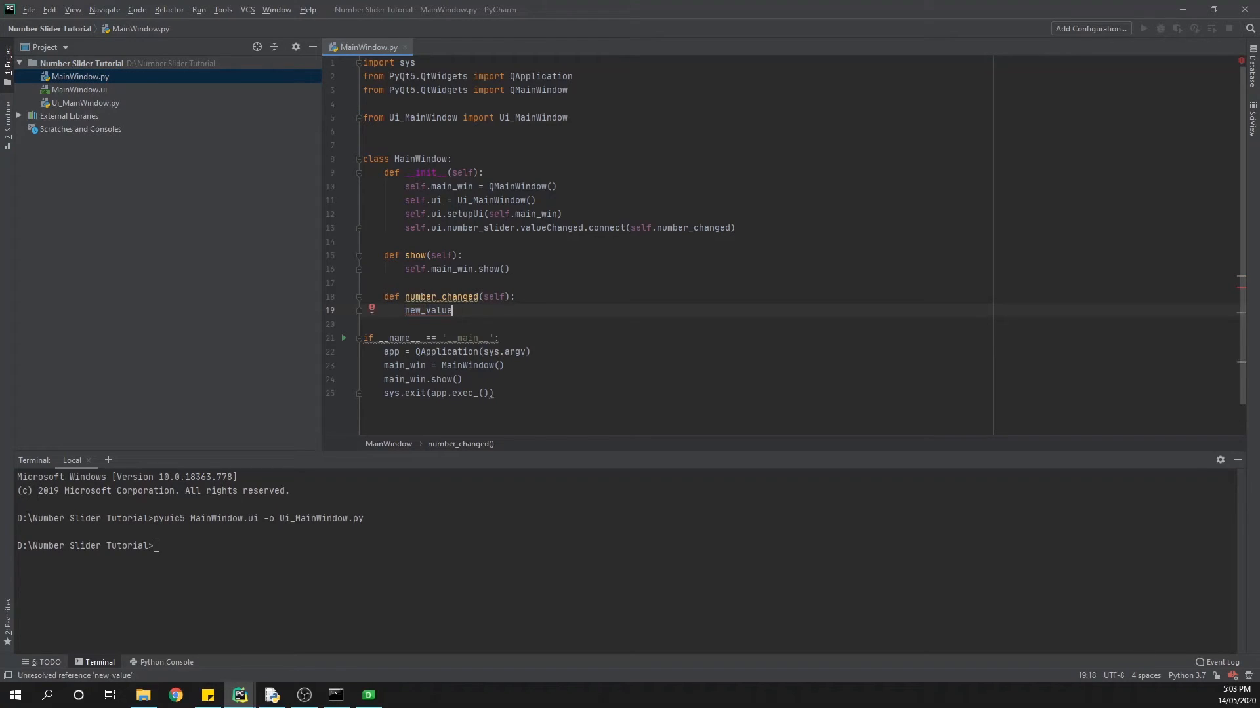
type("= s")
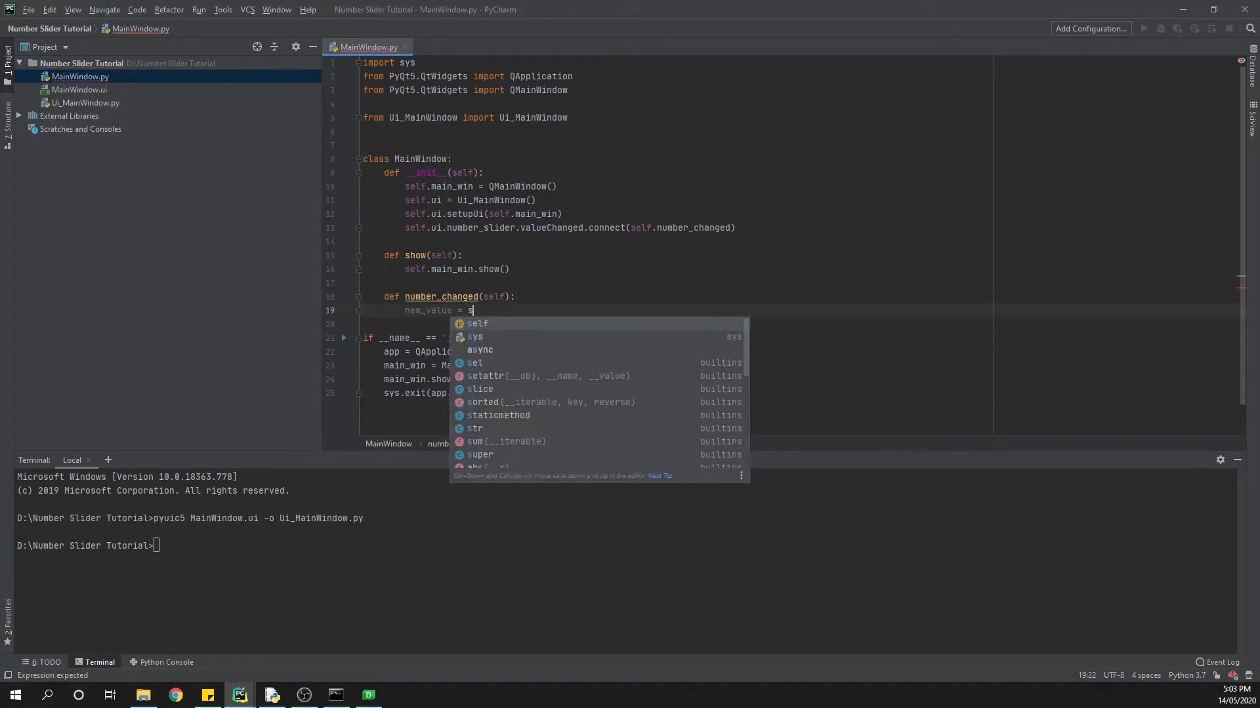
type("tr")
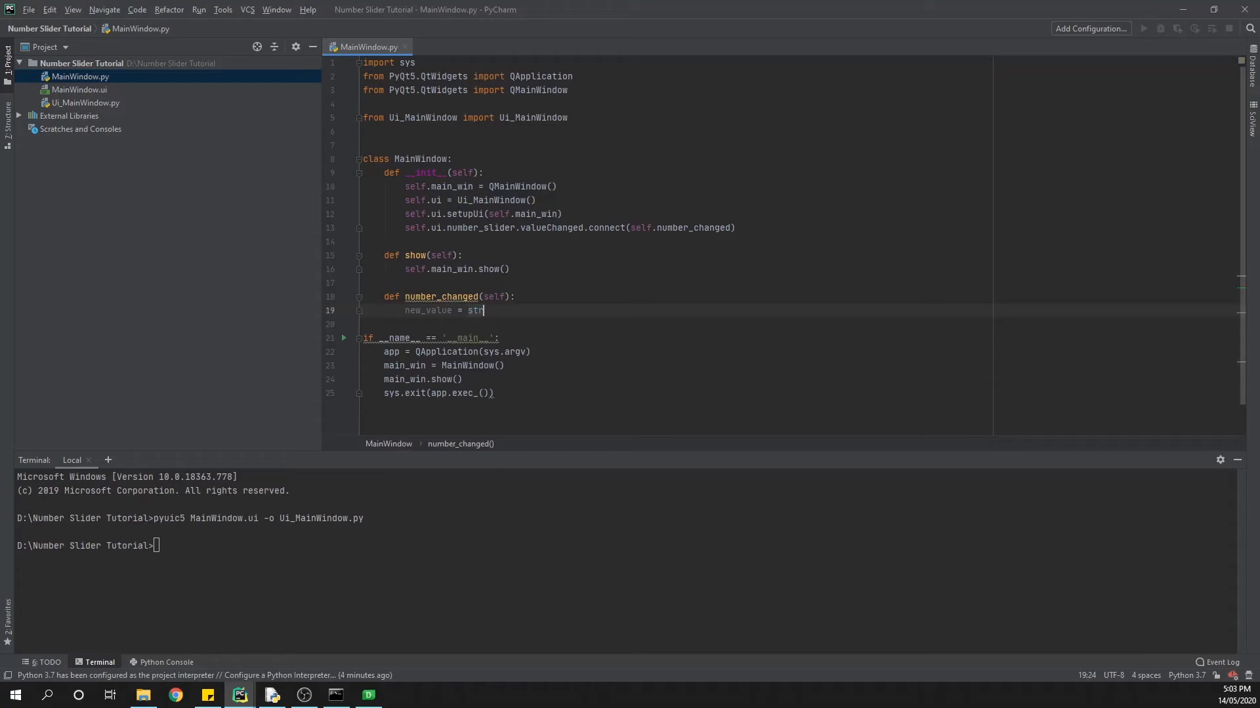
type("(self.")
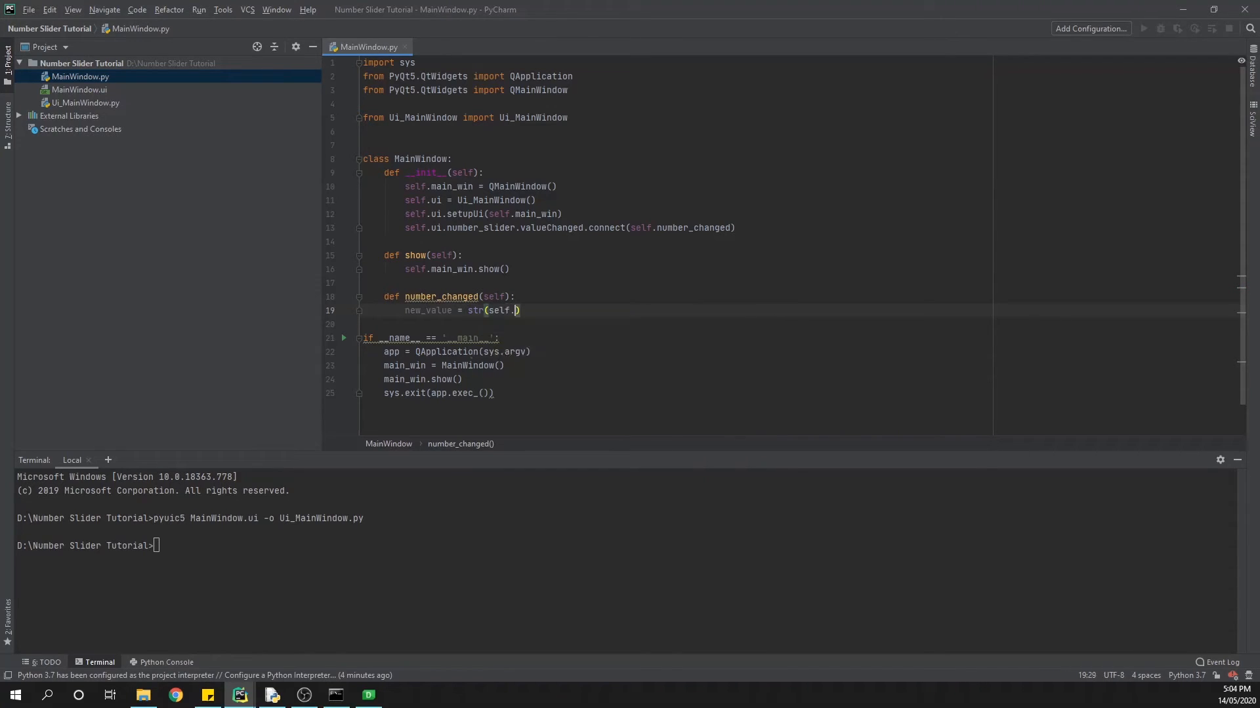
type("ui.number_slider")
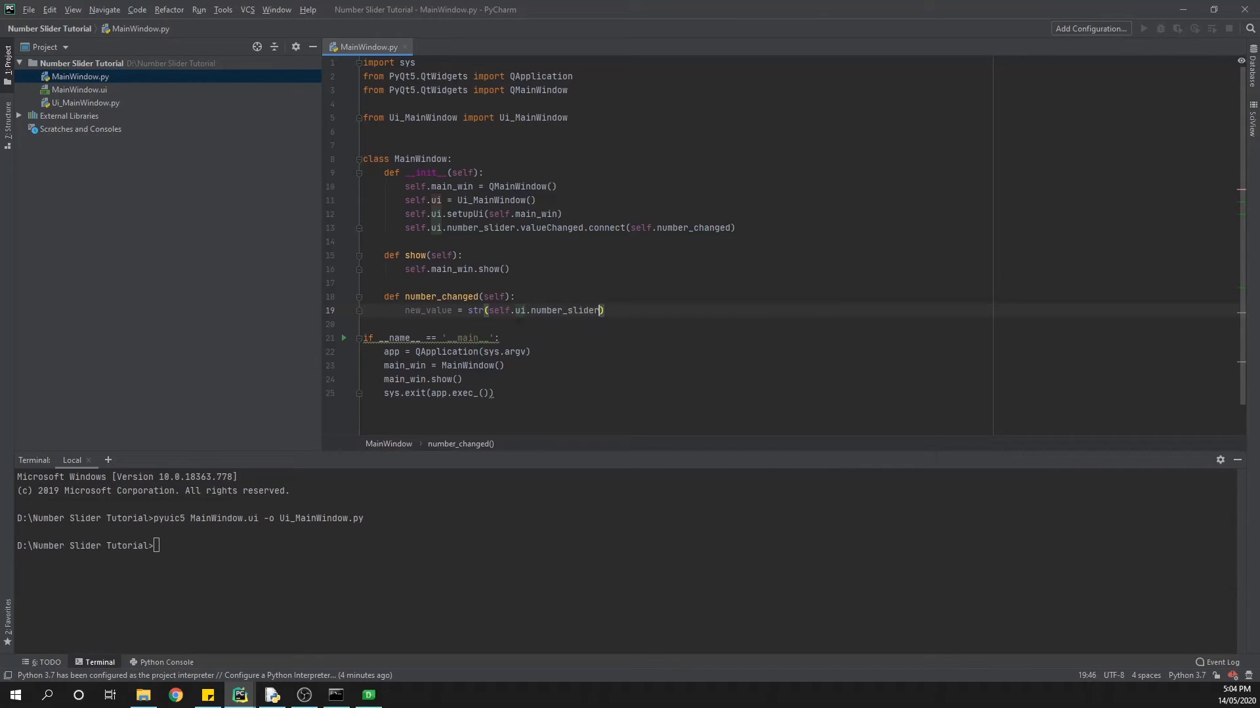
type(".value(")
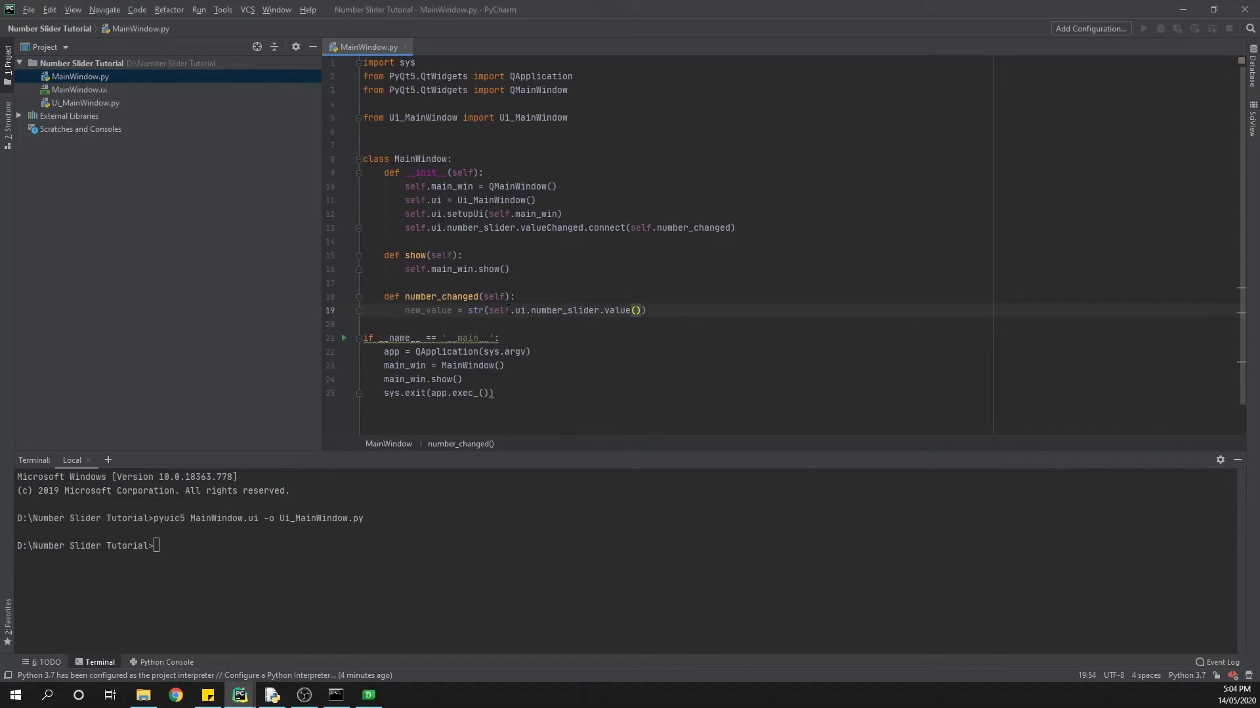
Add self.ui.display_label.setText(new_value) below the new_value line.
left_click(647, 310)
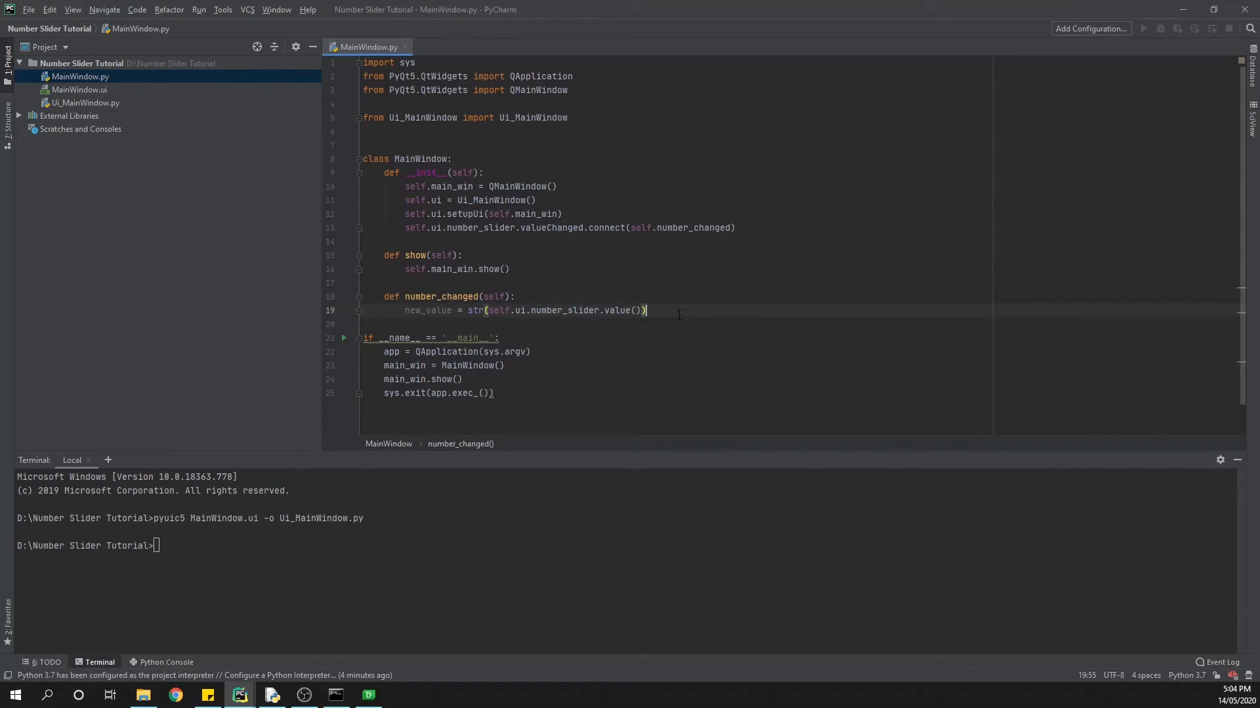
key("Enter")
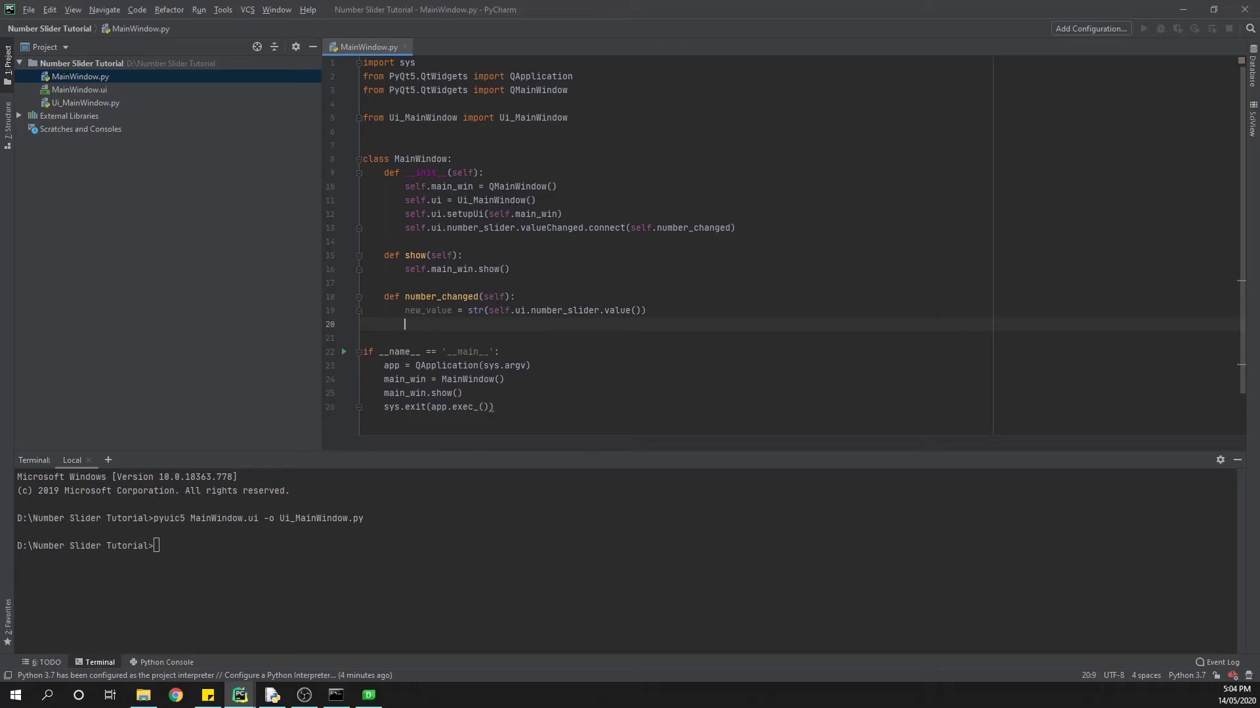
type("self.")
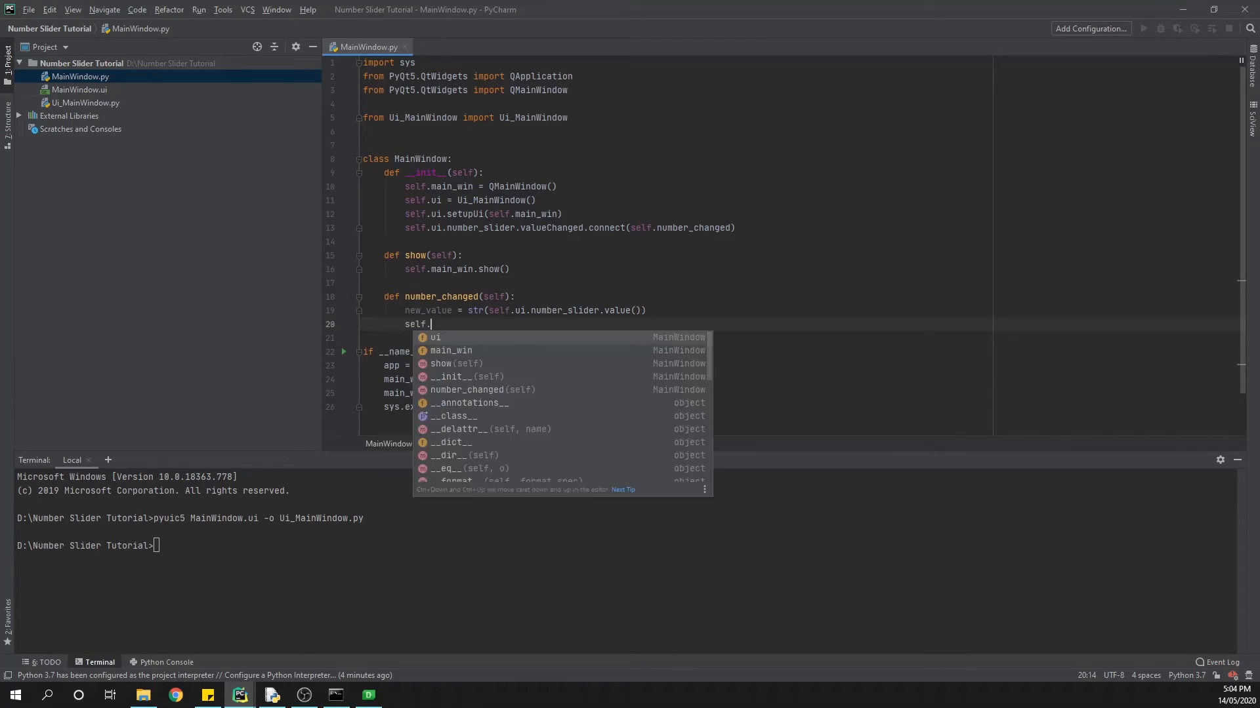
type("ui.display_label")
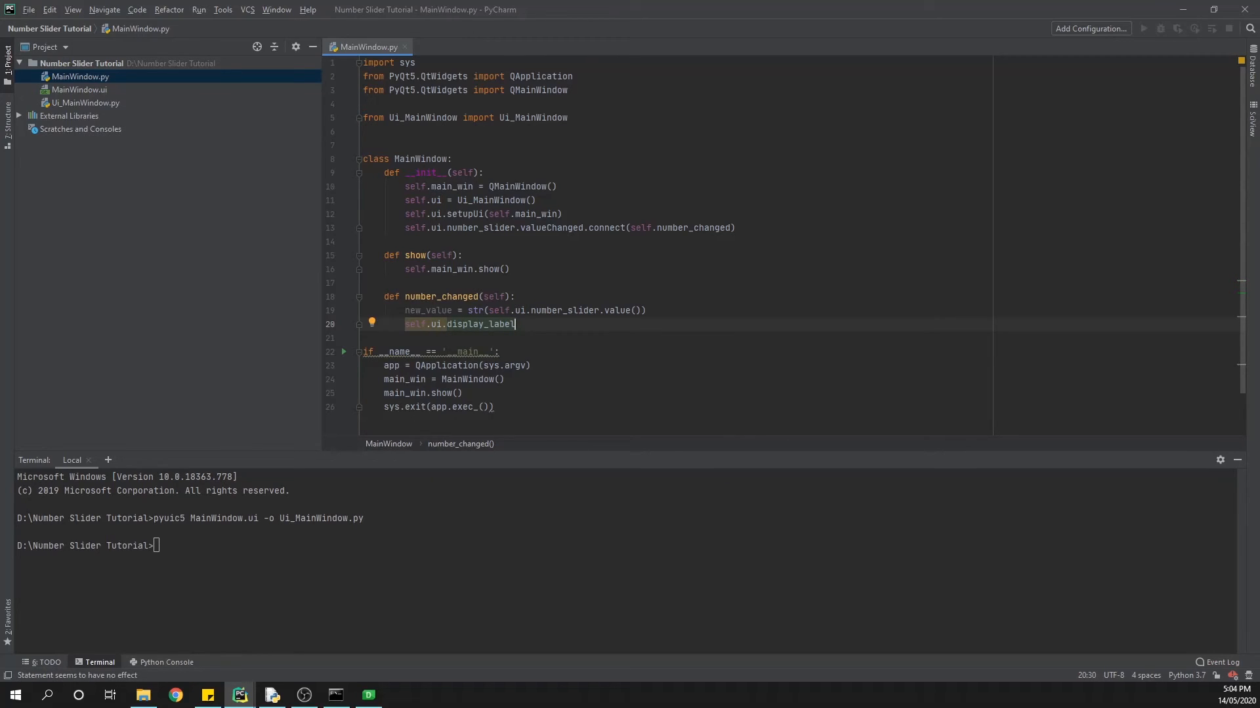
type(".setText(")
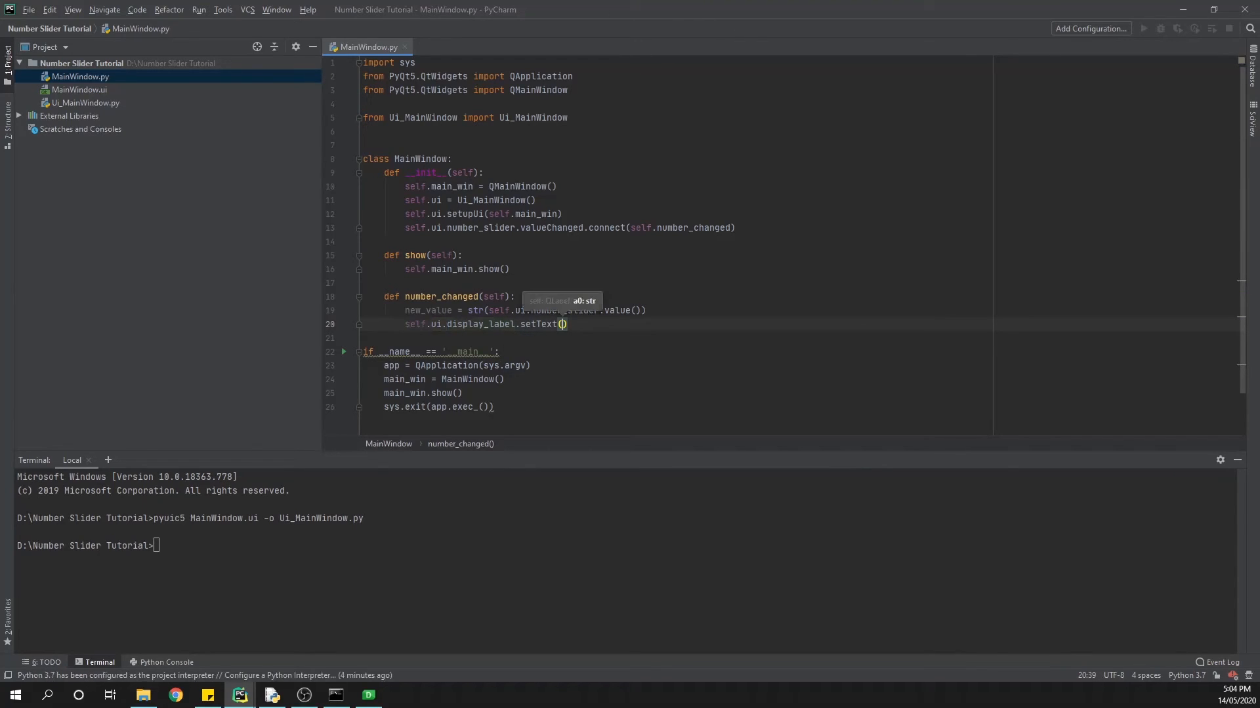
type("new_value")
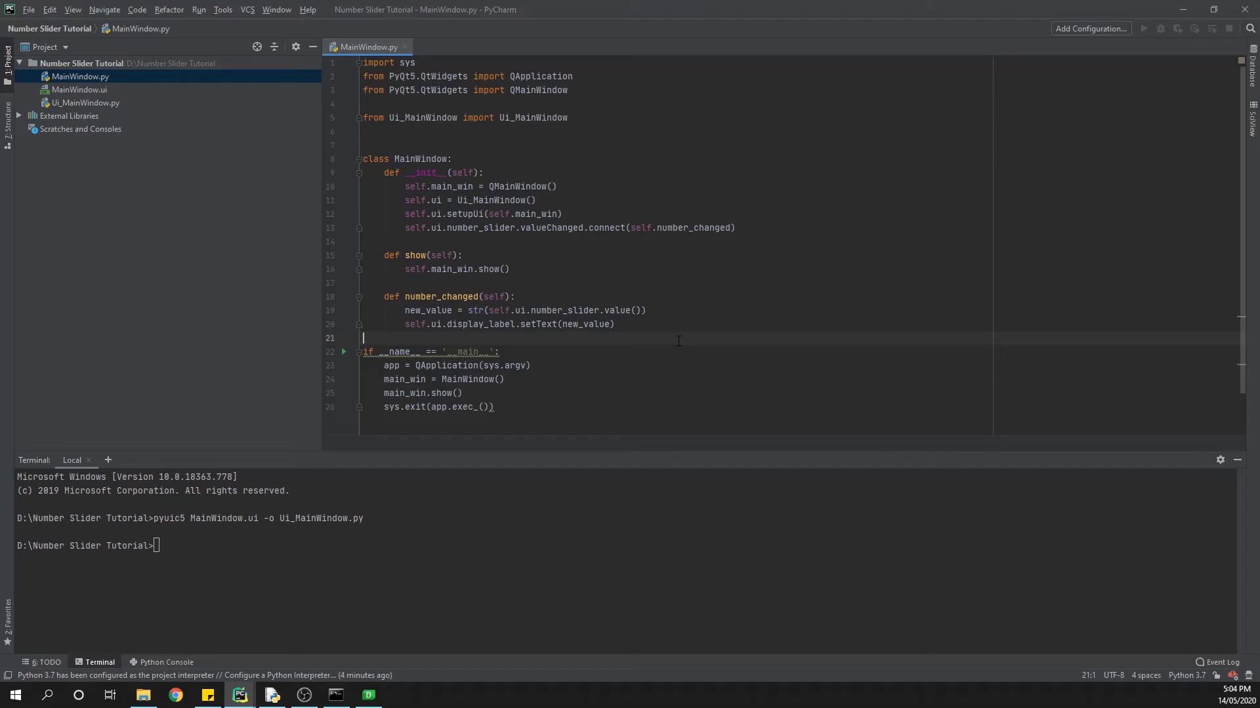
key("Enter")
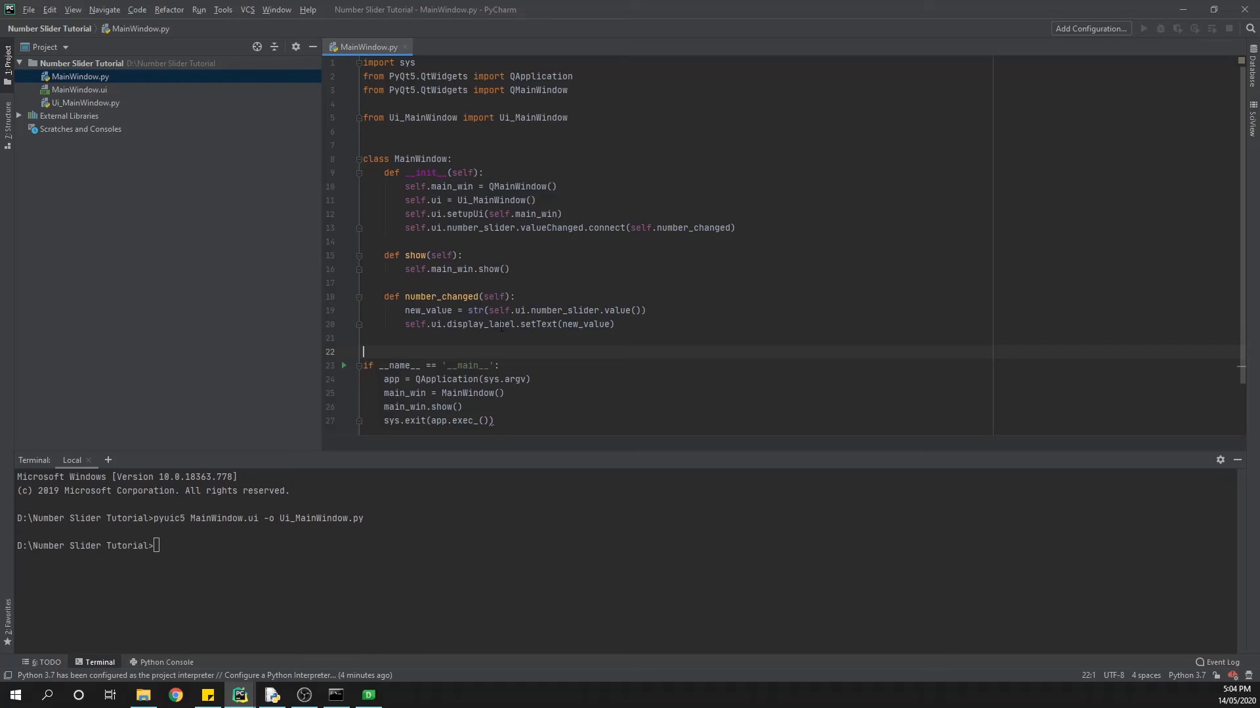
mouse_move(500, 324)
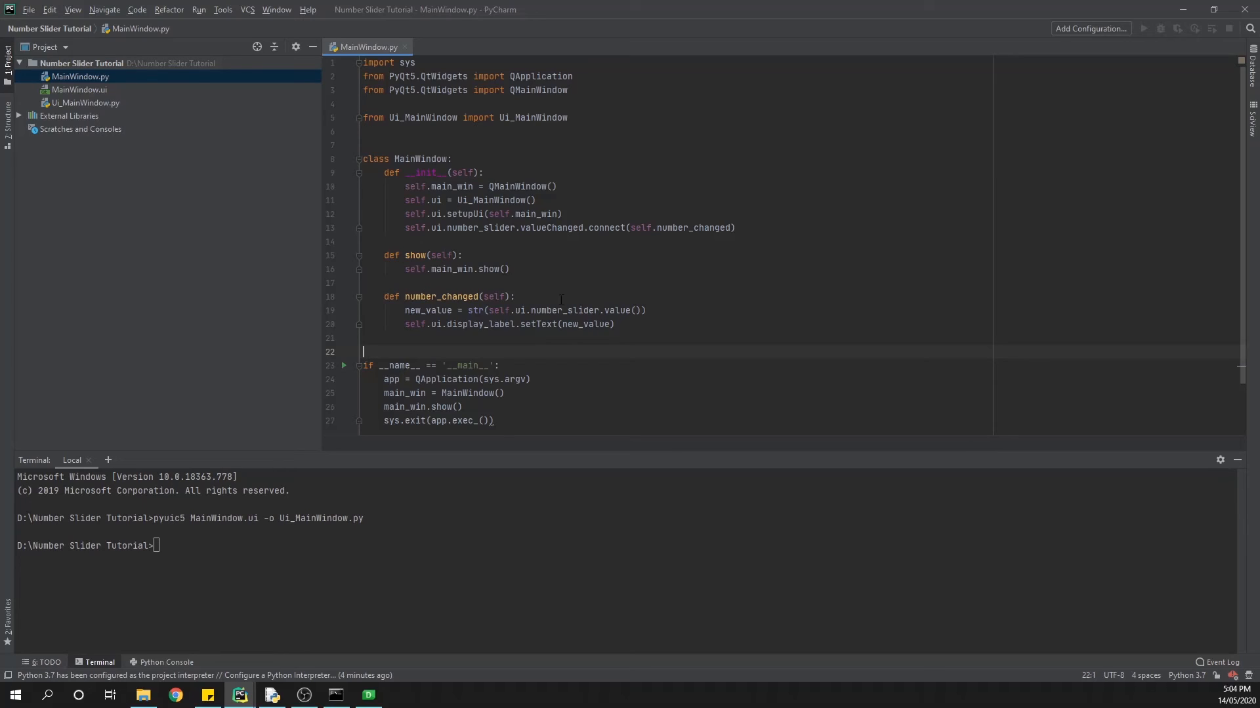
Run MainWindow.py, slide between 1 and 4 to check the label, then close it.
right_click(74, 77)
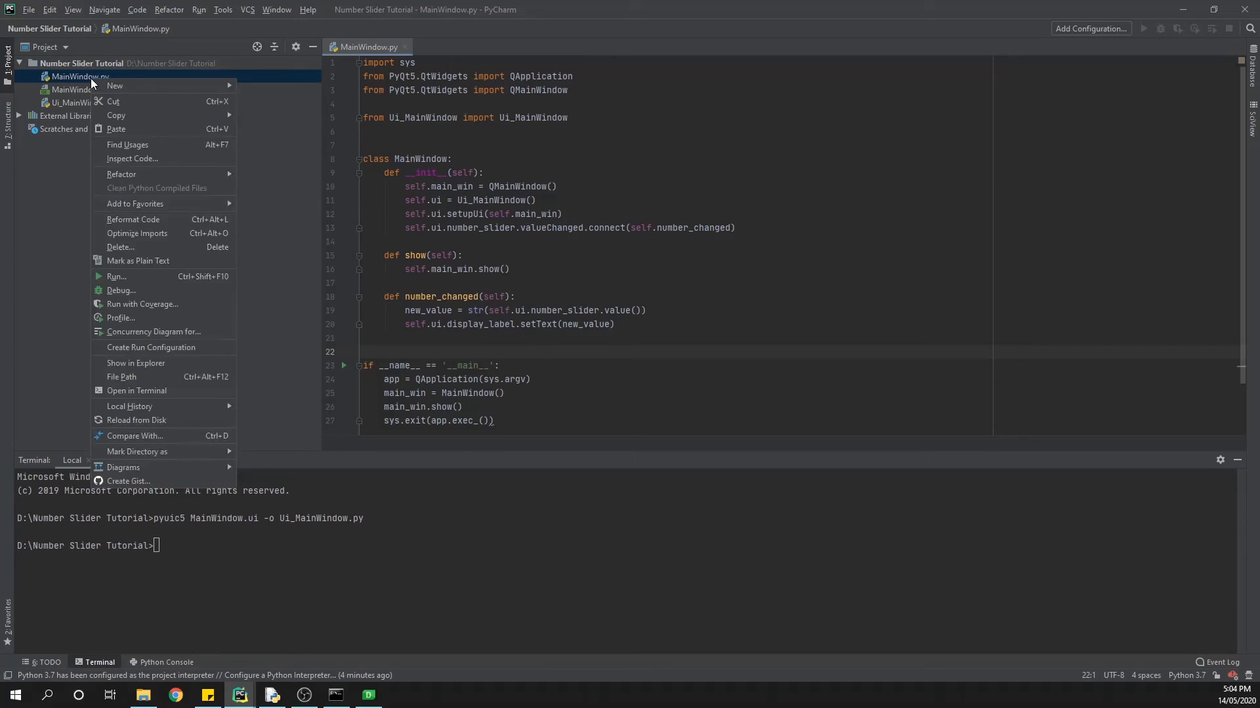
mouse_move(117, 277)
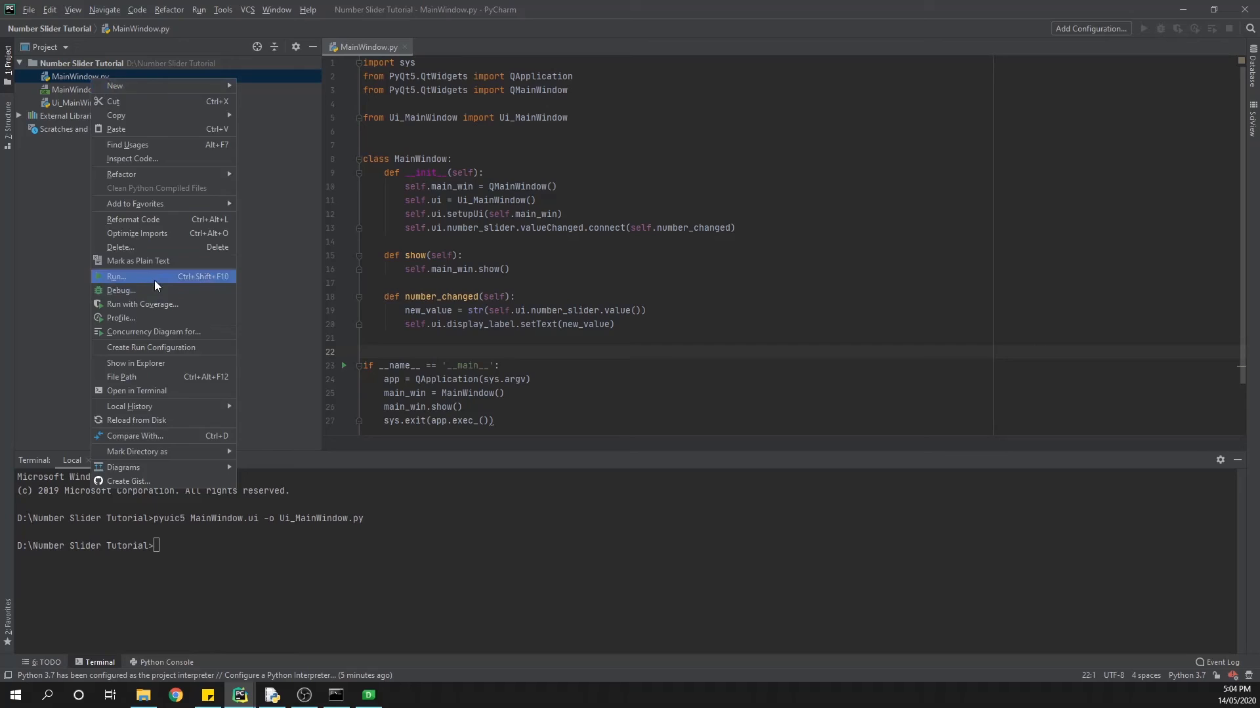
left_click(116, 276)
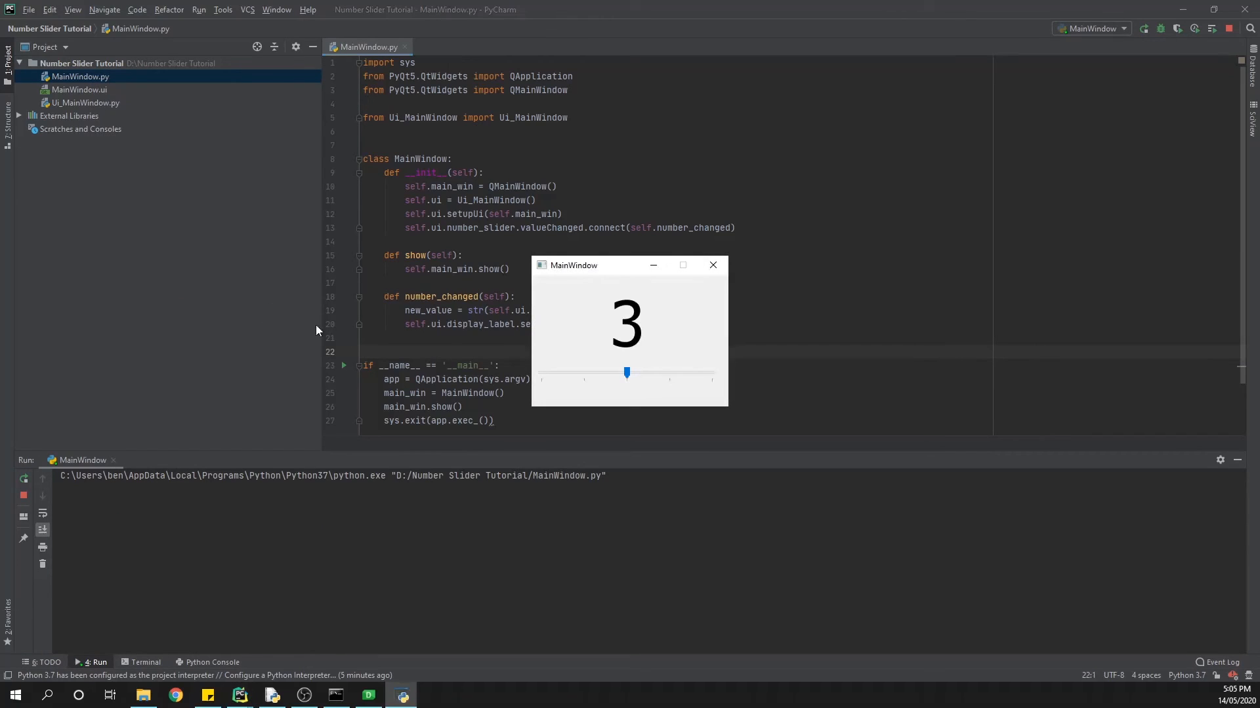
mouse_move(625, 354)
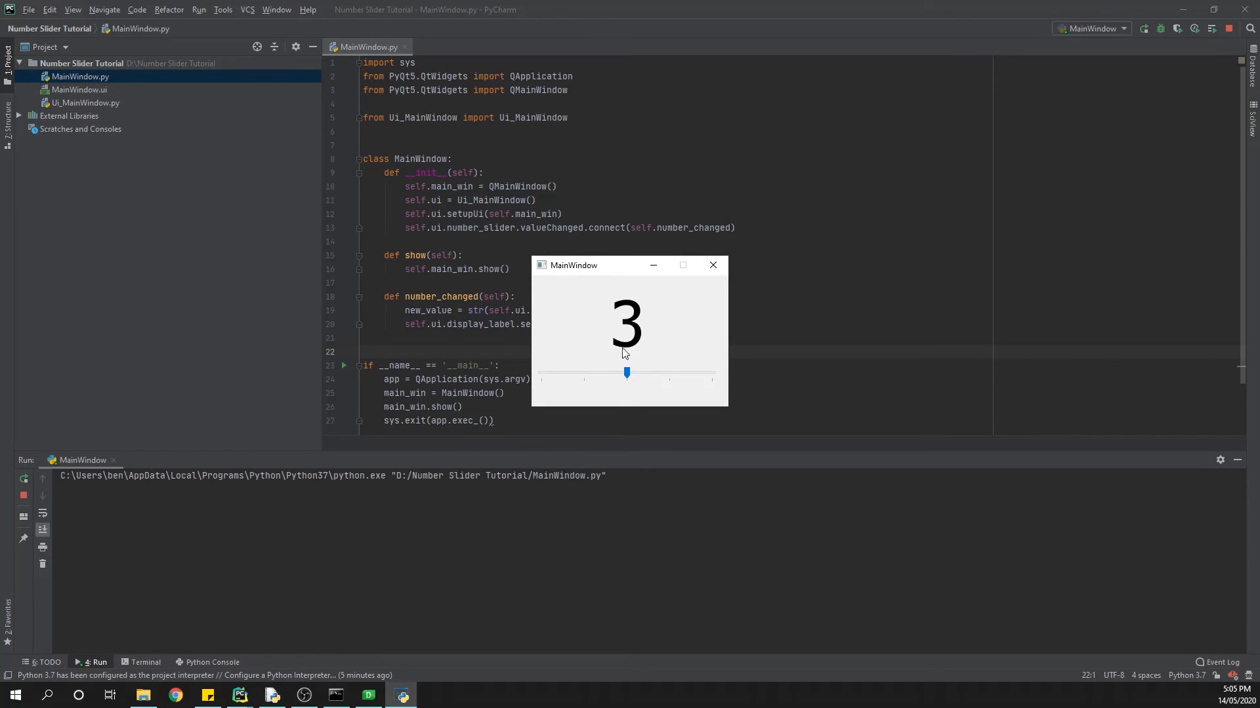
mouse_move(632, 388)
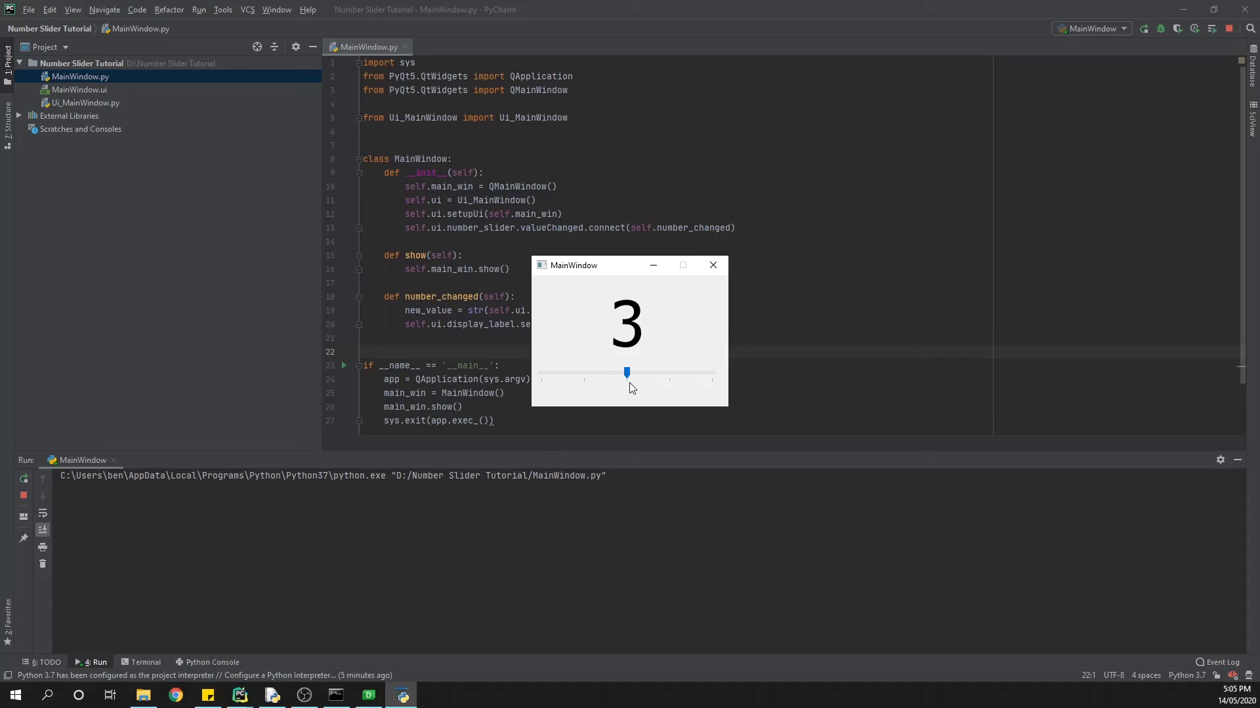
left_click_drag(626, 372, 670, 372)
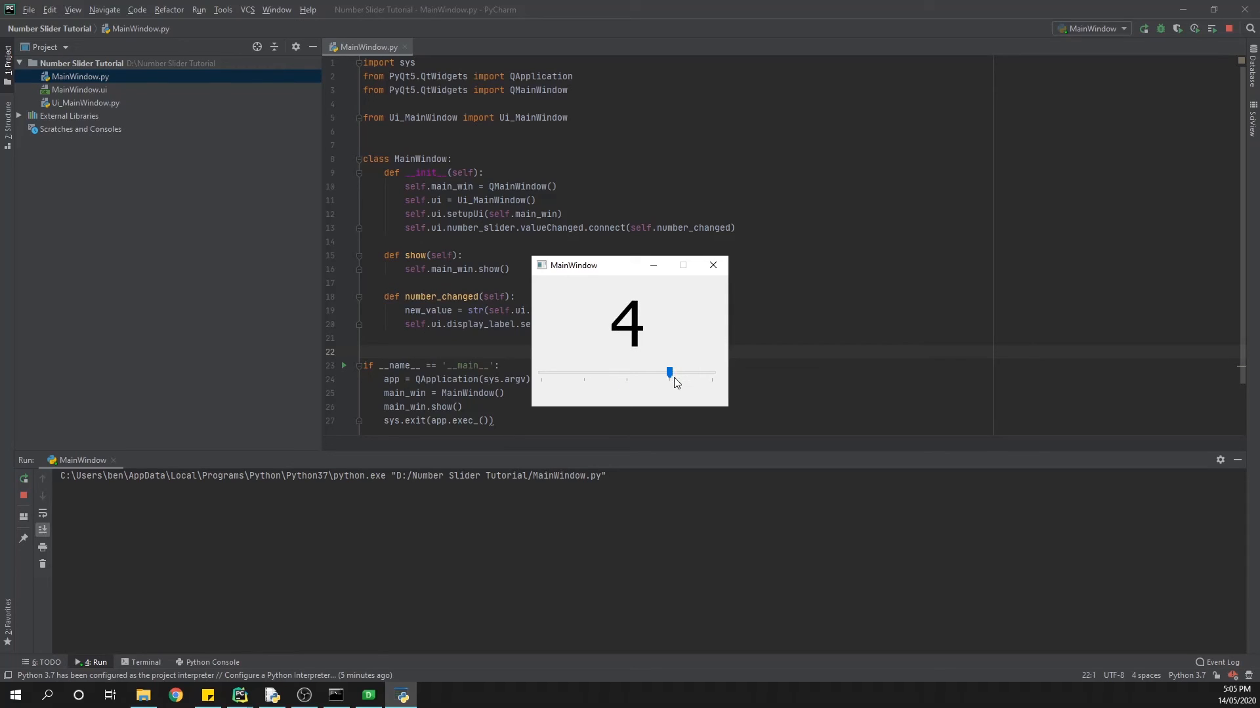
left_click_drag(669, 372, 543, 372)
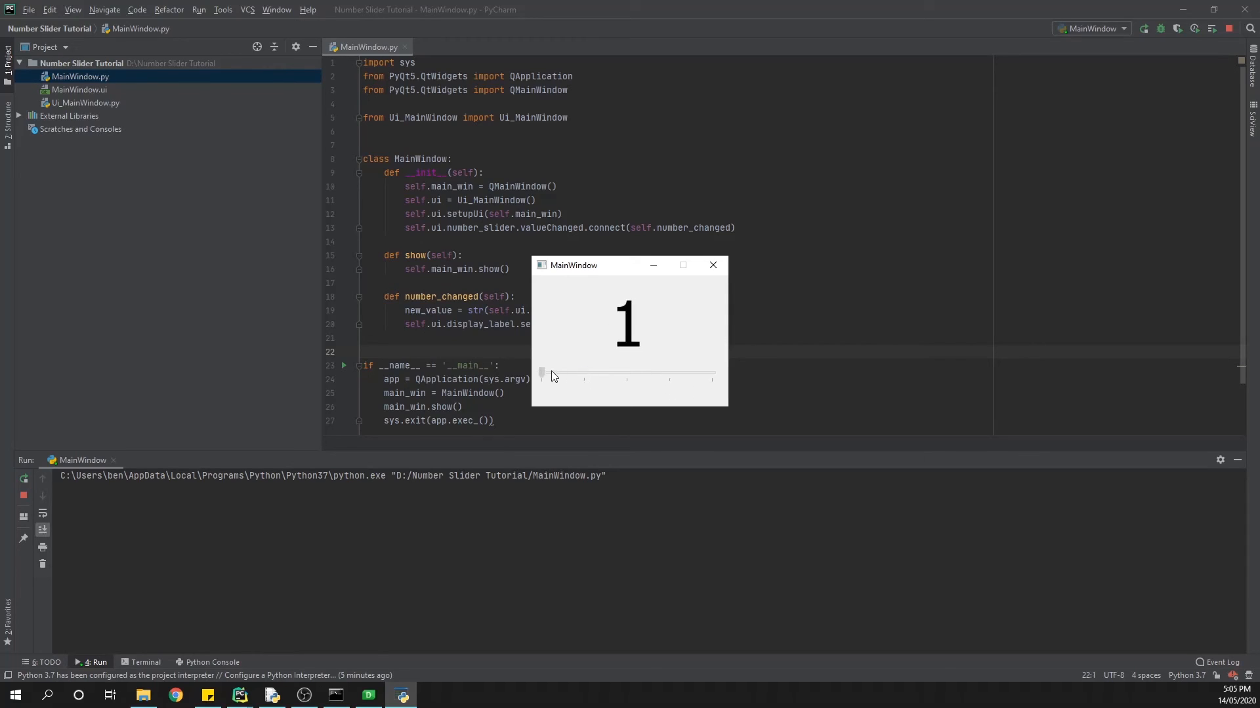
left_click_drag(542, 372, 669, 372)
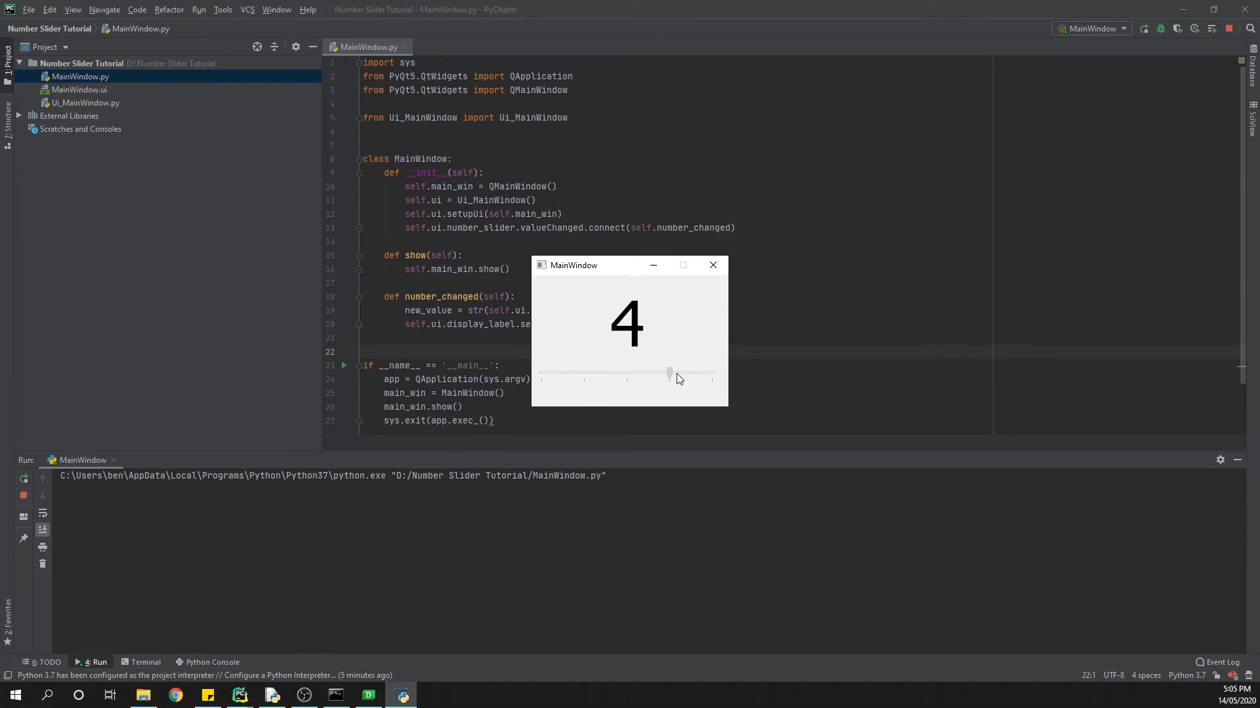
left_click_drag(669, 372, 627, 372)
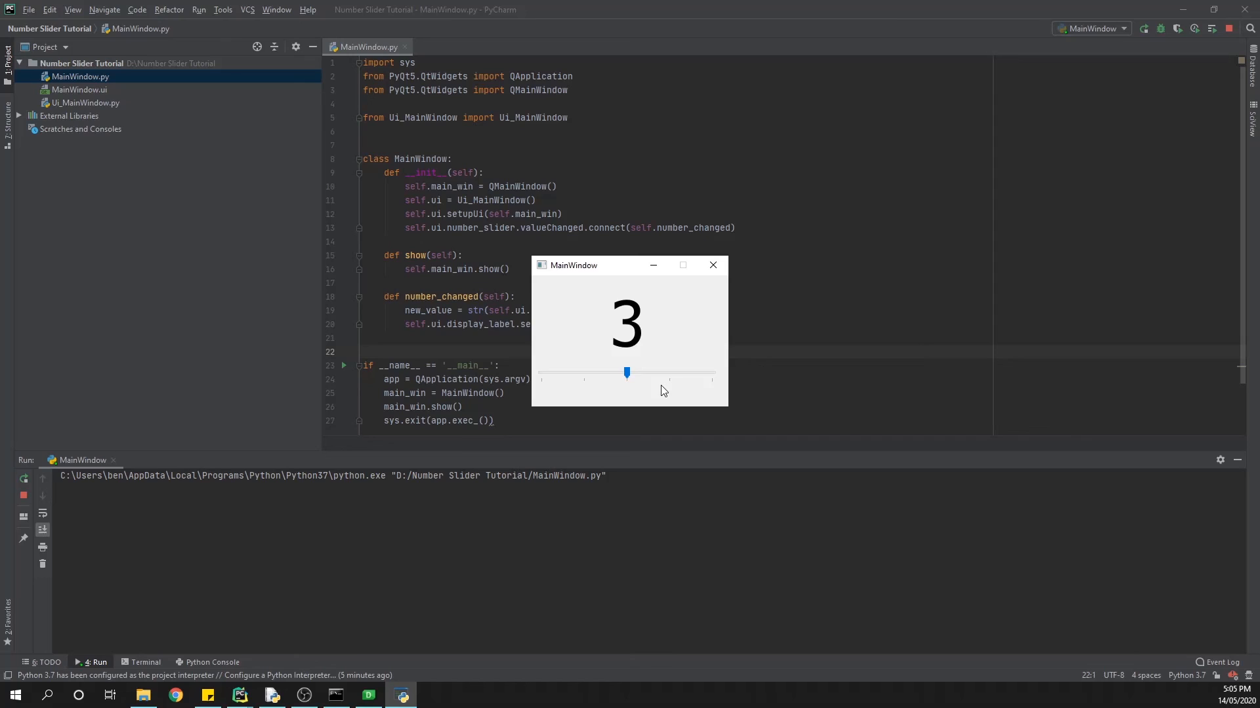
left_click(713, 265)
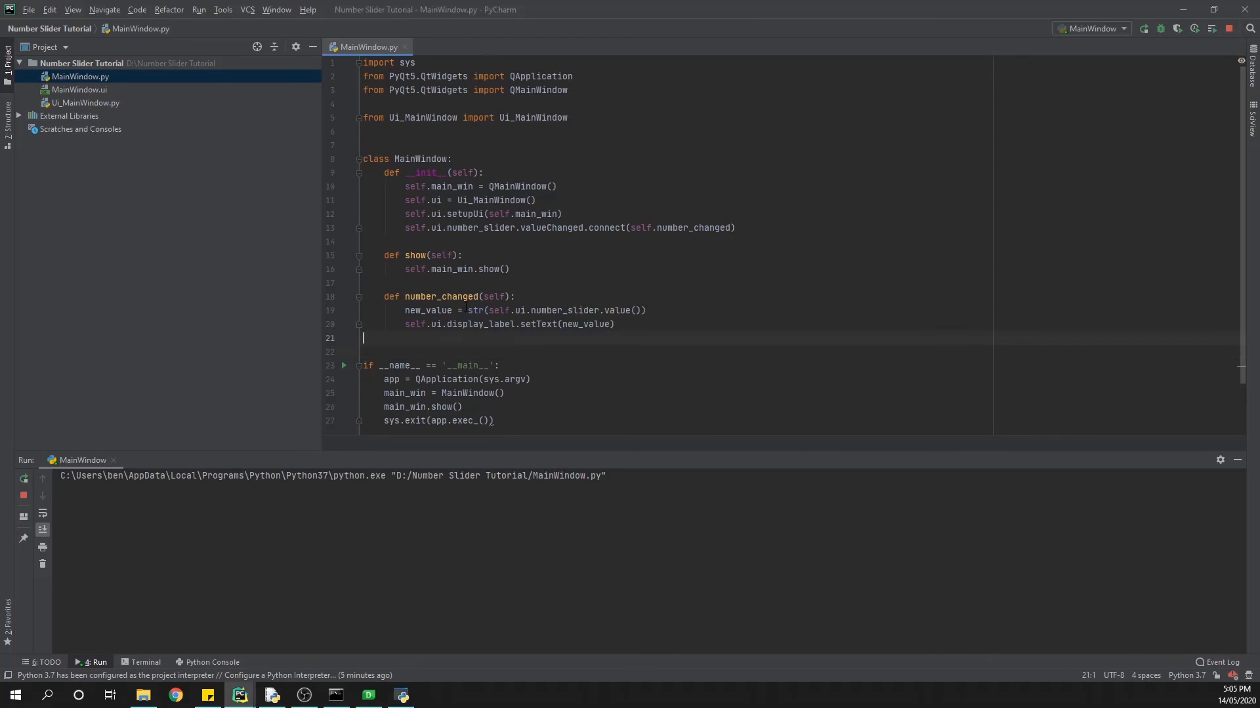